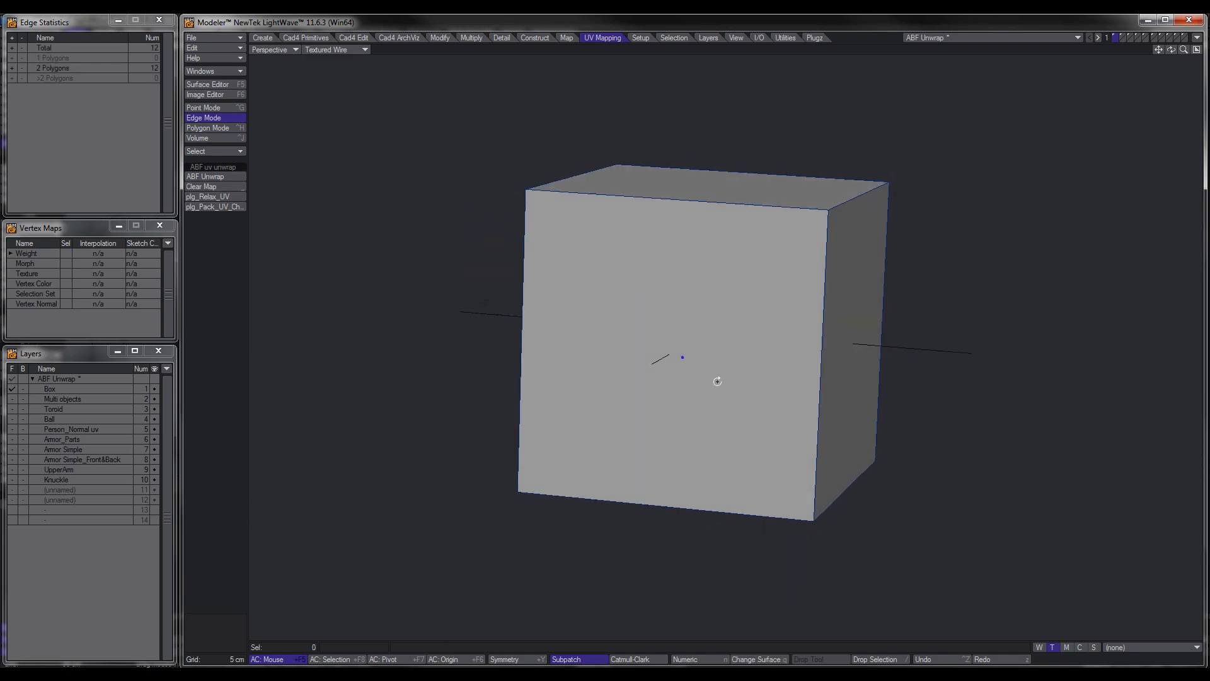
Step: Select seven edges on the cube as UV seams, orbiting to reach the last ones
left_click_drag(717, 380, 689, 386)
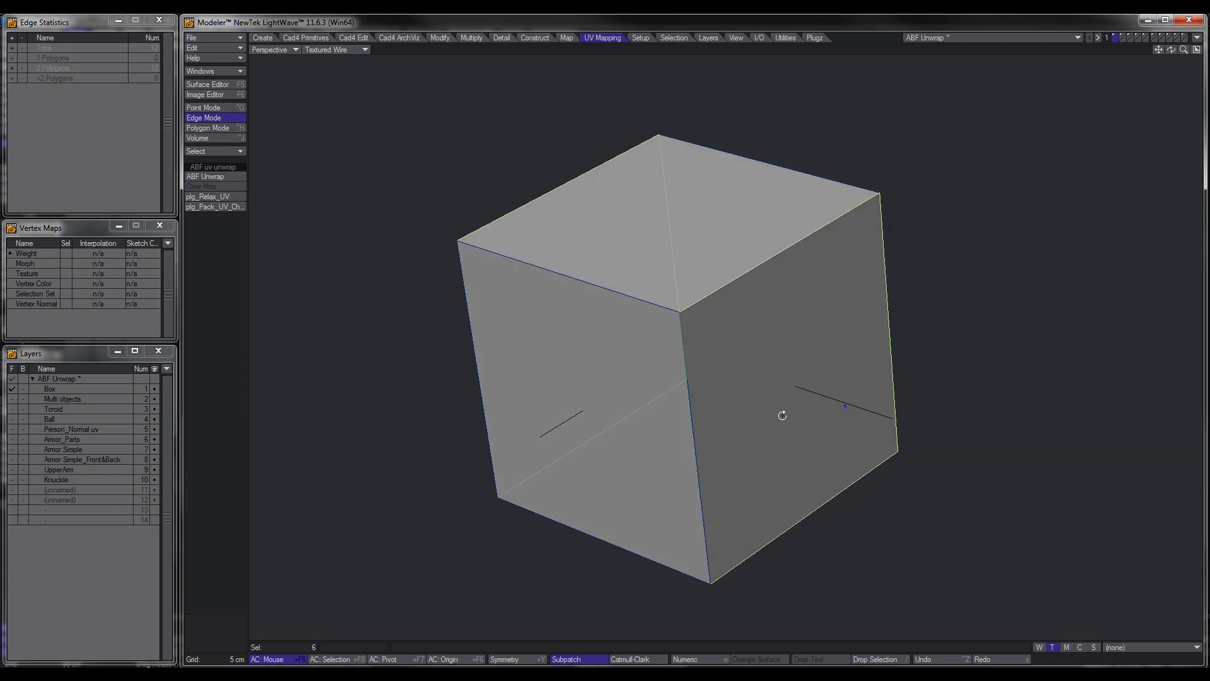
left_click_drag(782, 416, 604, 399)
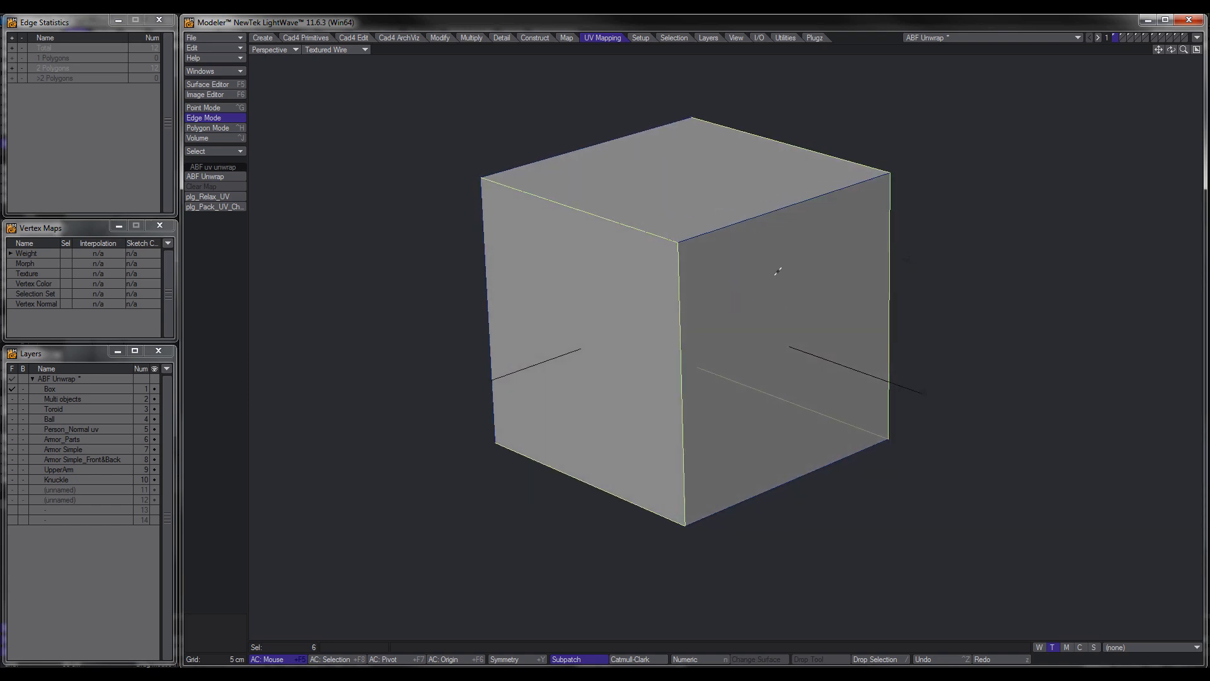
left_click(726, 218)
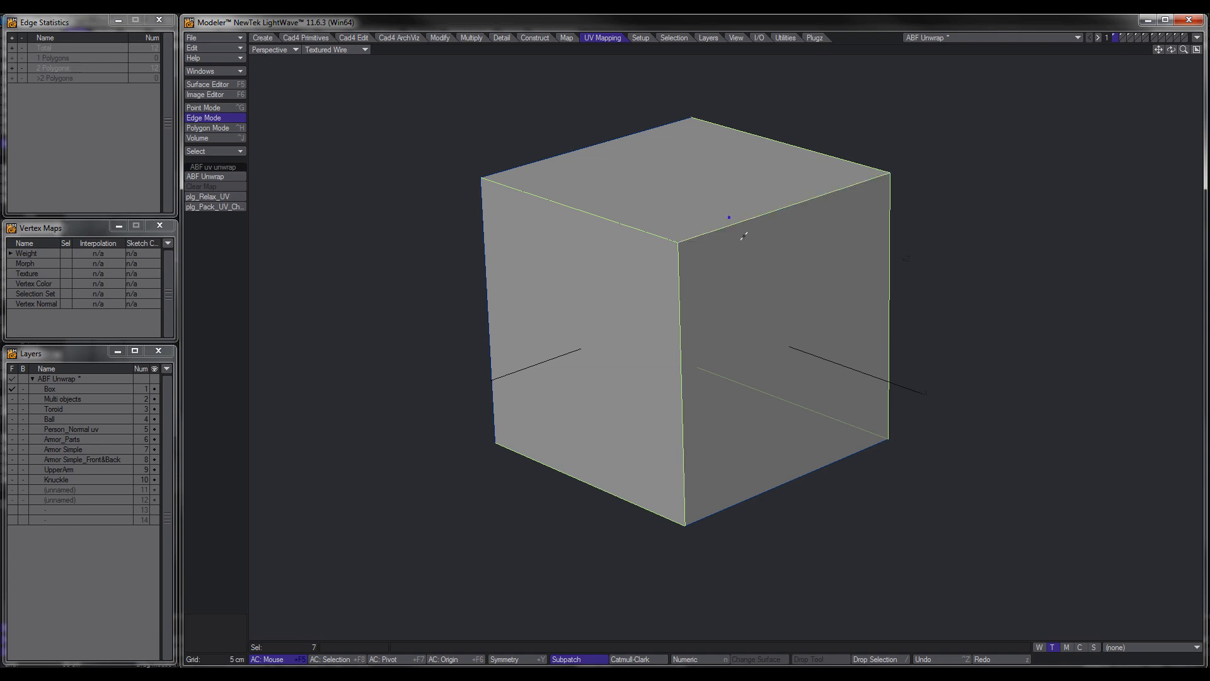
left_click_drag(730, 232, 760, 283)
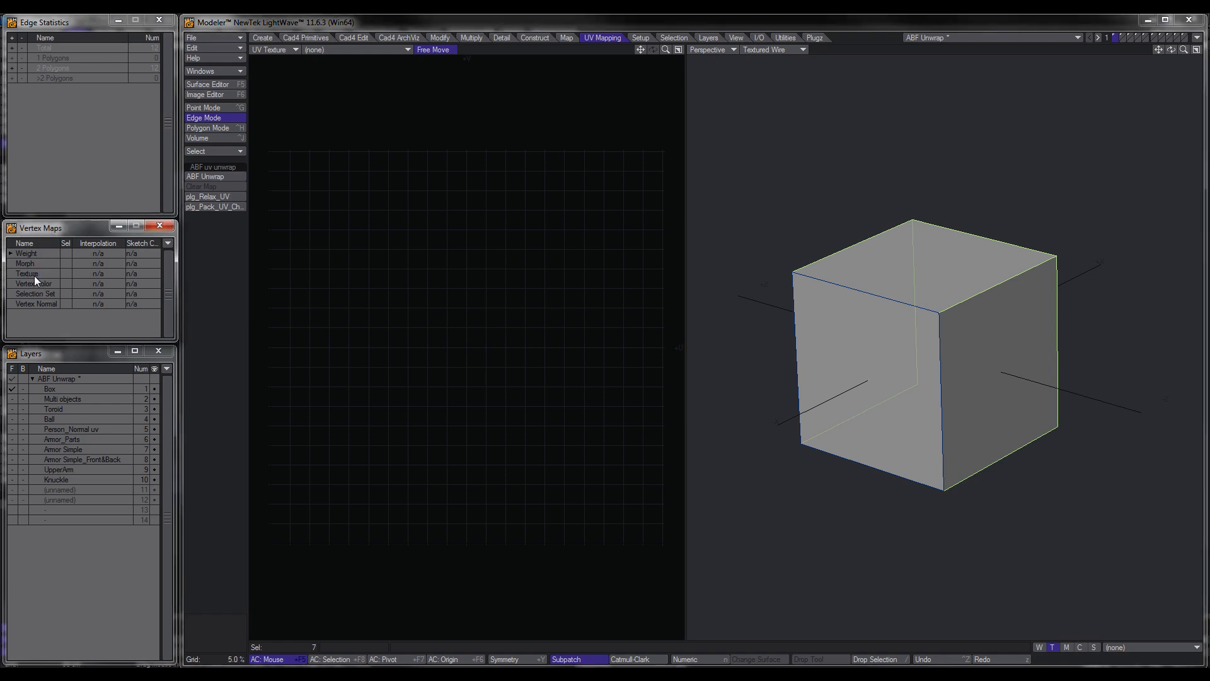
Step: Run ABF Unwrap on the cube, producing a six-square cross in the Unwrap map
left_click(205, 177)
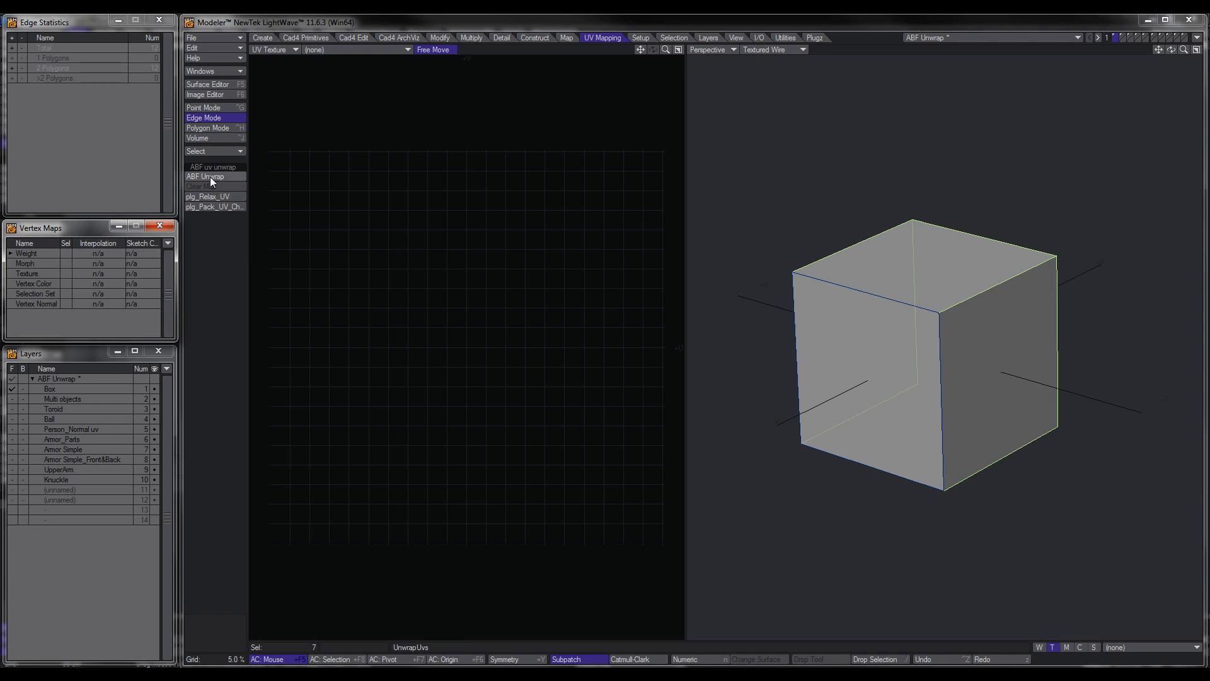
left_click(206, 177)
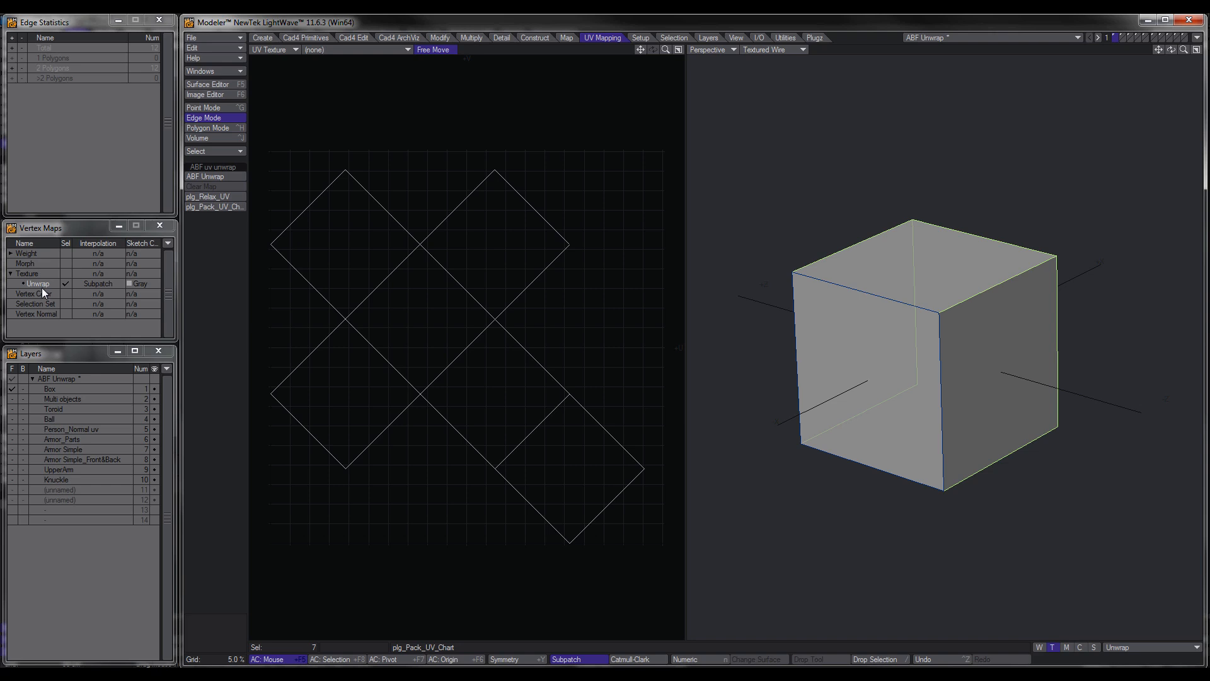
mouse_move(113, 302)
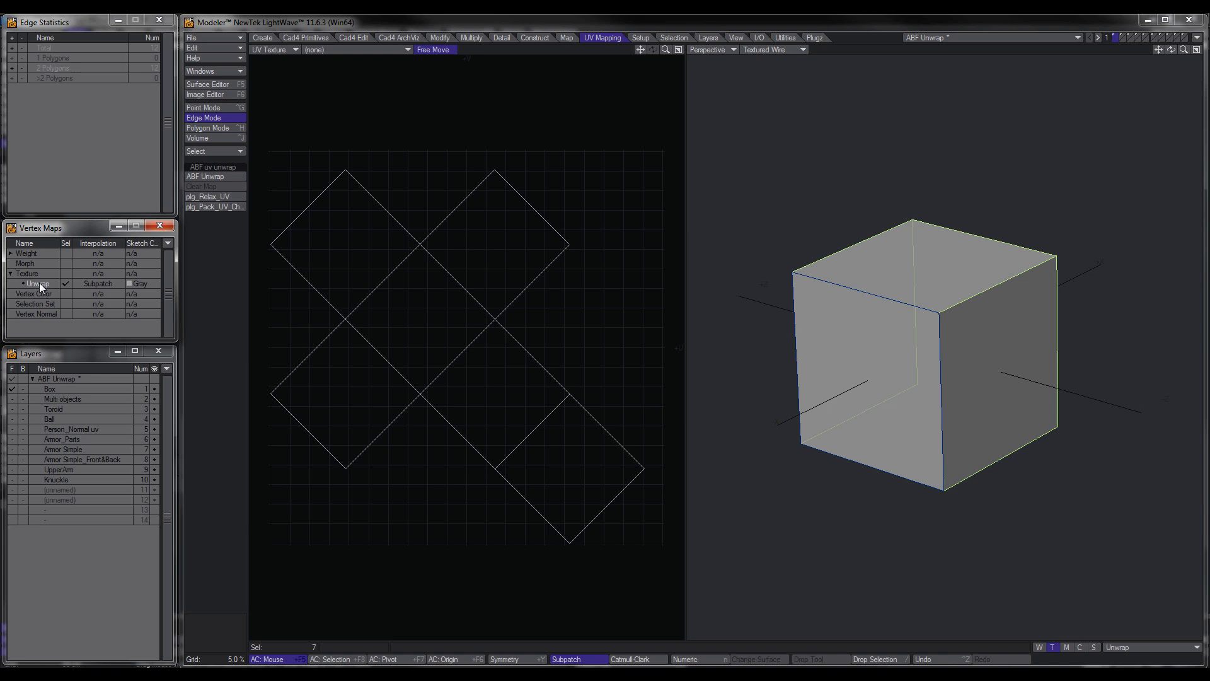
mouse_move(61, 301)
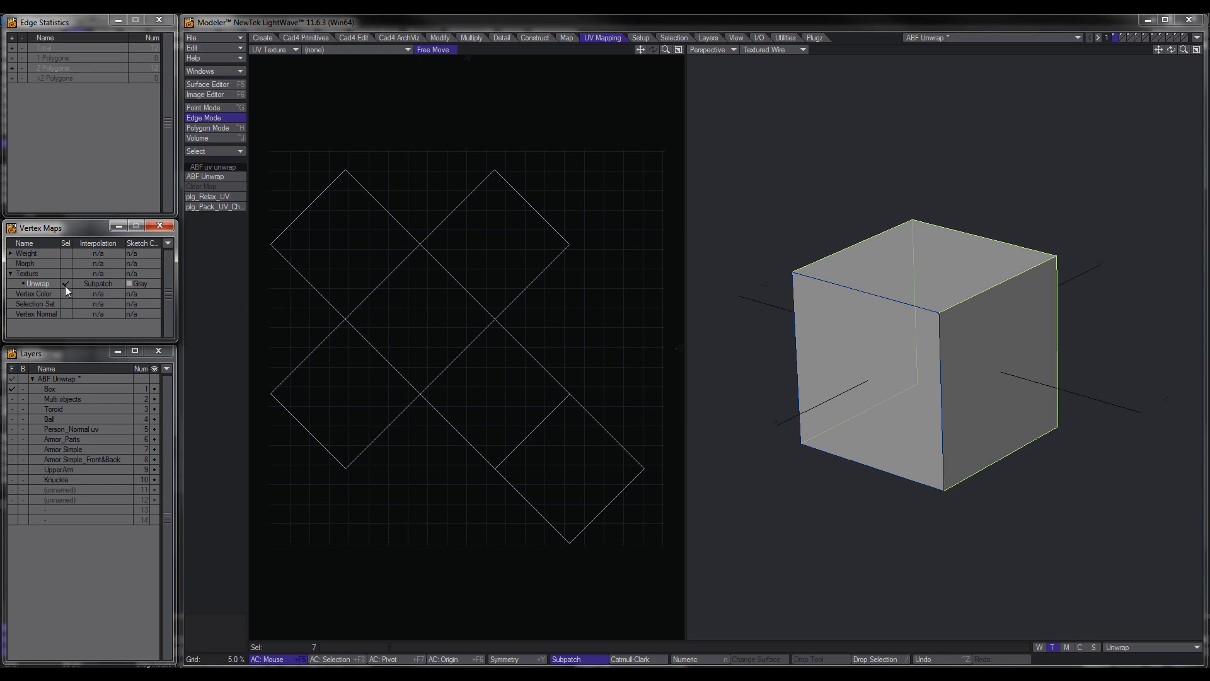
Step: Rename the Unwrap vertex map and re-run ABF Unwrap for a second square layout
right_click(36, 283)
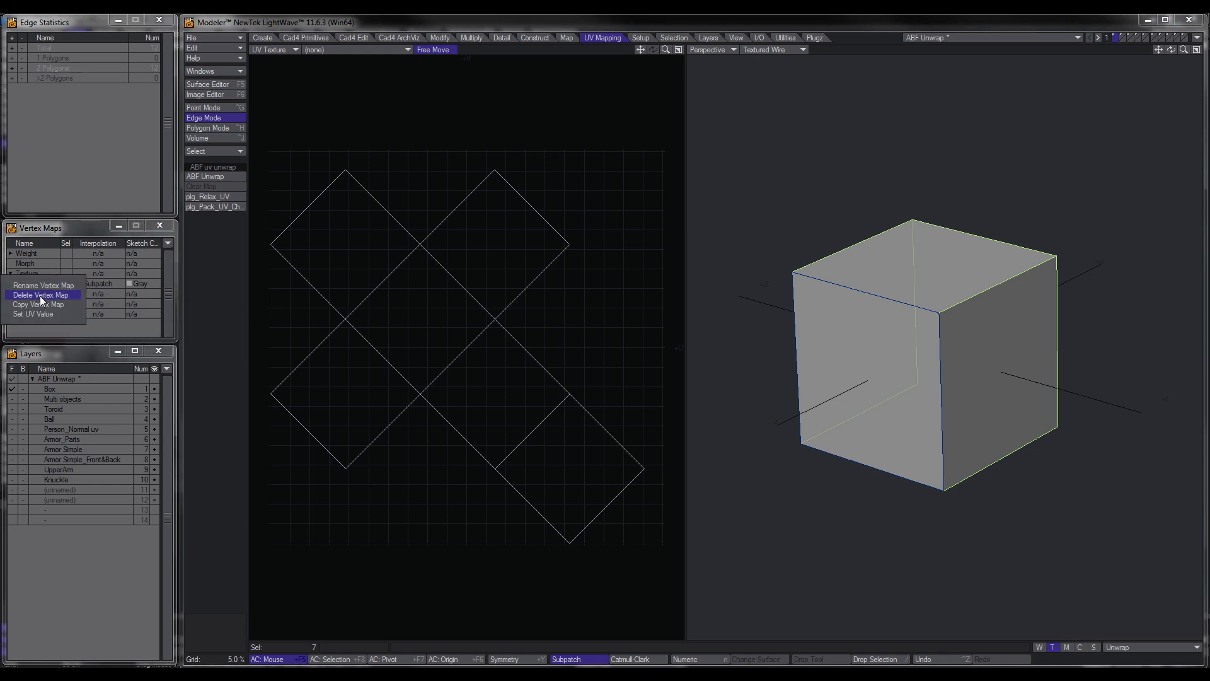
left_click(43, 285)
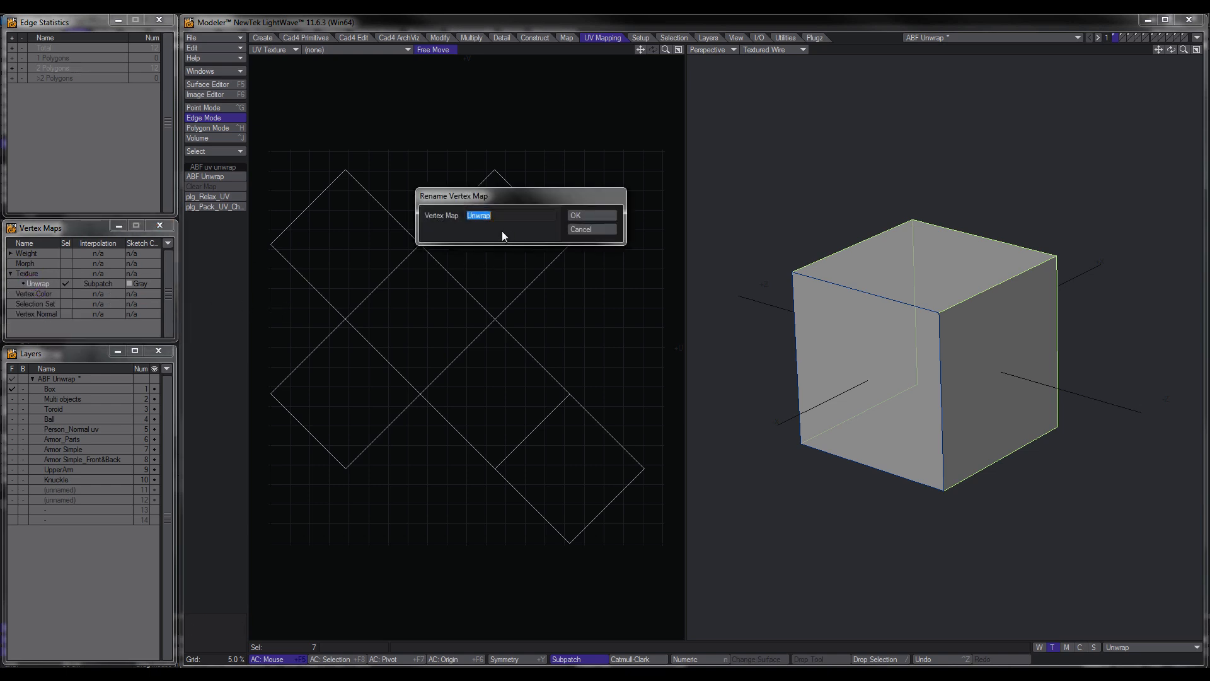
left_click(590, 214)
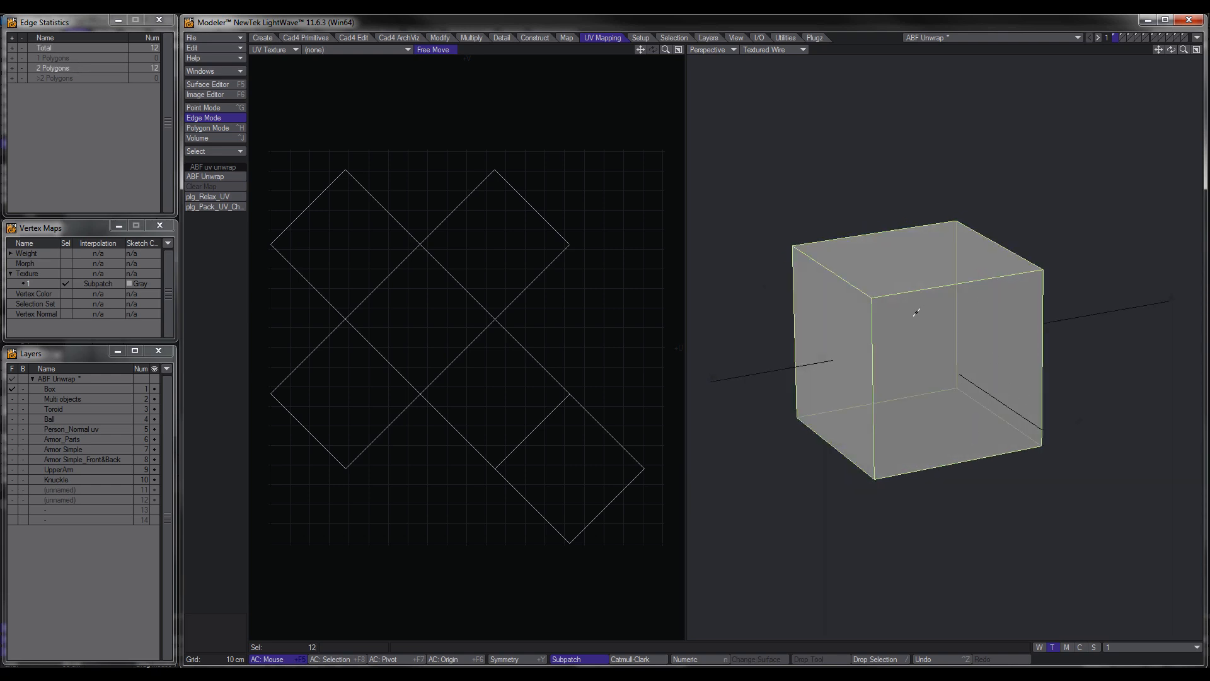
left_click(205, 177)
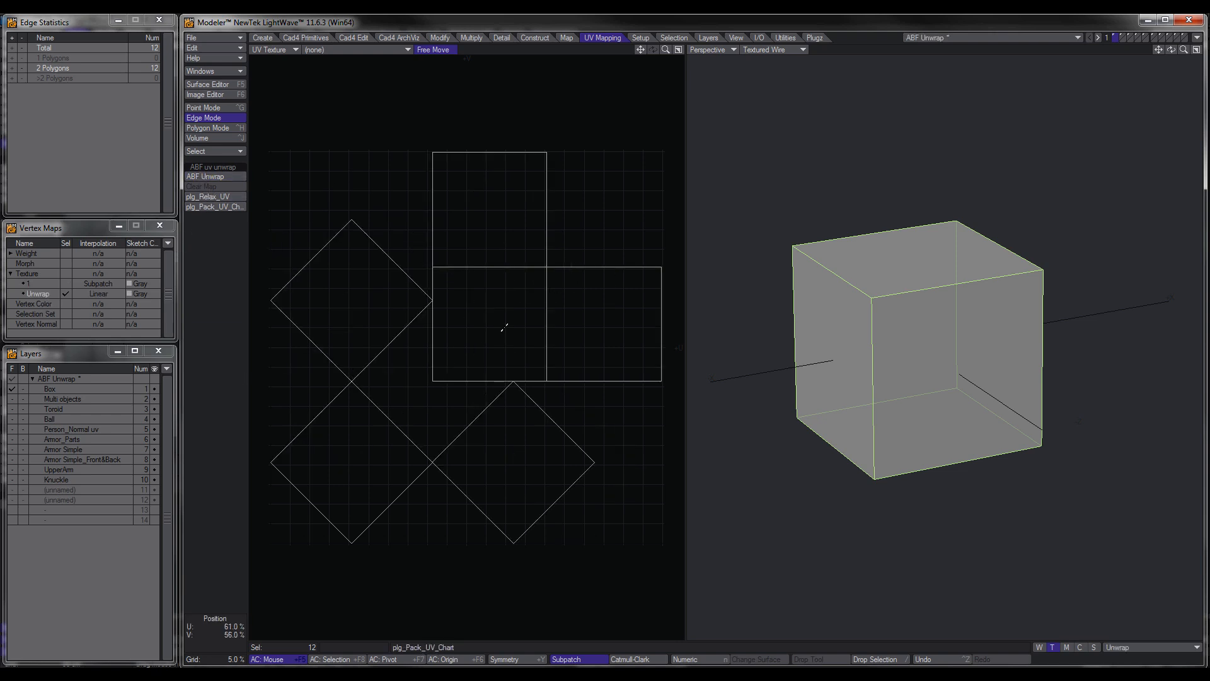
left_click_drag(927, 348, 992, 346)
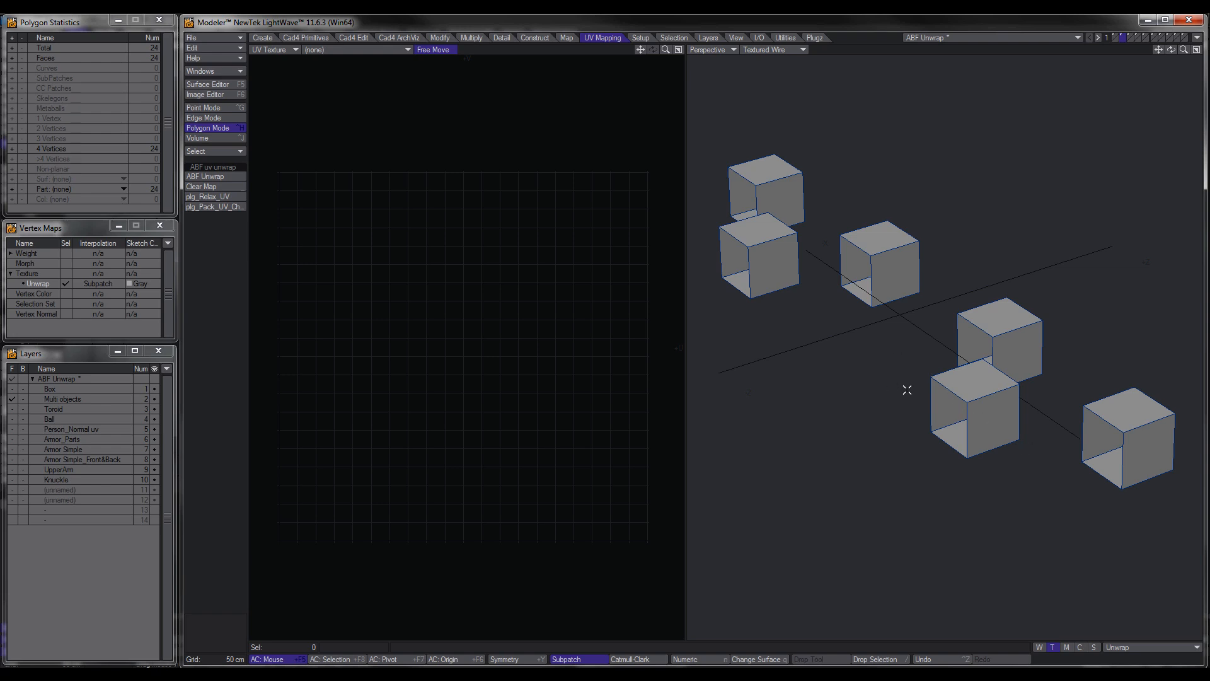
Step: Select seam edges on the six boxes and ABF Unwrap them into six four-square strips
left_click_drag(907, 389, 927, 327)
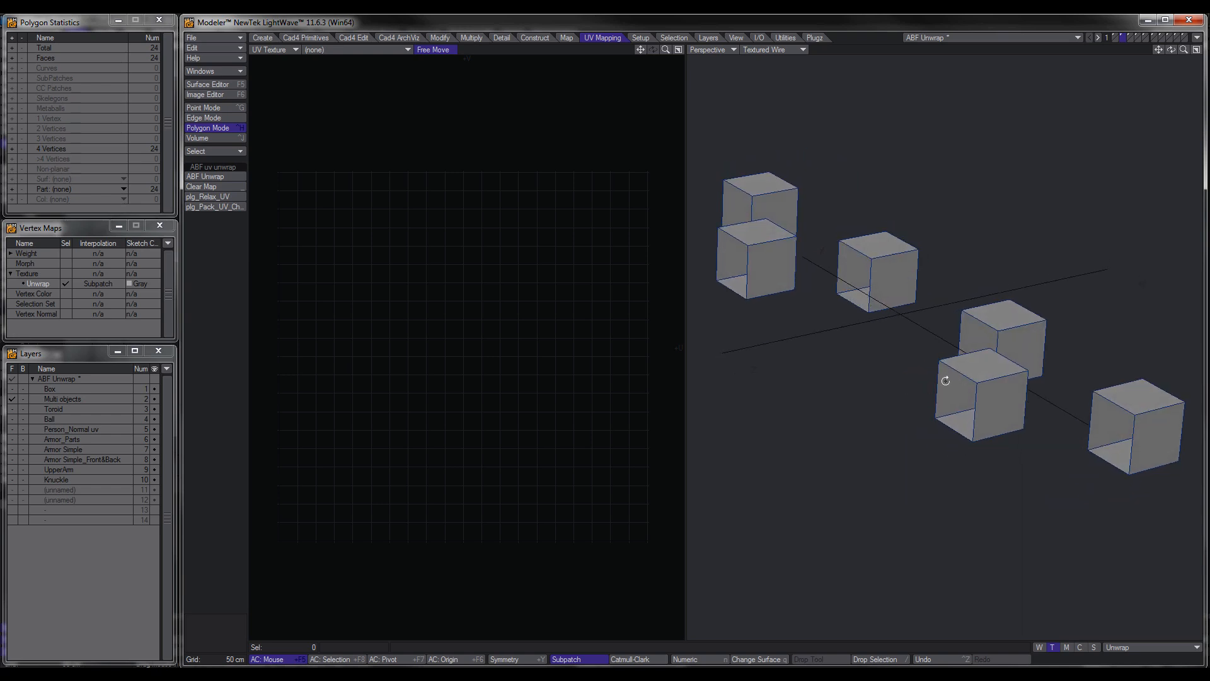
mouse_move(933, 405)
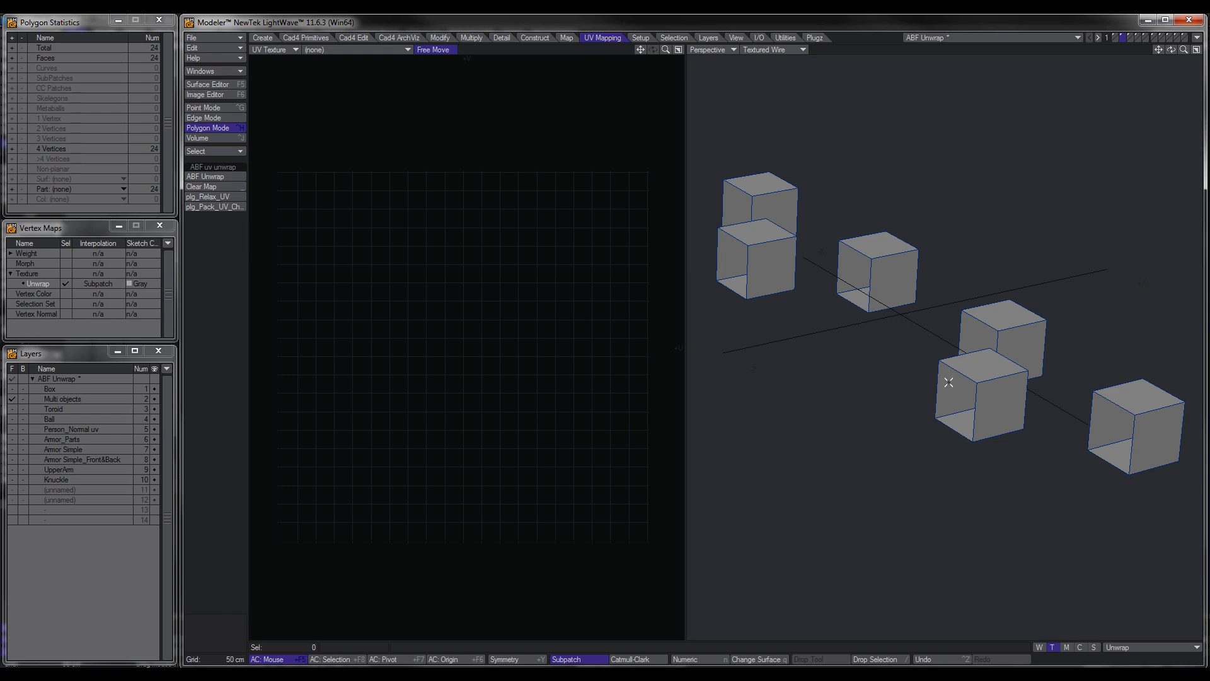
left_click(207, 118)
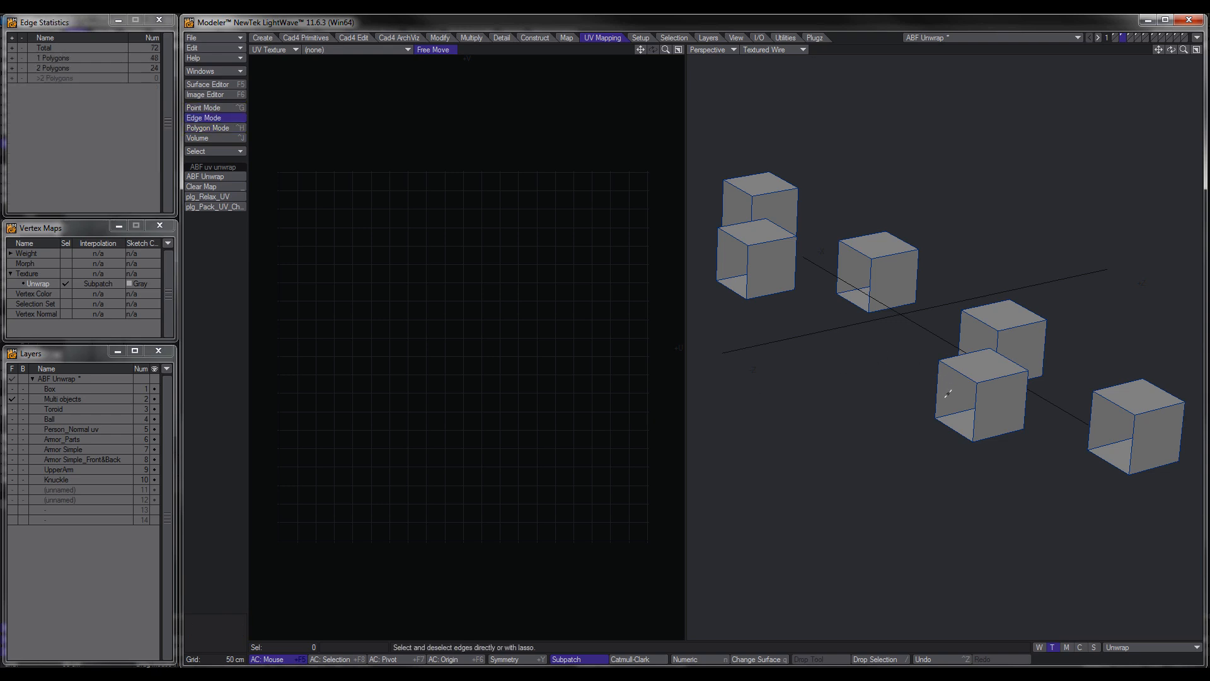
left_click(505, 658)
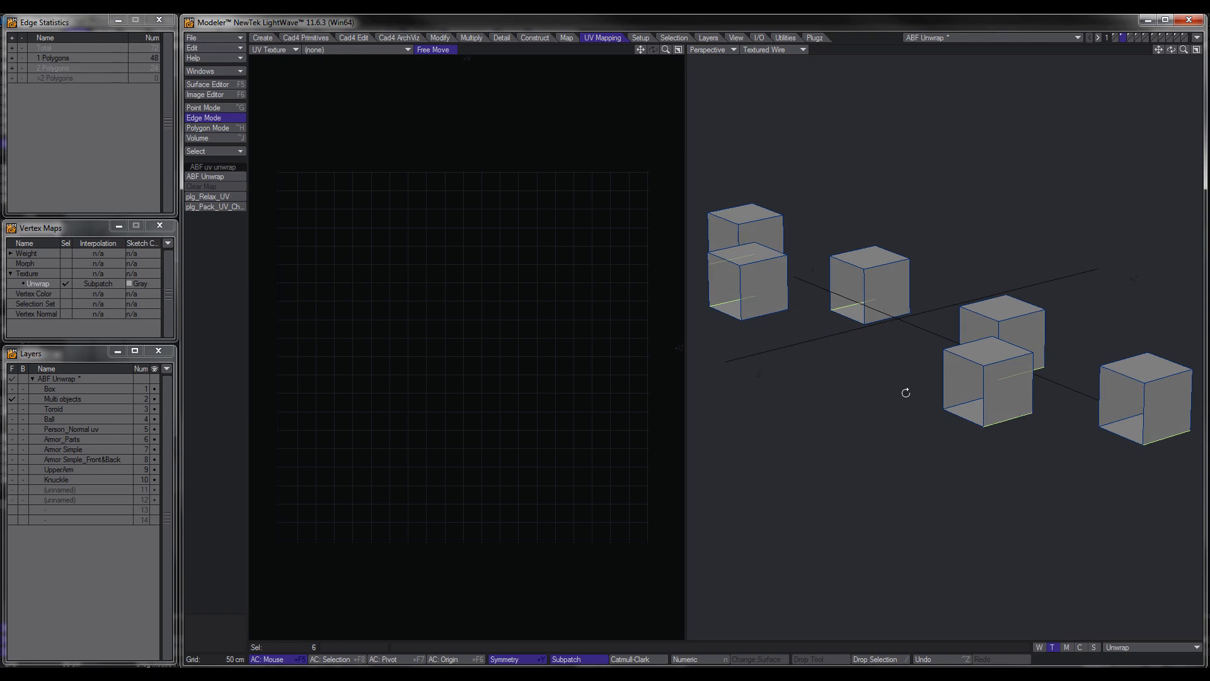
left_click(206, 176)
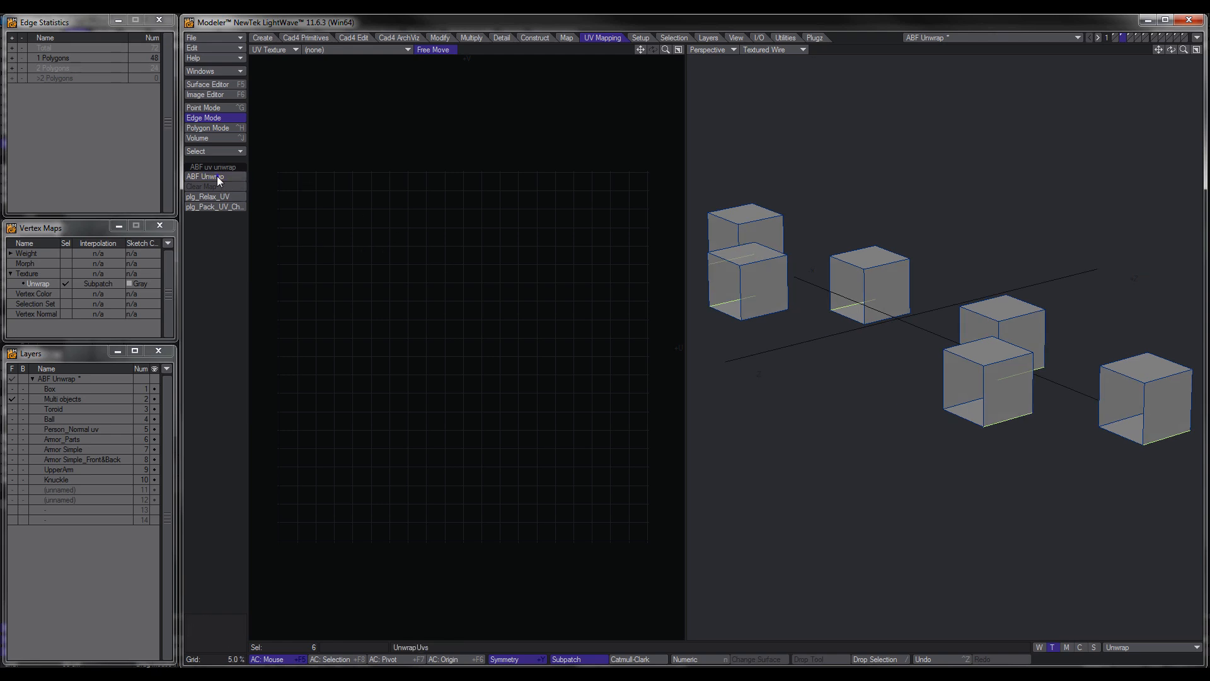
left_click(204, 176)
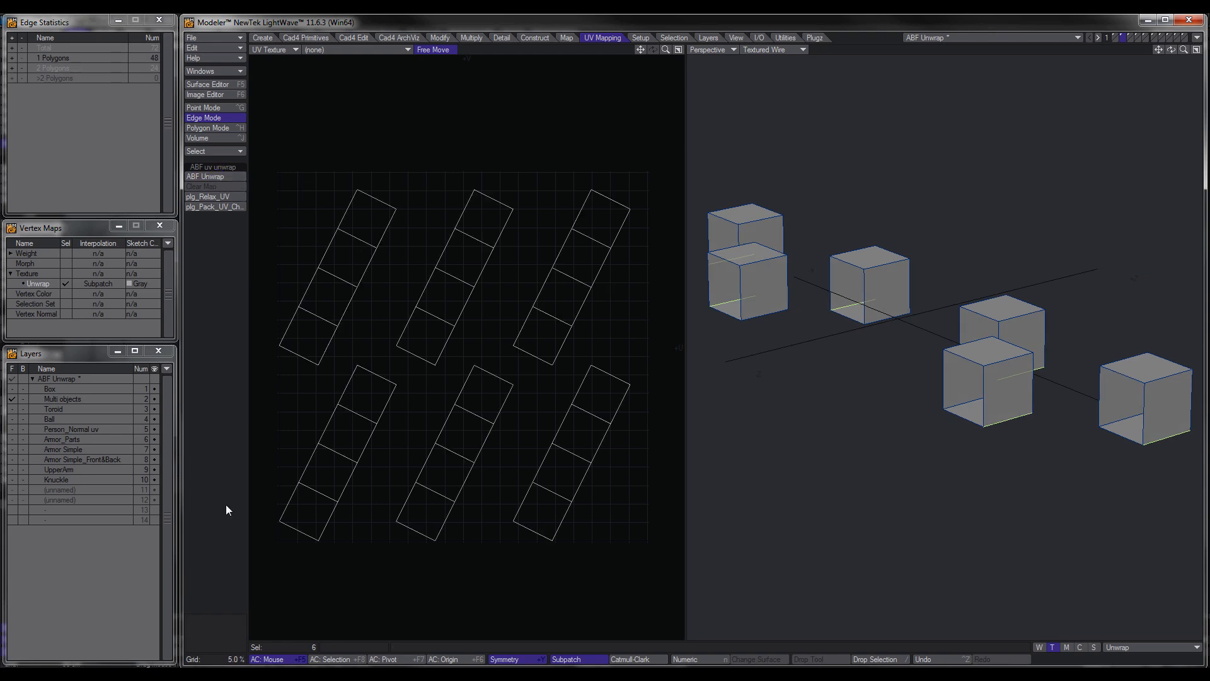
left_click(207, 128)
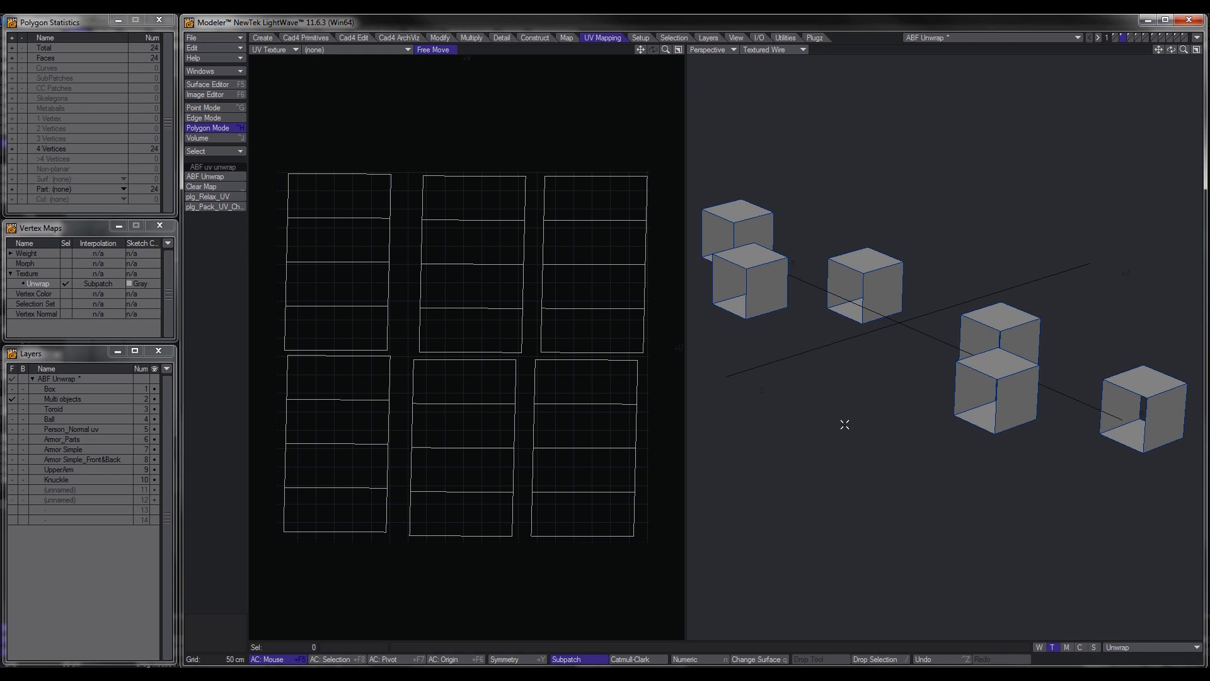
Step: Map Colour_UV_Checker.jpg to the Multi Box colour with UV projection through the Unwrap map
left_click(873, 290)
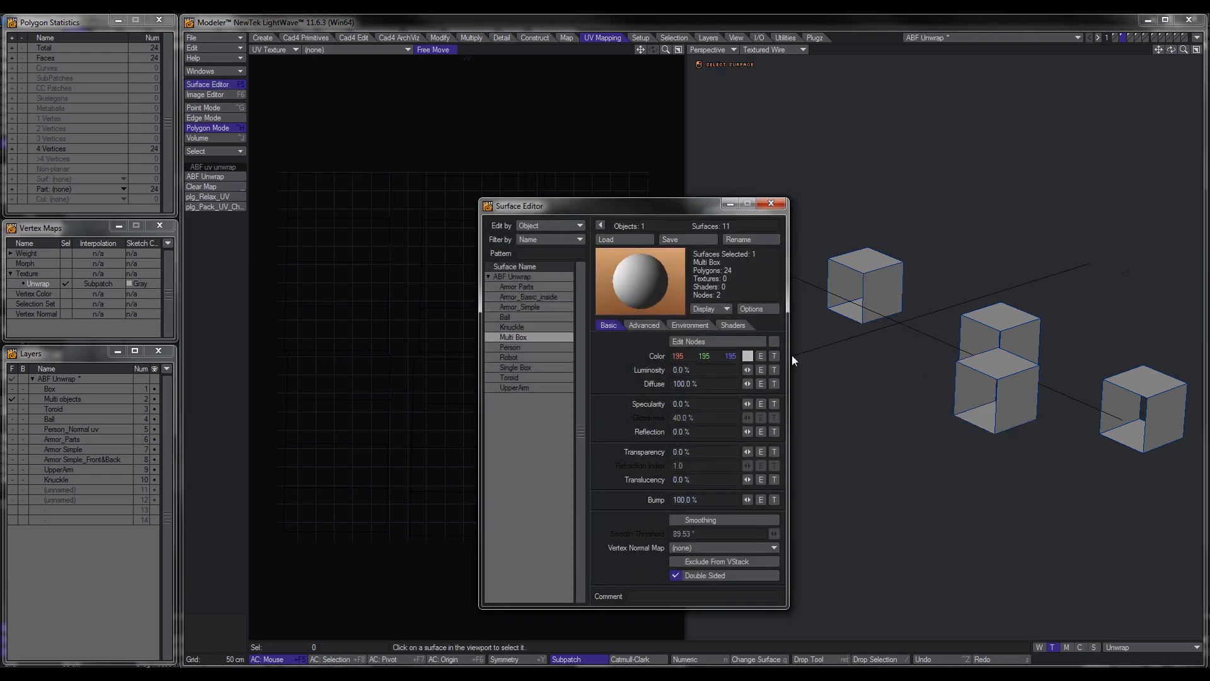
left_click(773, 356)
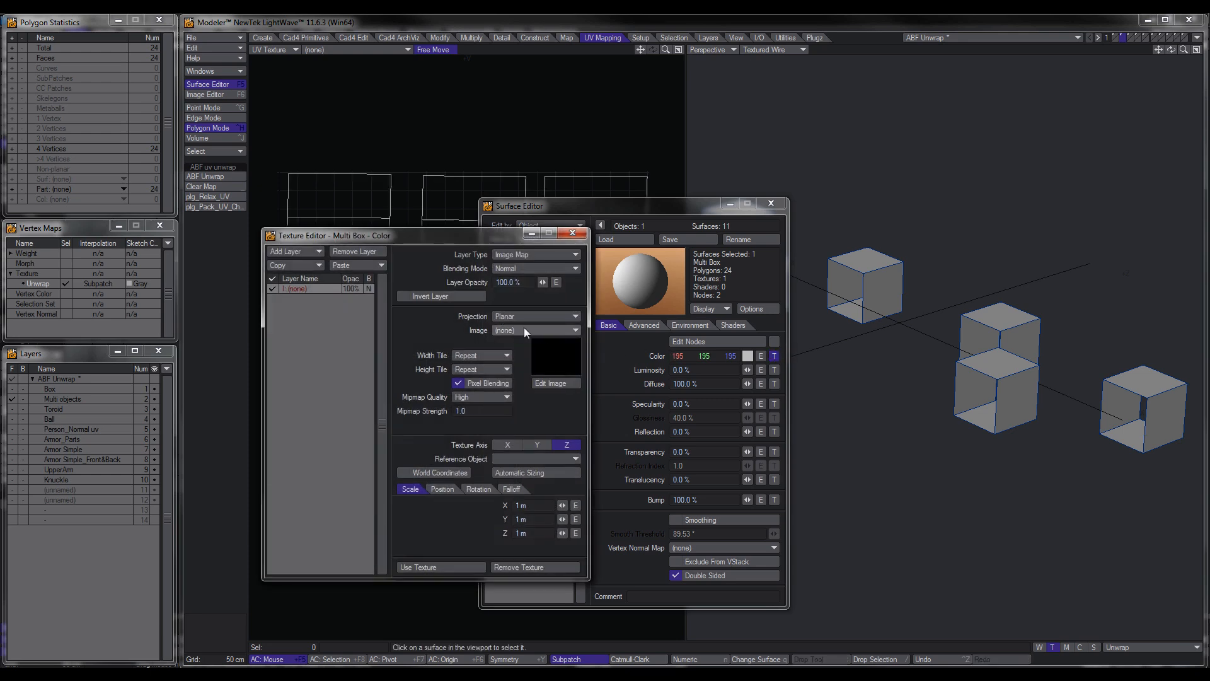
left_click(534, 315)
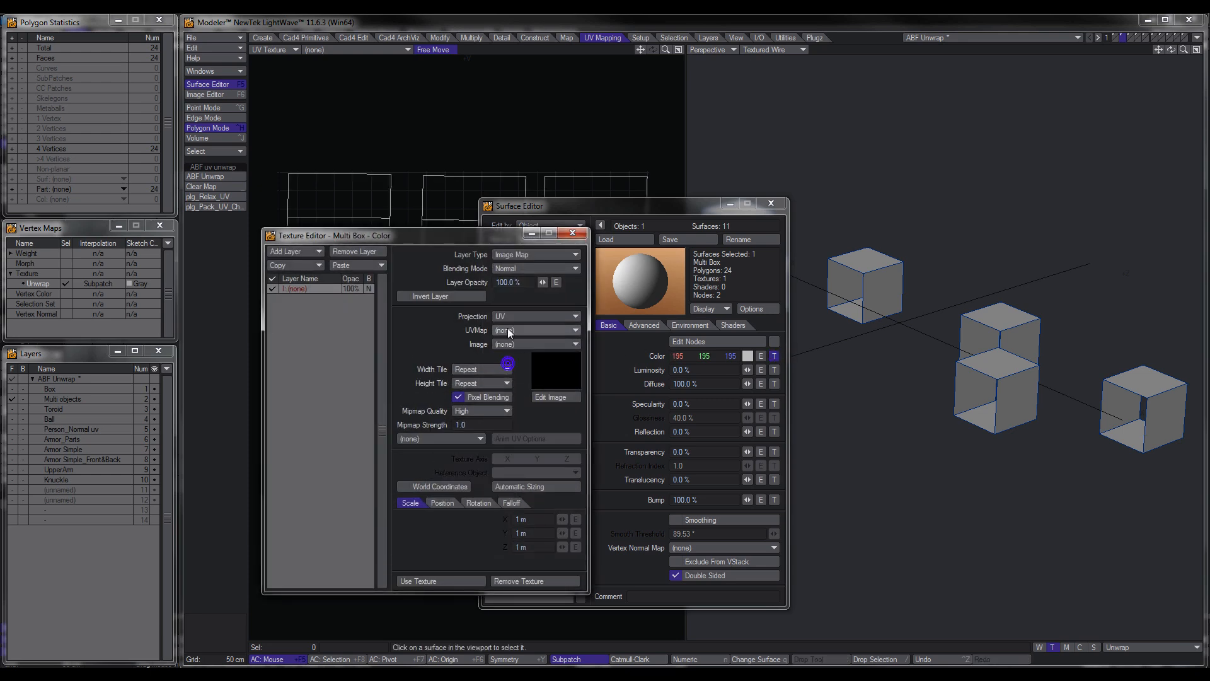
left_click(532, 331)
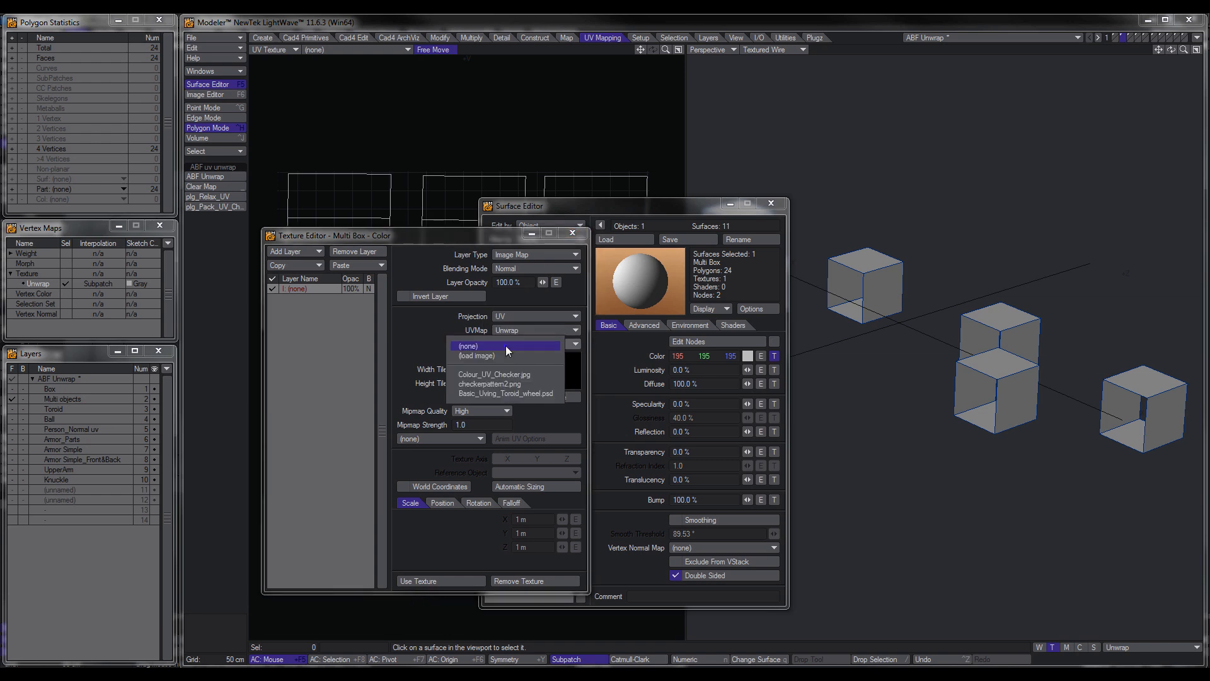
left_click(500, 374)
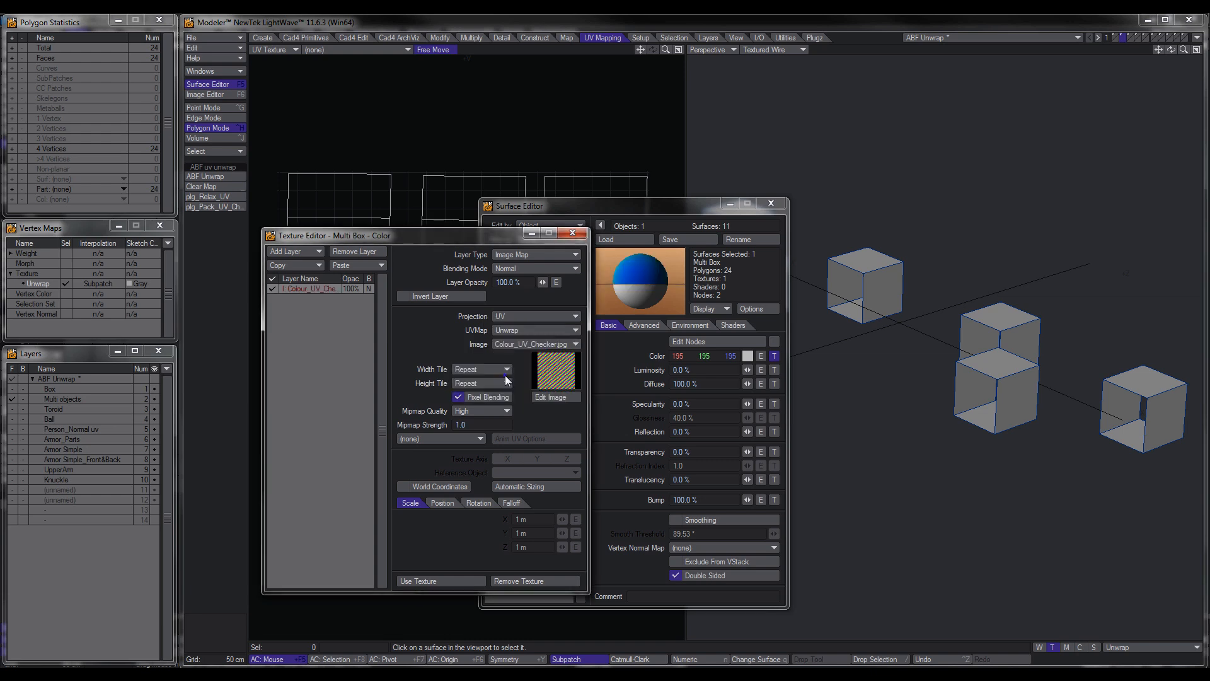
left_click(440, 579)
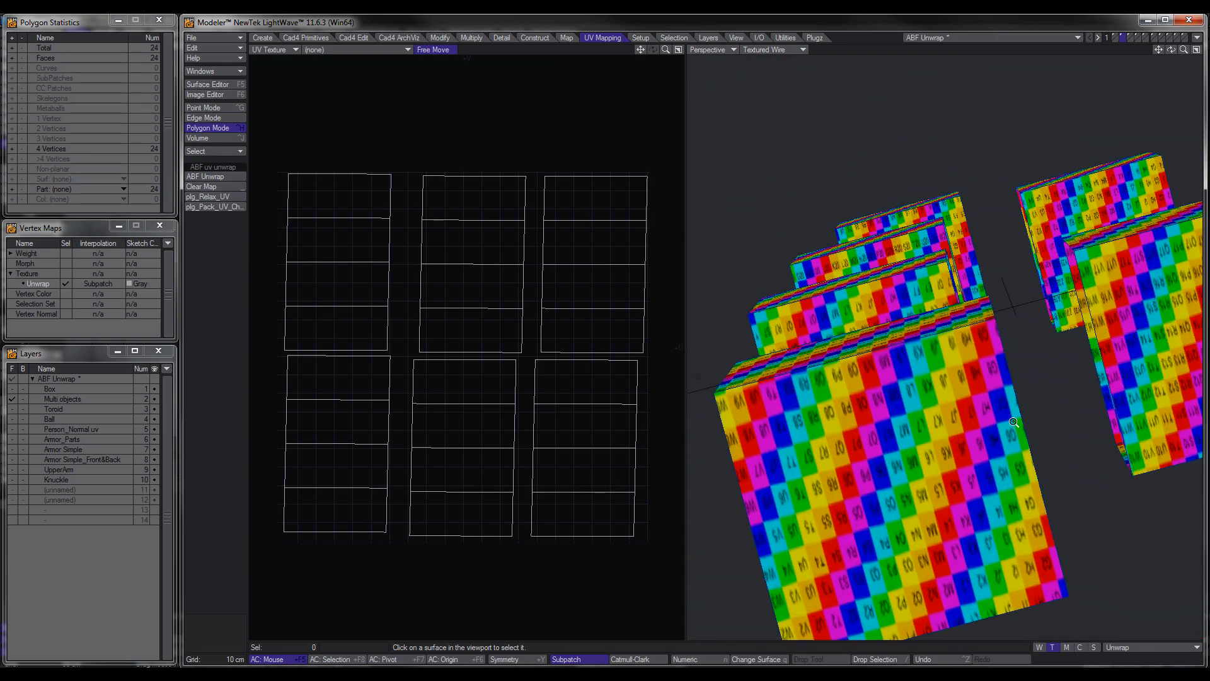
scroll("down", 3)
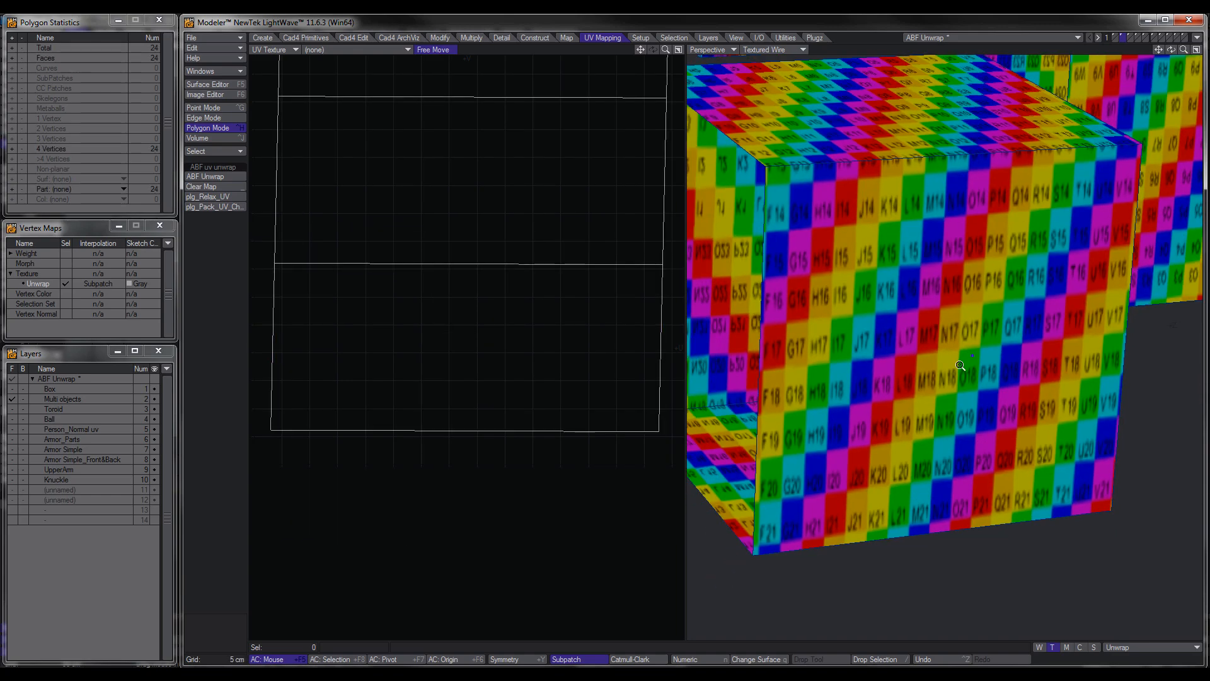
left_click_drag(961, 366, 899, 327)
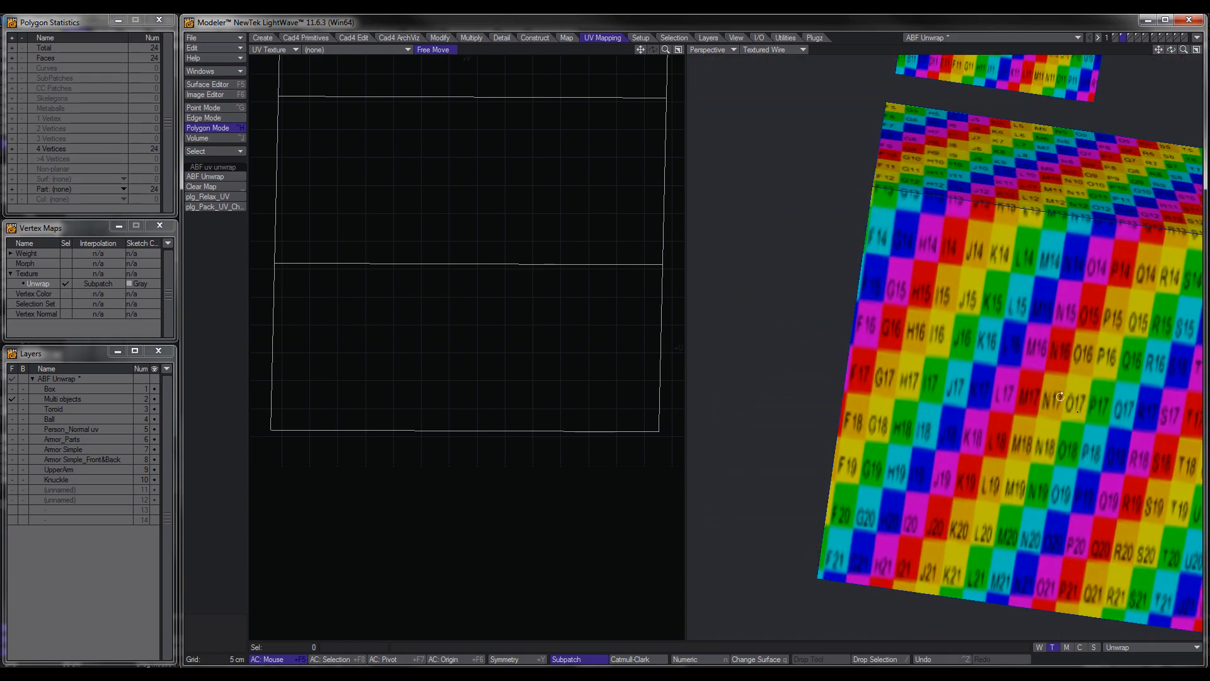
left_click_drag(1060, 396, 1043, 337)
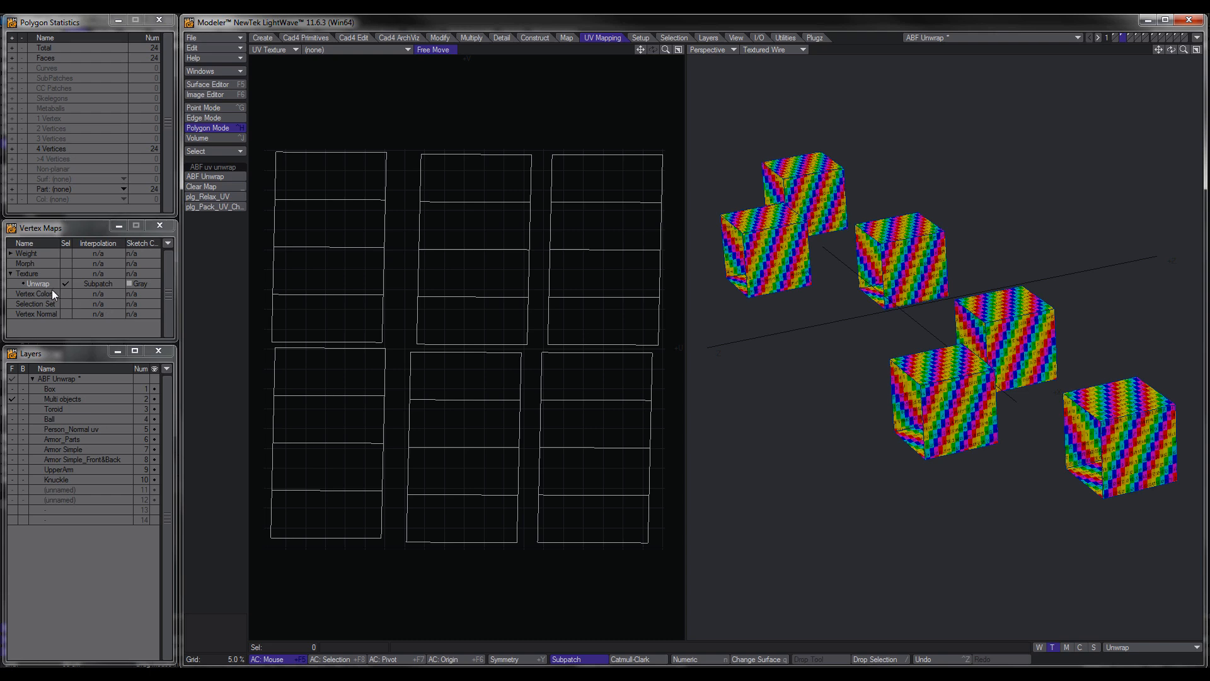
mouse_move(53, 286)
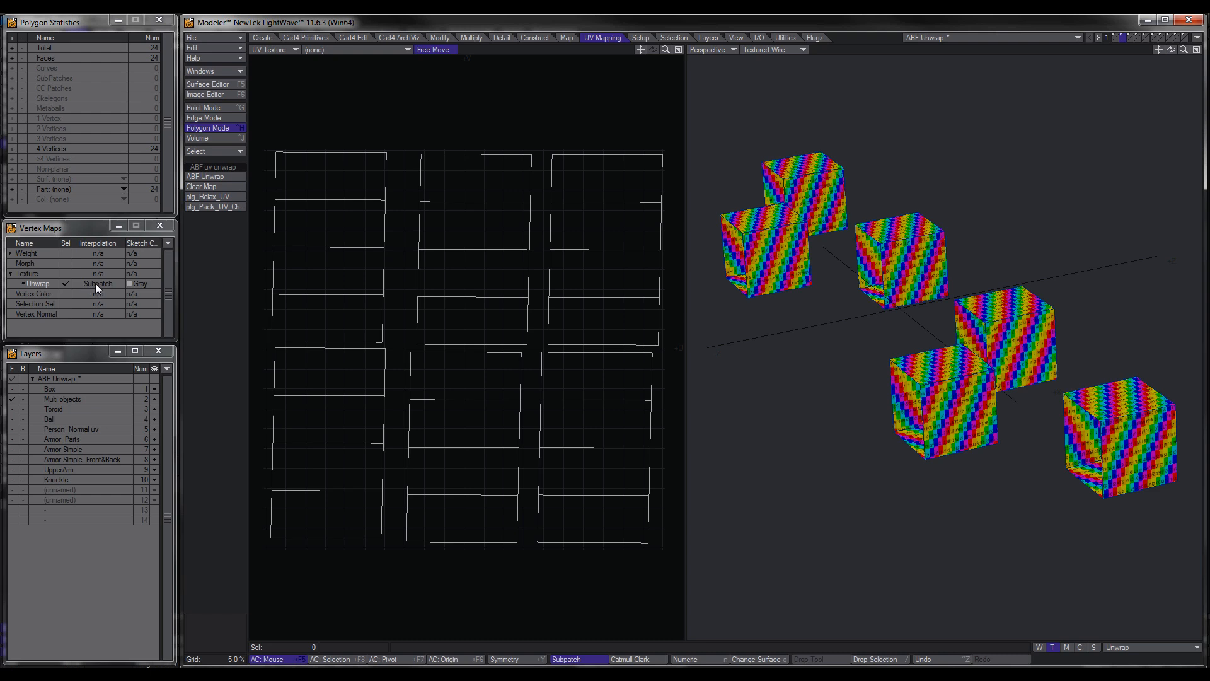
Step: Set the Unwrap map's interpolation to Subpatch, briefly comparing against Linear
left_click(98, 284)
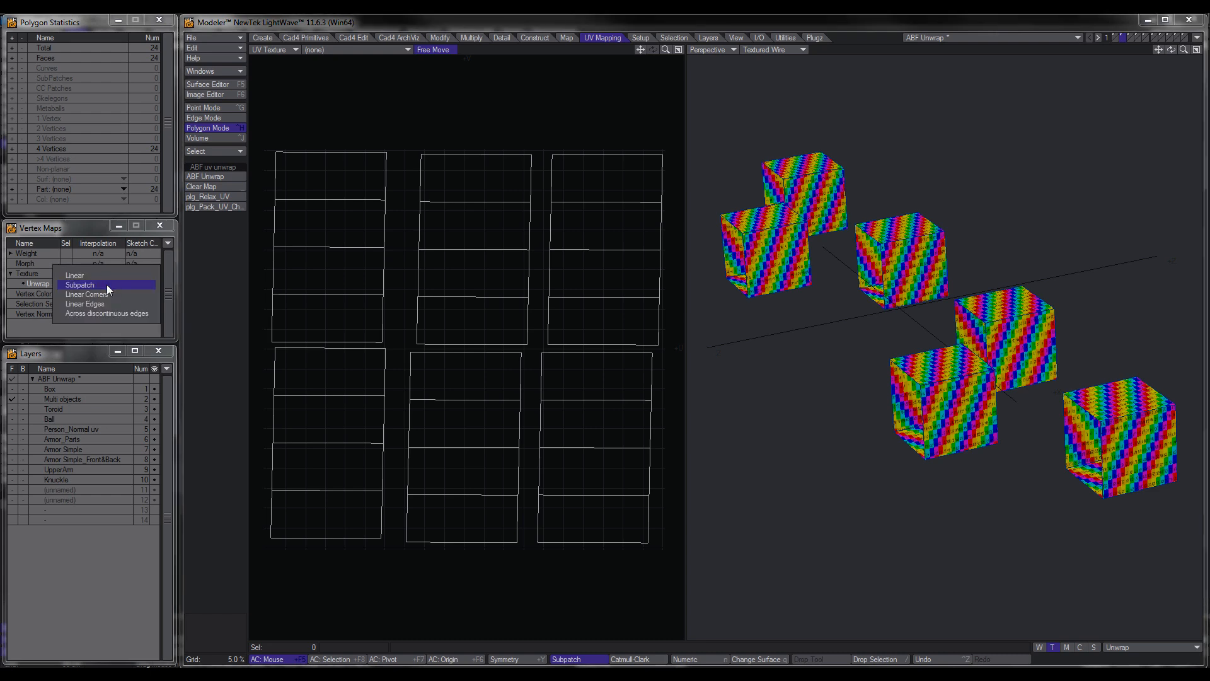
mouse_move(73, 284)
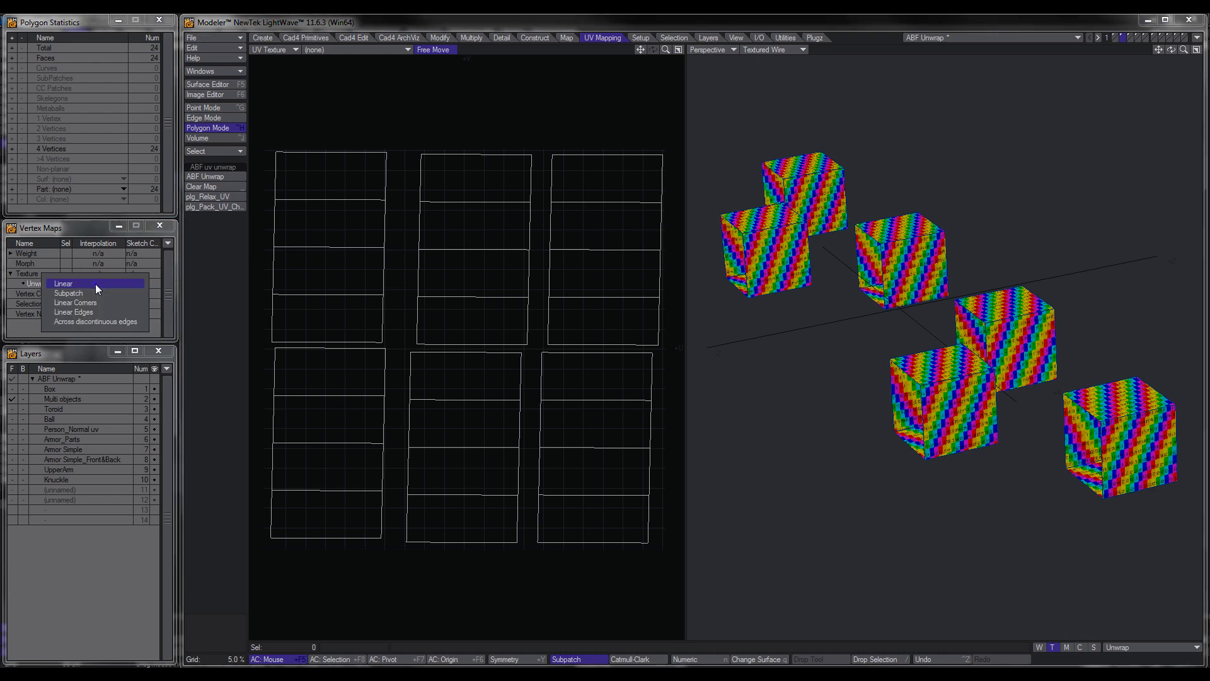
mouse_move(90, 301)
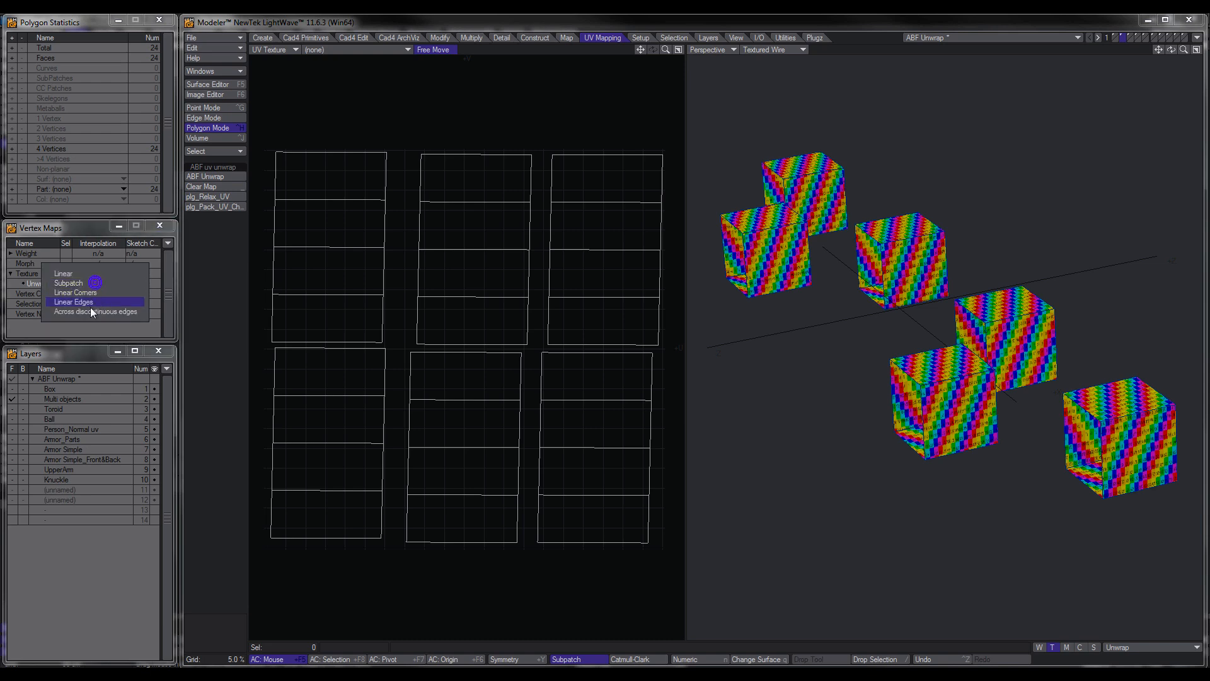
left_click(68, 282)
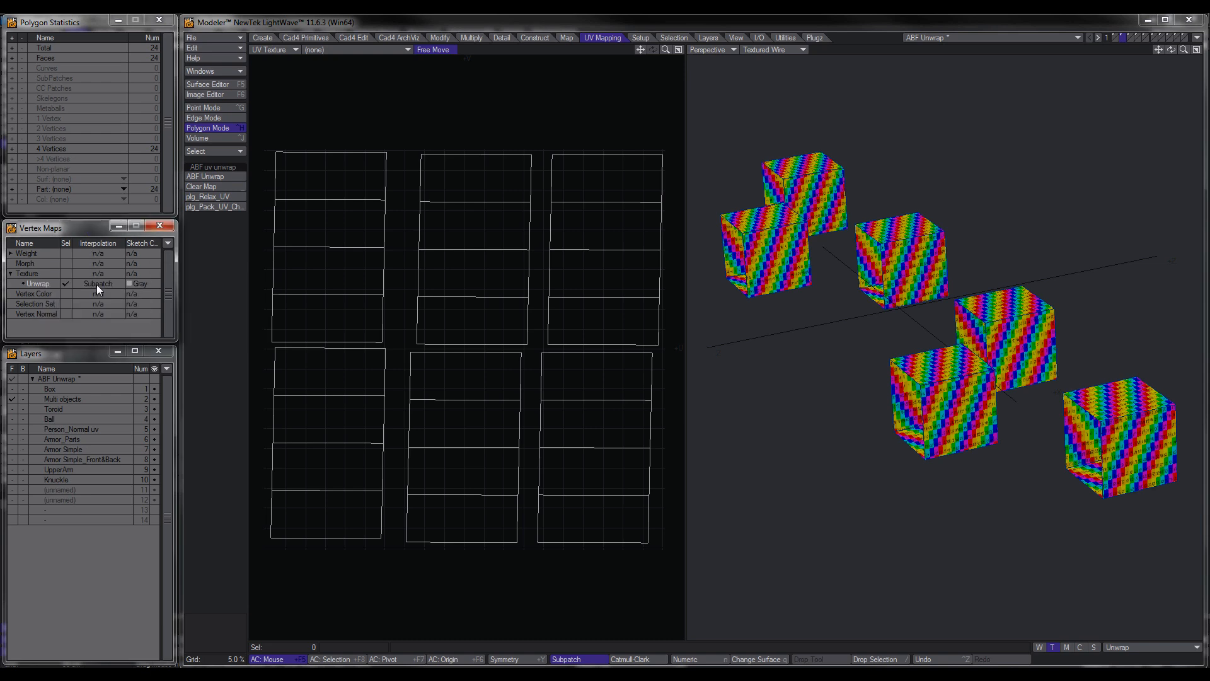
left_click(97, 284)
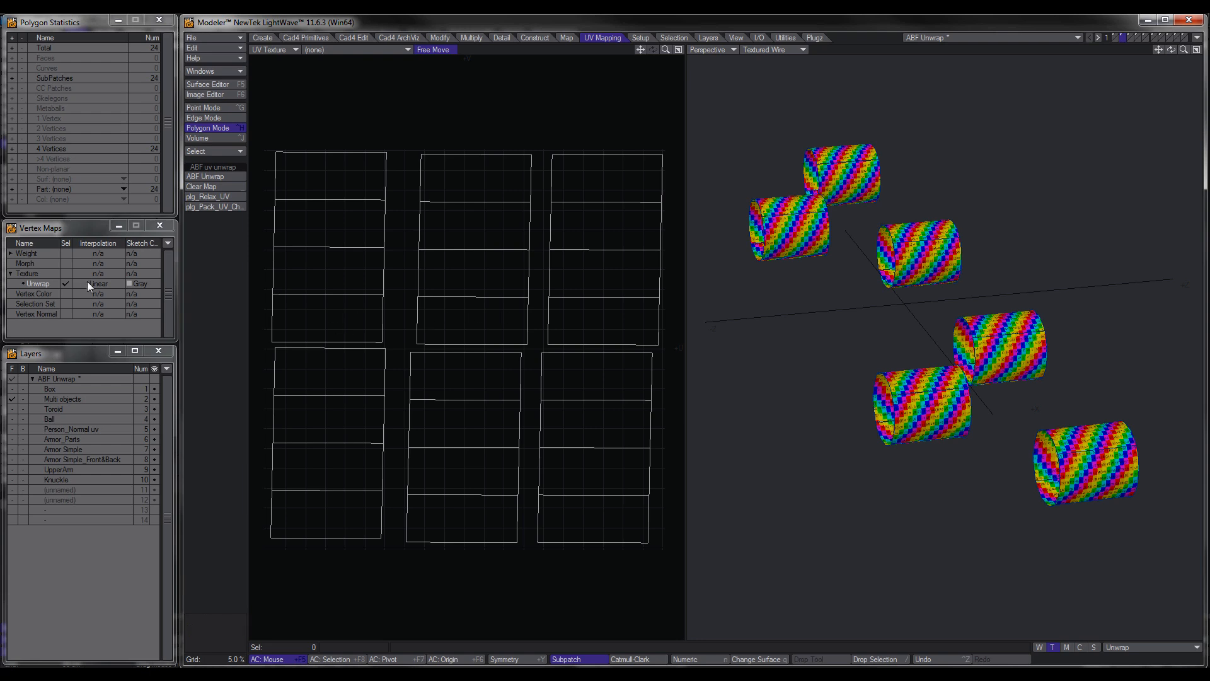
left_click(98, 284)
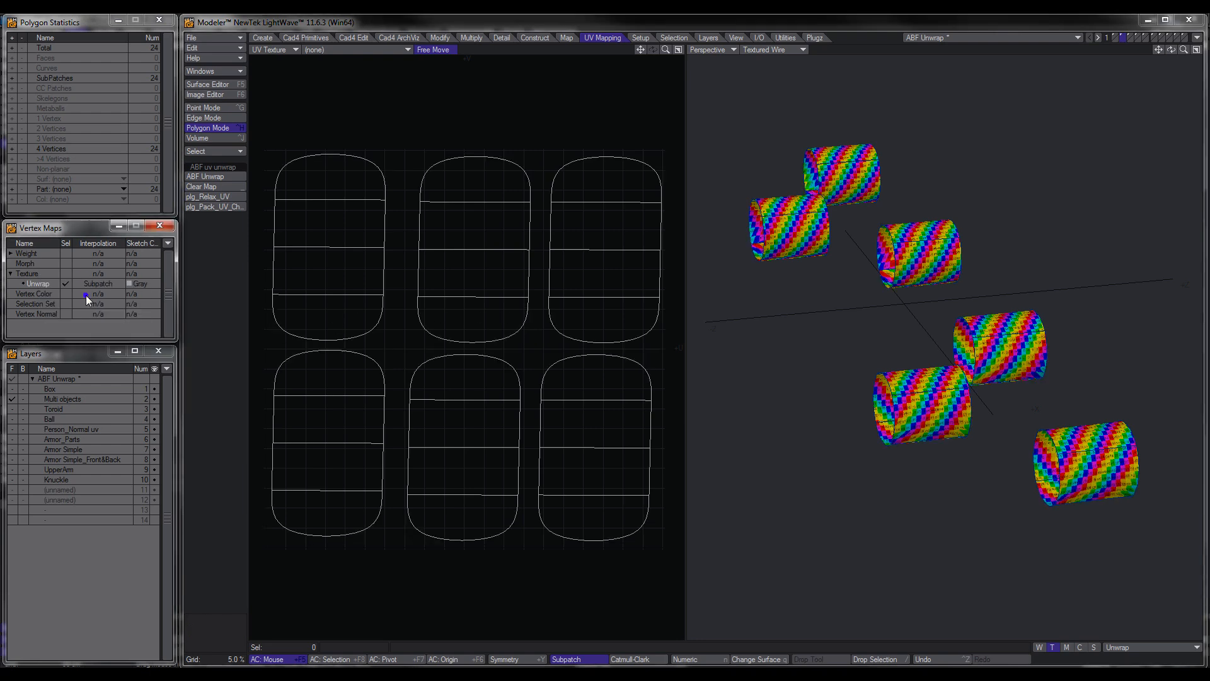
mouse_move(510, 387)
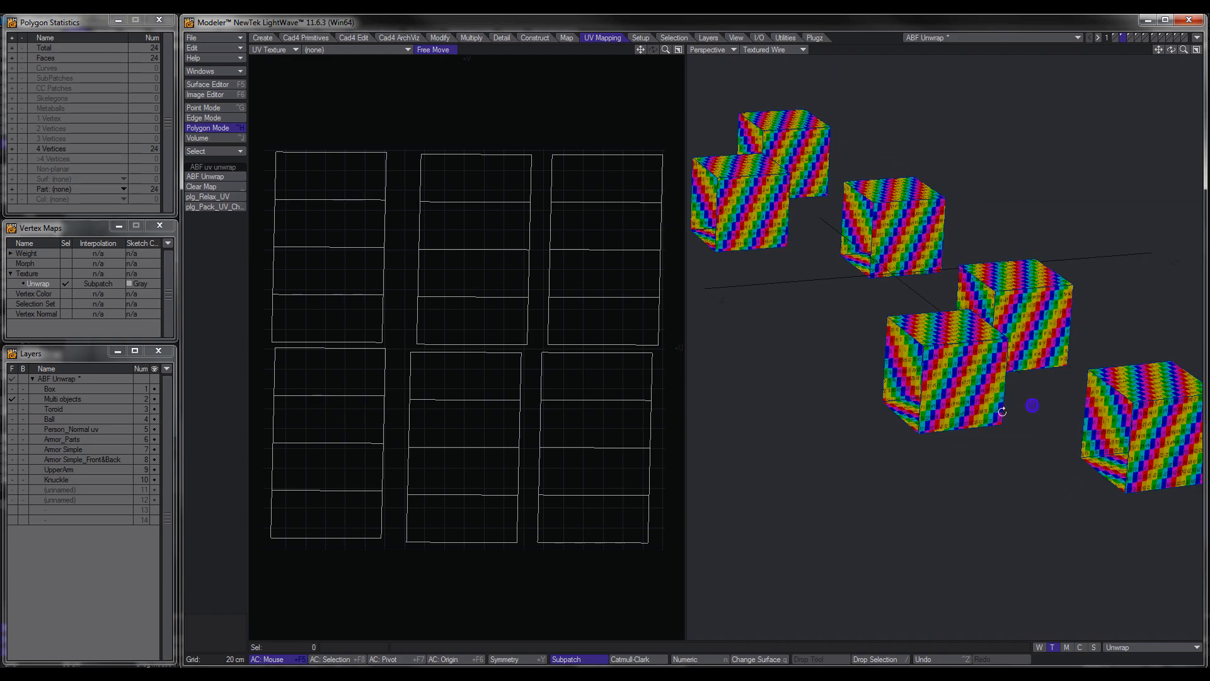
Step: On the Toroid layer, select an edge loop around the tube and the inner ring as seams
left_click(17, 409)
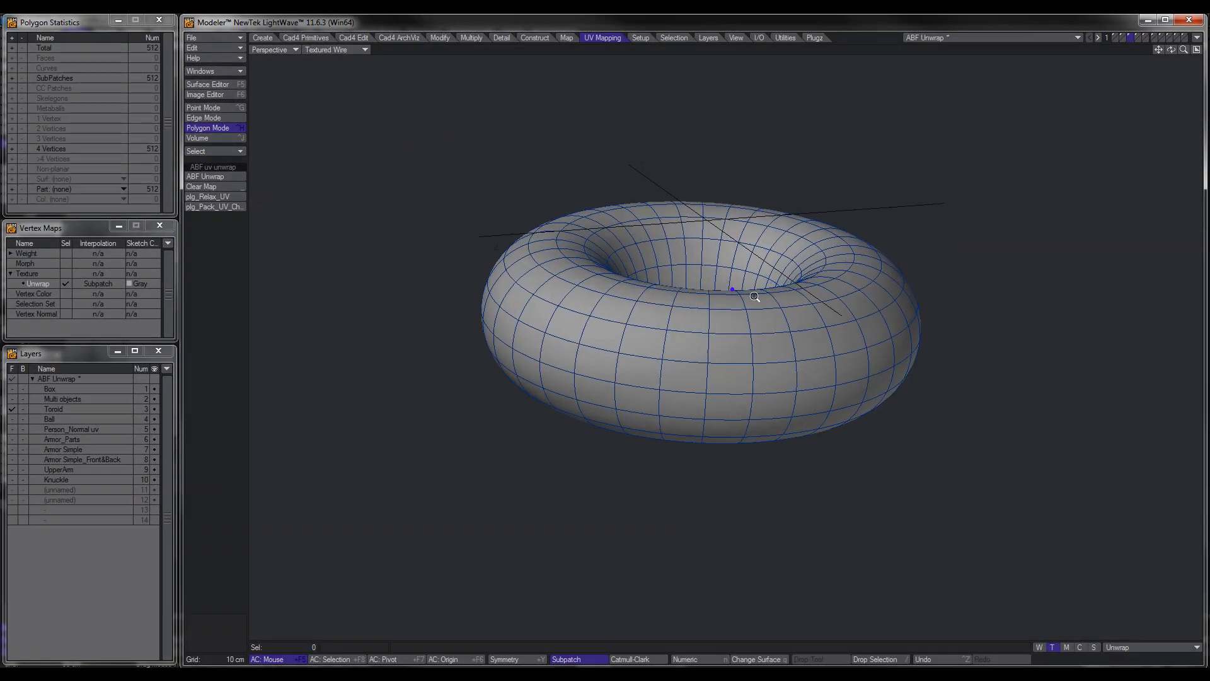
left_click_drag(730, 290, 772, 197)
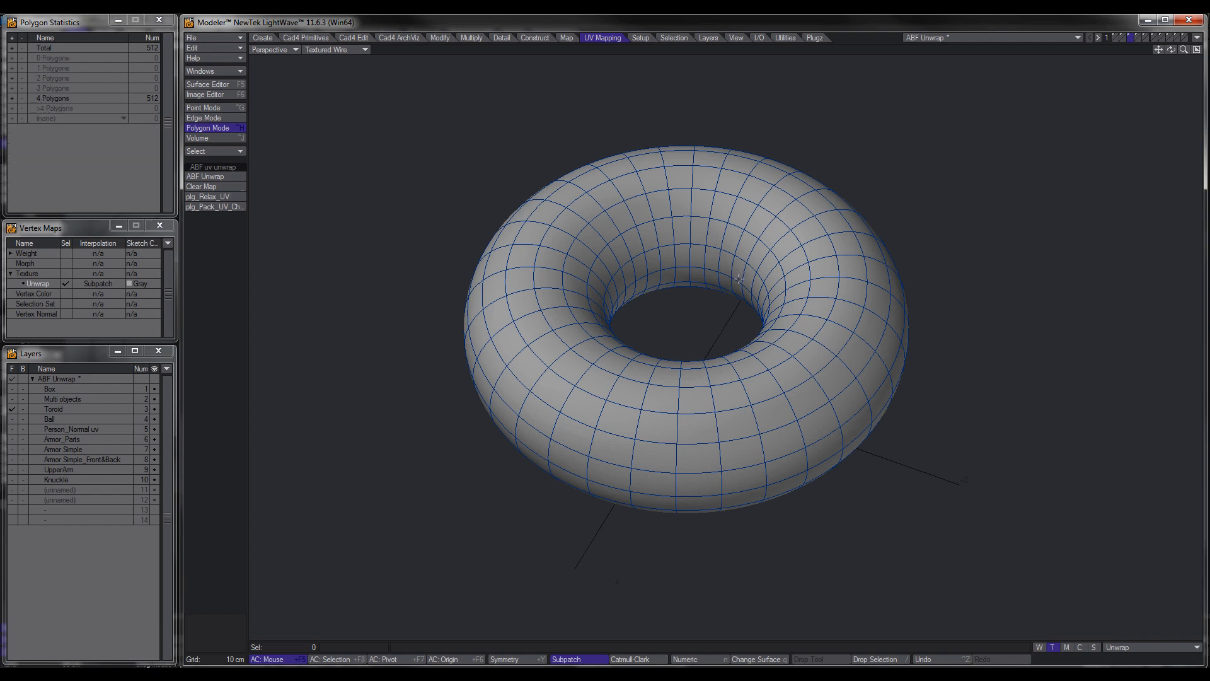
left_click(205, 117)
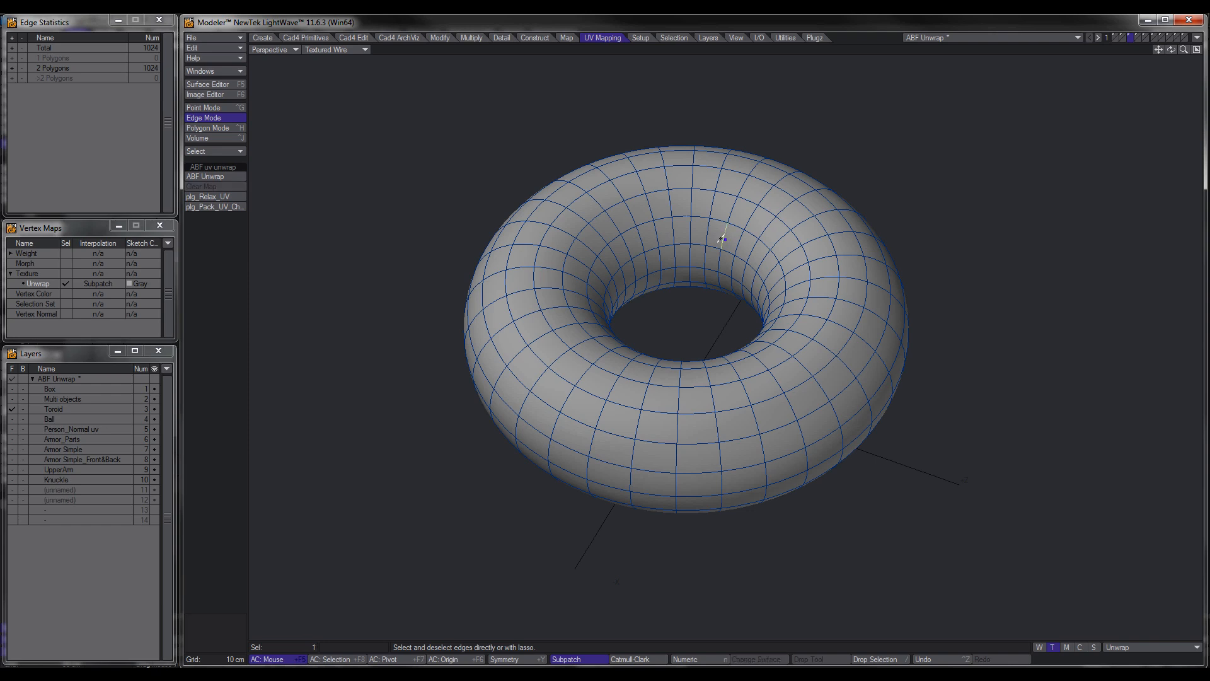
left_click(727, 220)
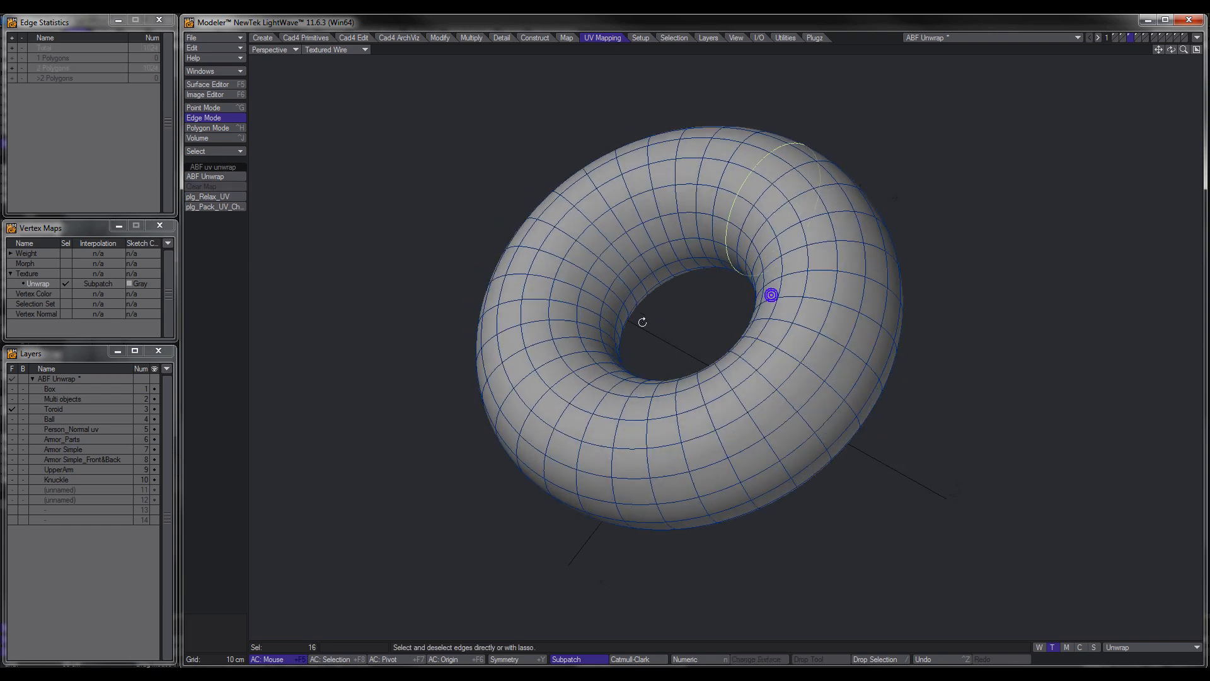
left_click_drag(641, 322, 745, 342)
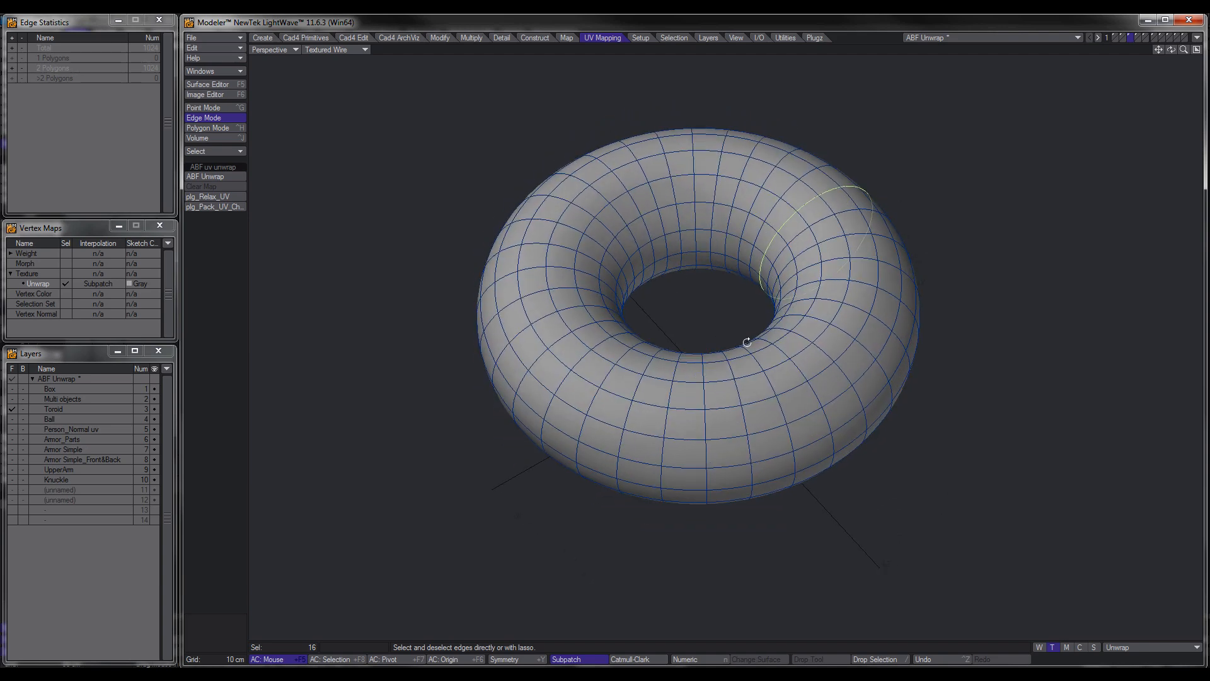
left_click_drag(745, 343, 821, 294)
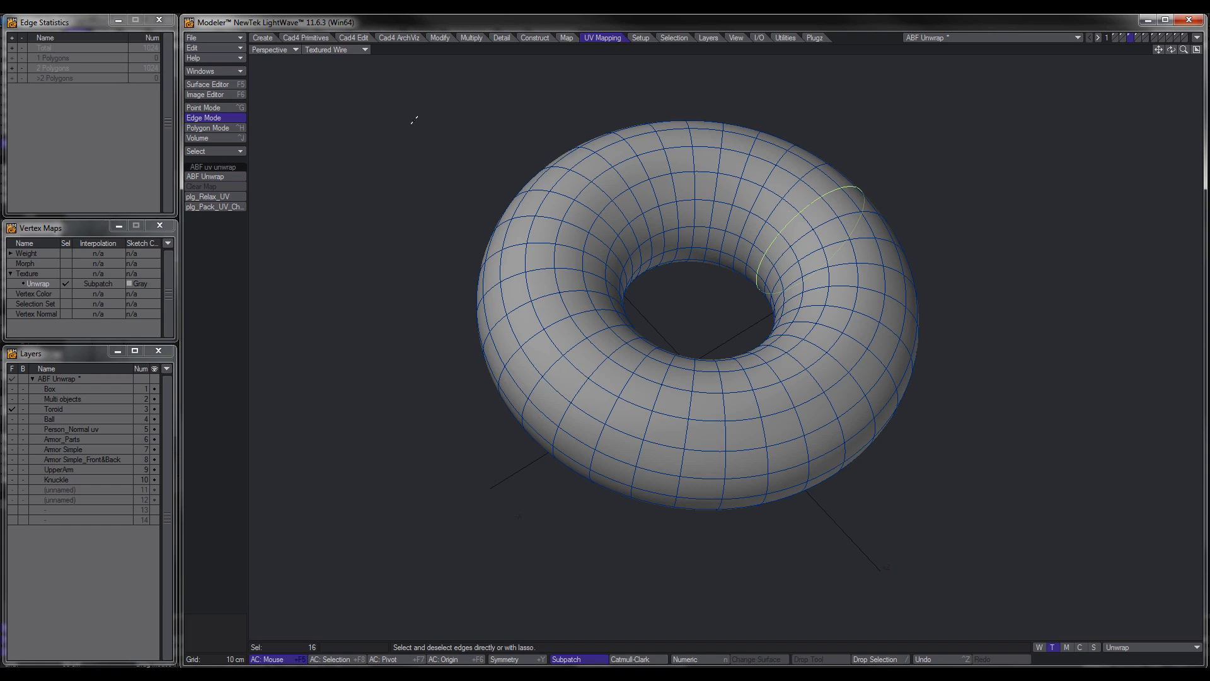
mouse_move(550, 428)
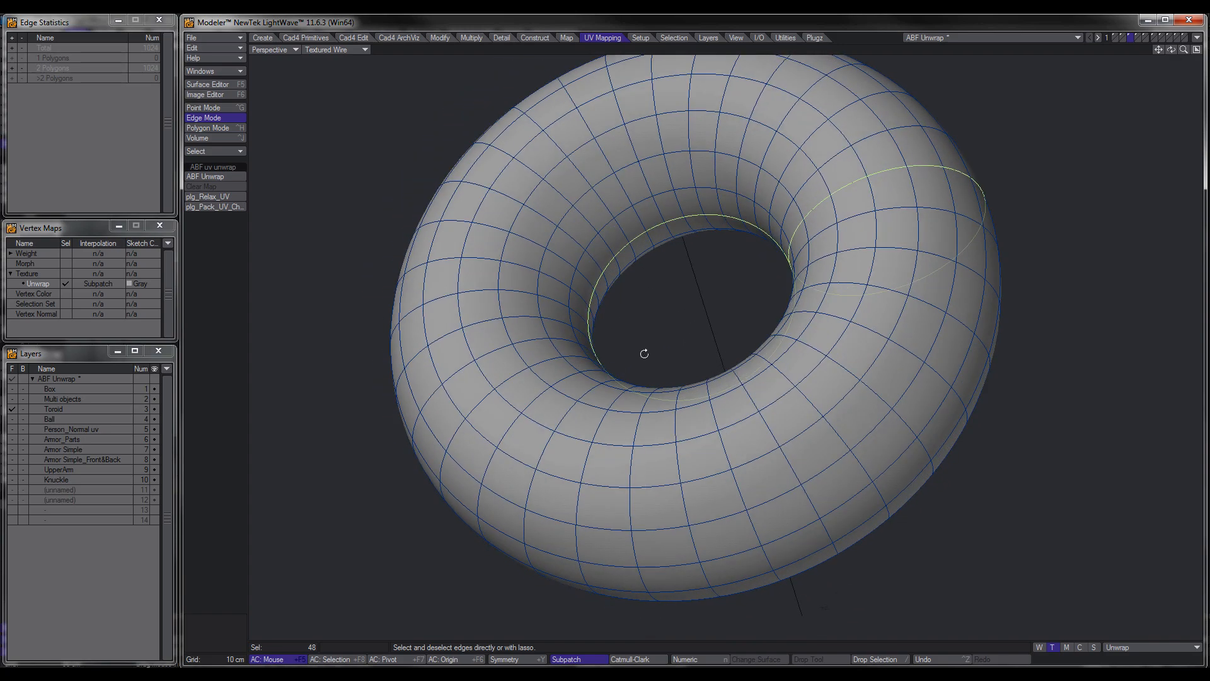
left_click_drag(645, 353, 811, 376)
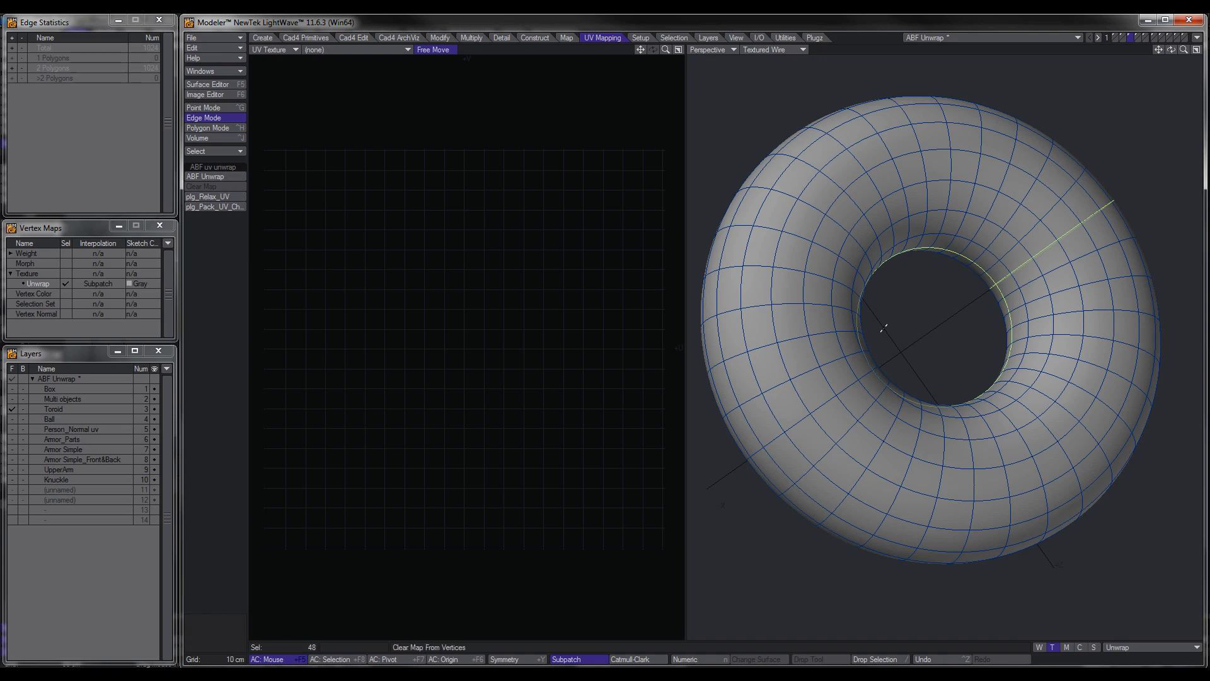
Step: Refine the 48 seam edges and ABF Unwrap the toroid into one curved UV island
left_click_drag(883, 328, 919, 401)
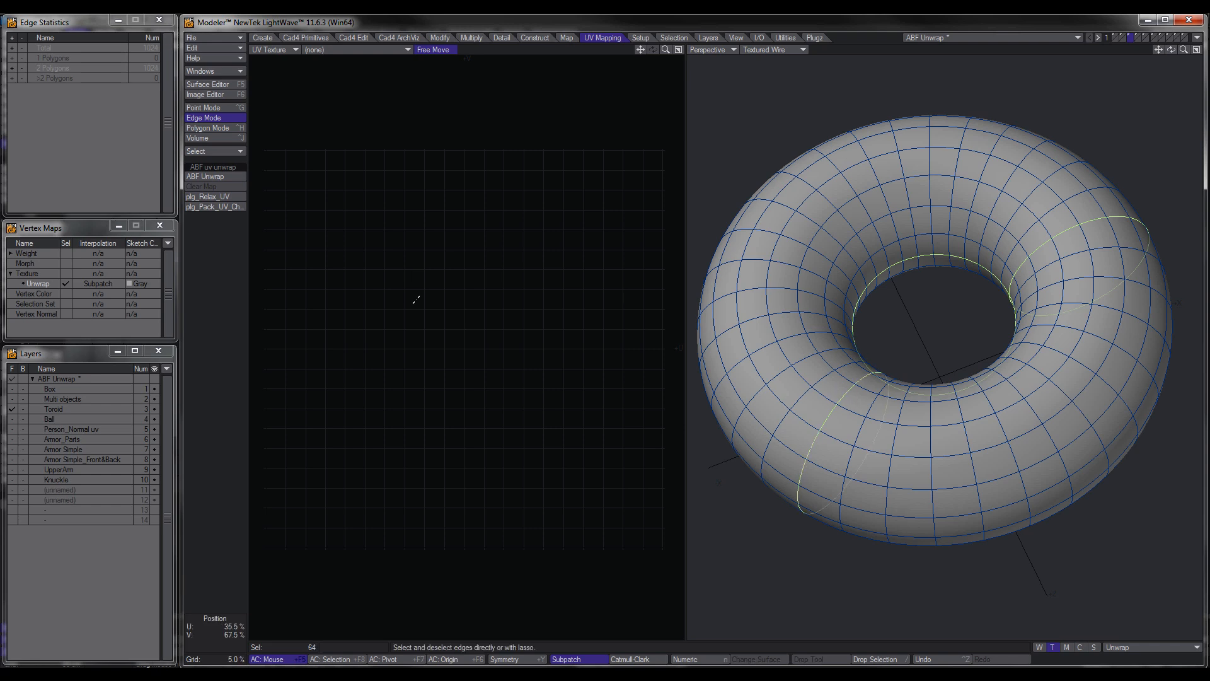
left_click(214, 206)
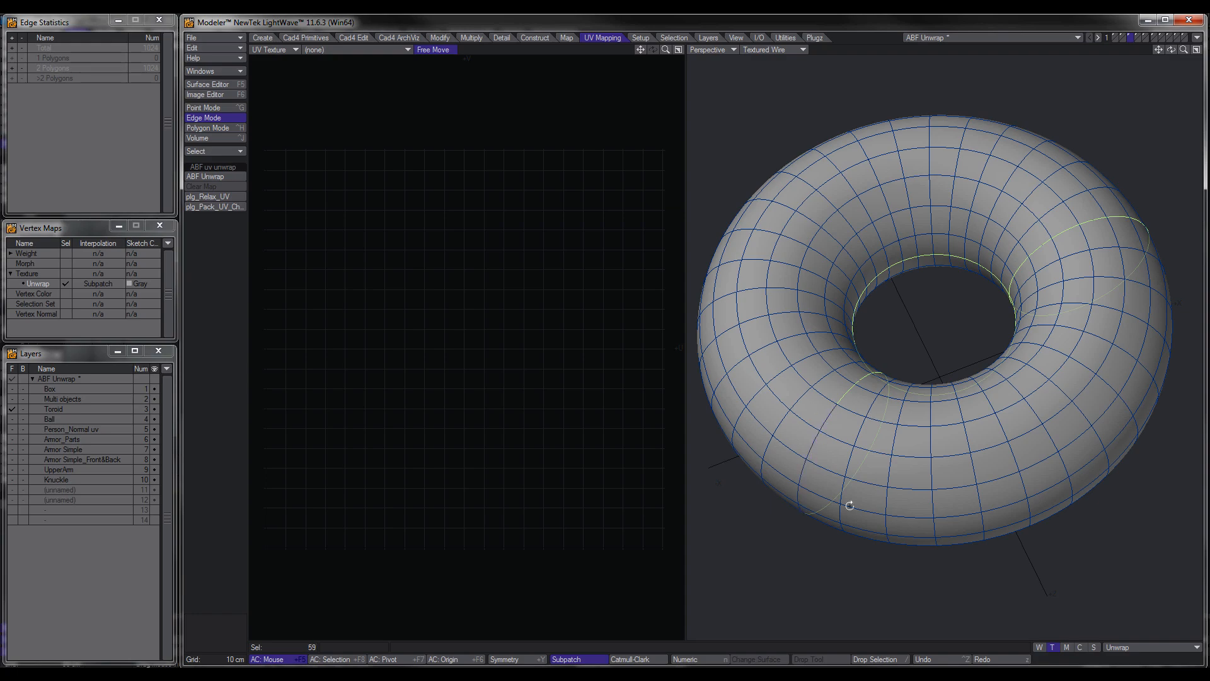
left_click_drag(849, 506, 927, 255)
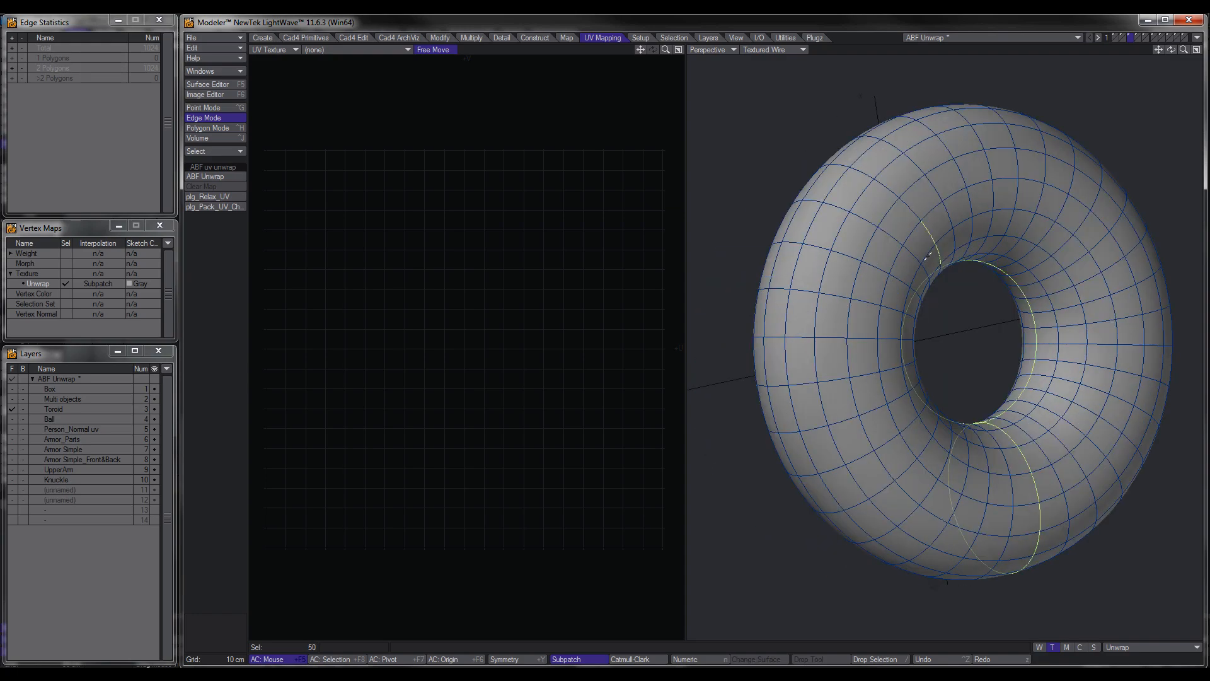
left_click(207, 197)
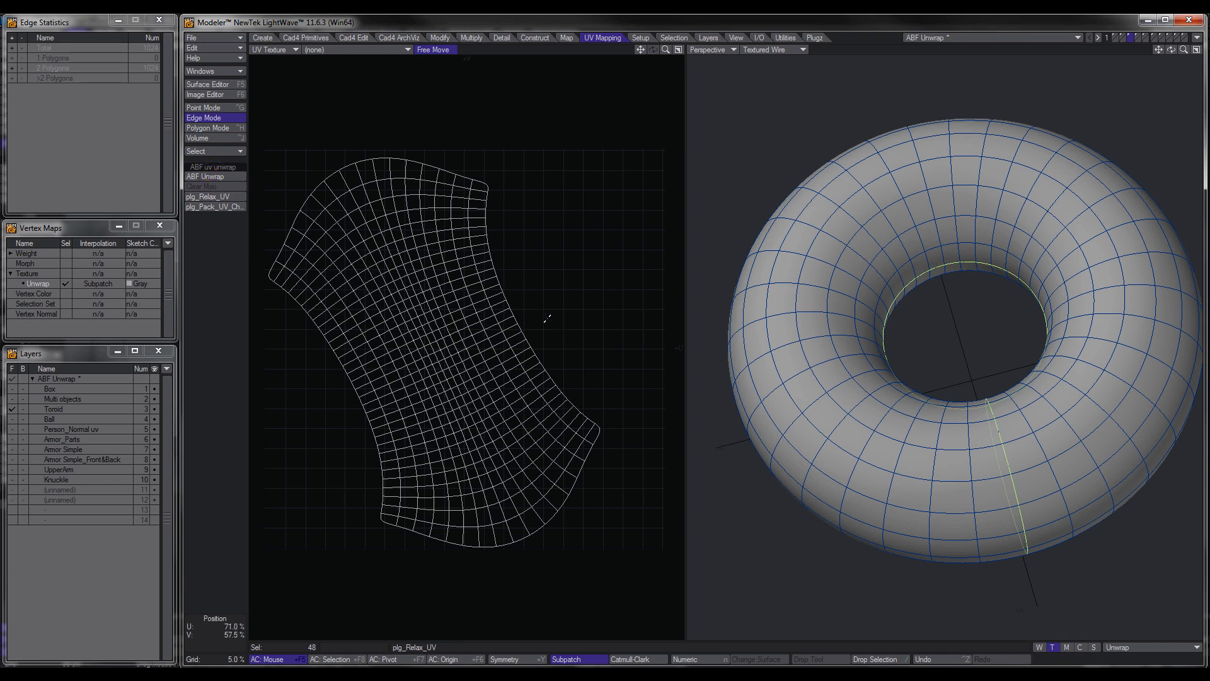
mouse_move(230, 260)
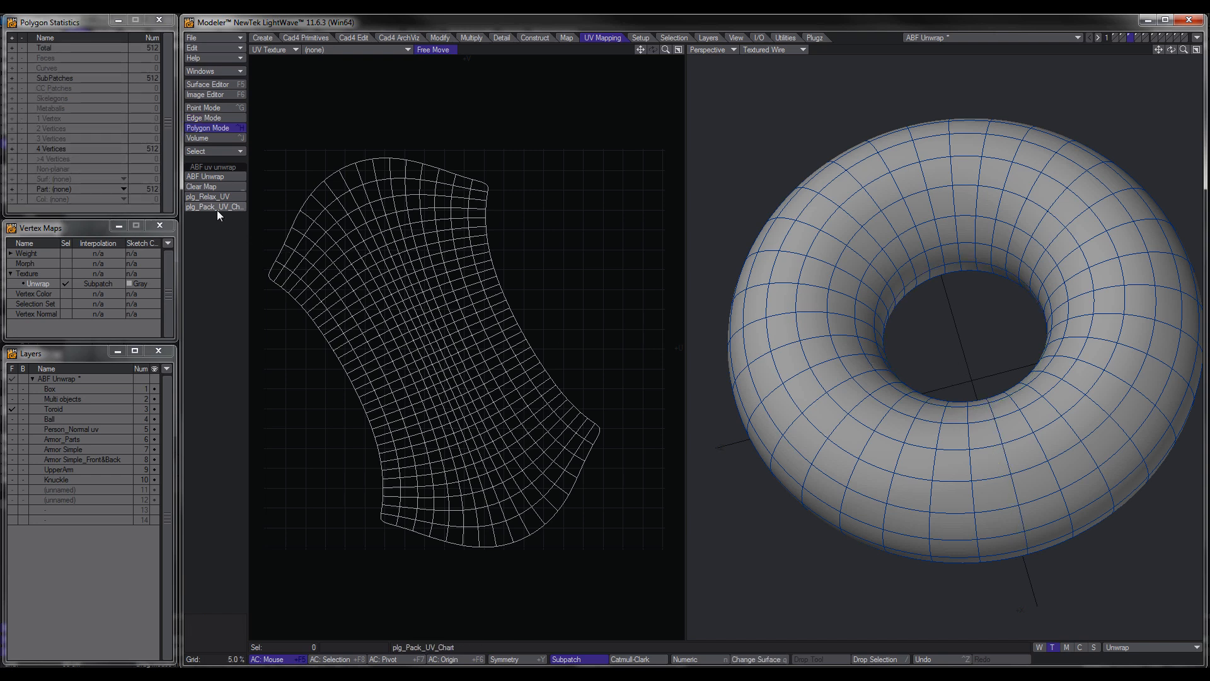
mouse_move(206, 196)
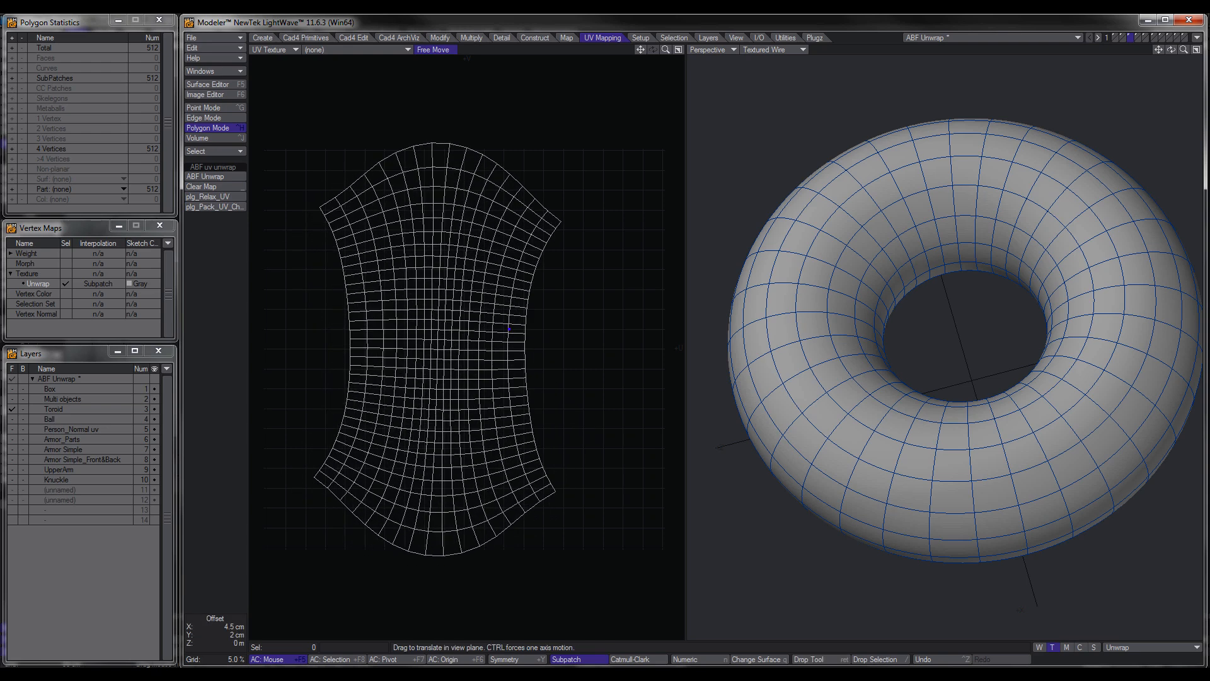
Step: Reposition the toroid's UV island and relax it with plg_Relax_UV into an even grid
left_click(213, 206)
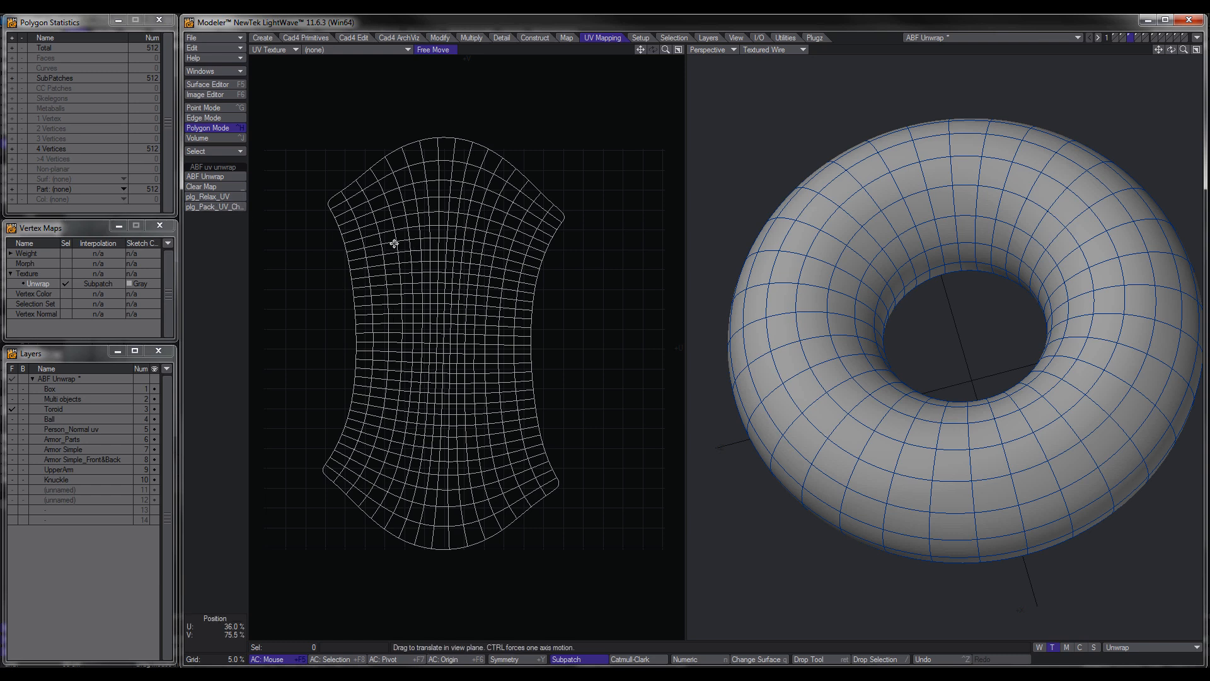
left_click(207, 196)
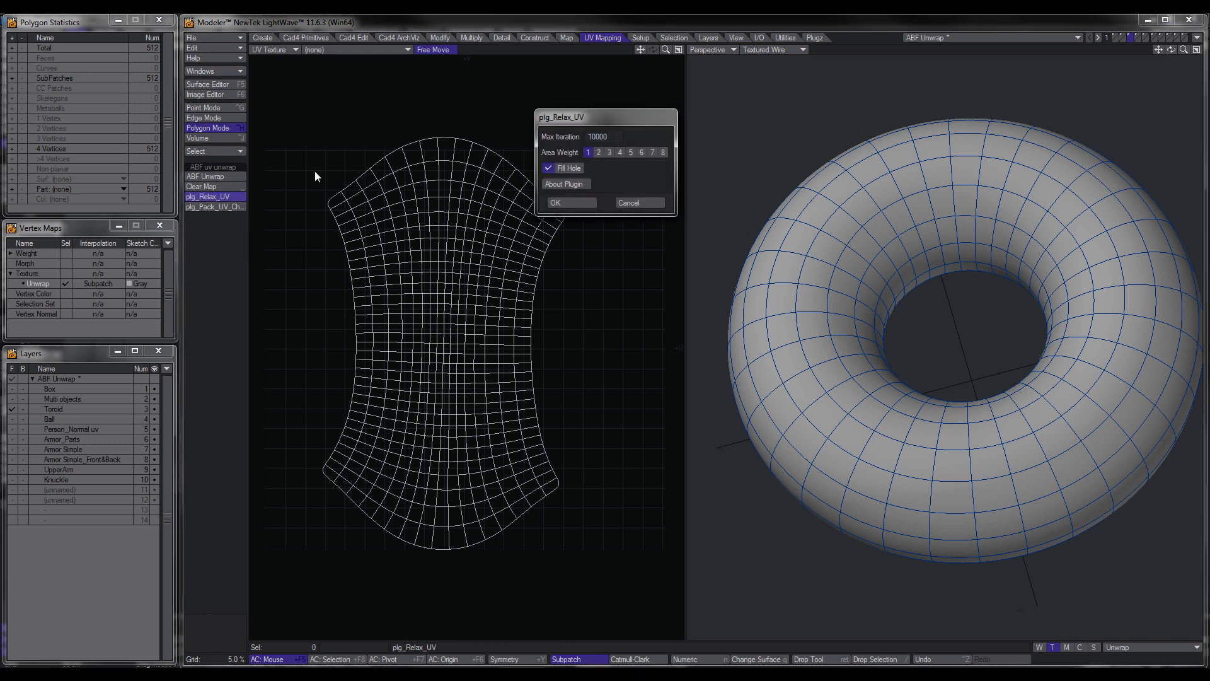
left_click_drag(606, 116, 629, 147)
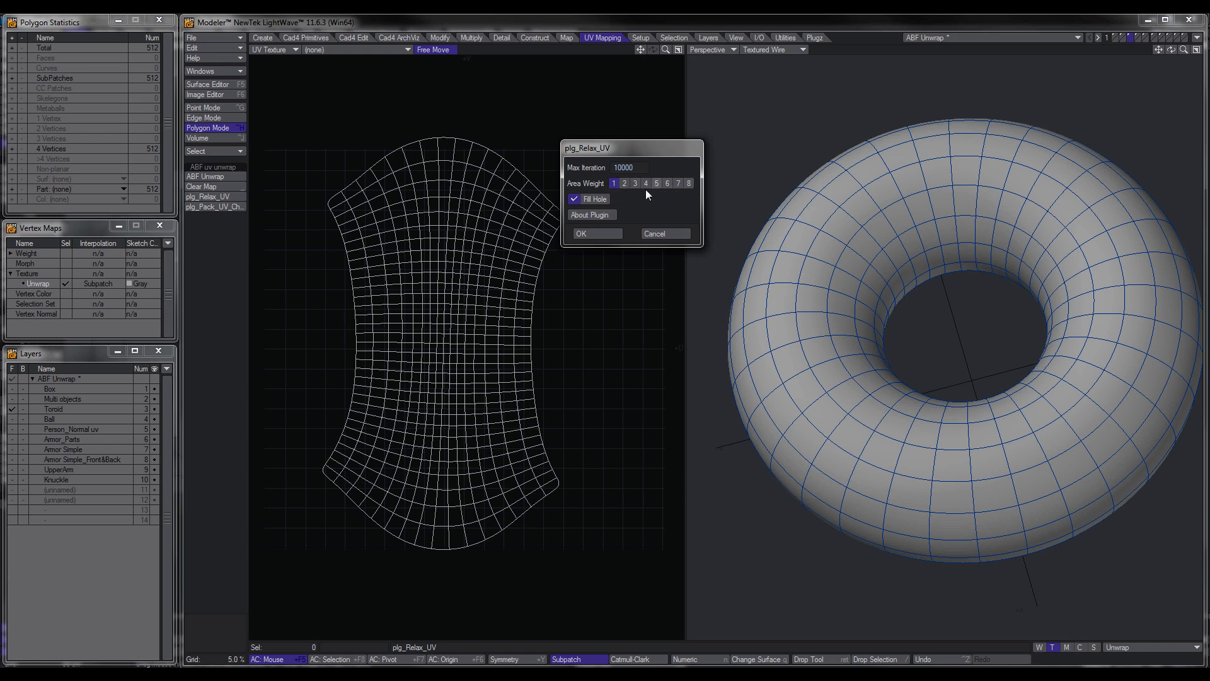
mouse_move(631, 216)
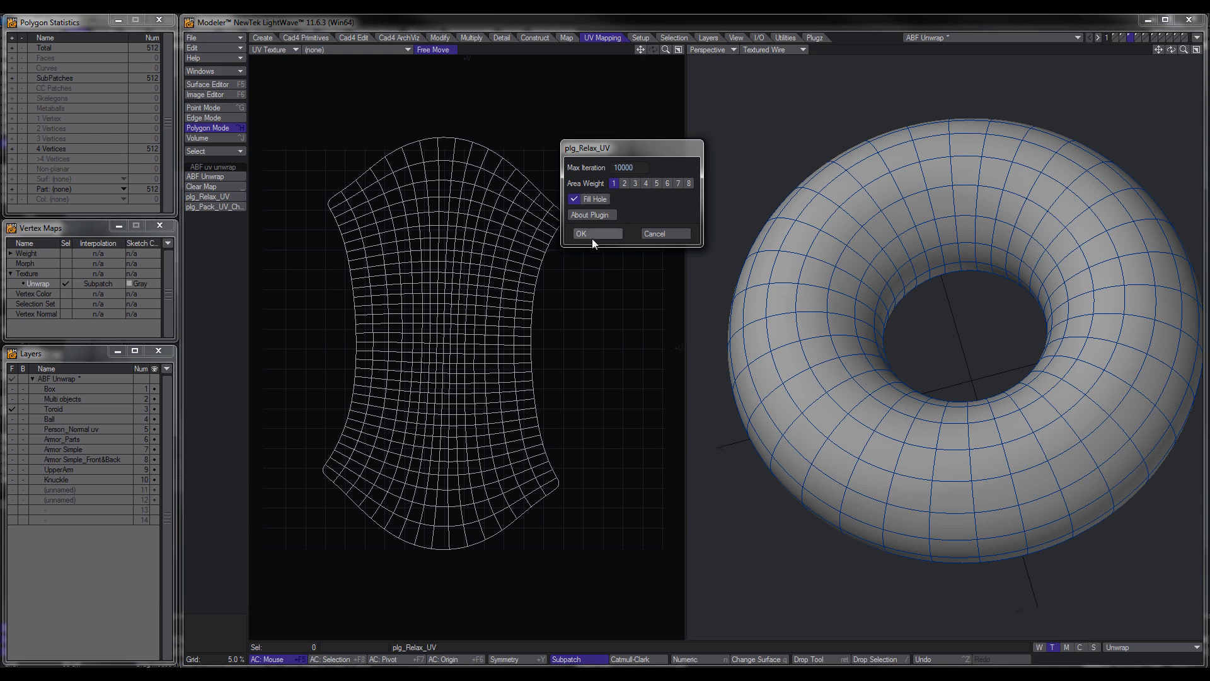
left_click(580, 234)
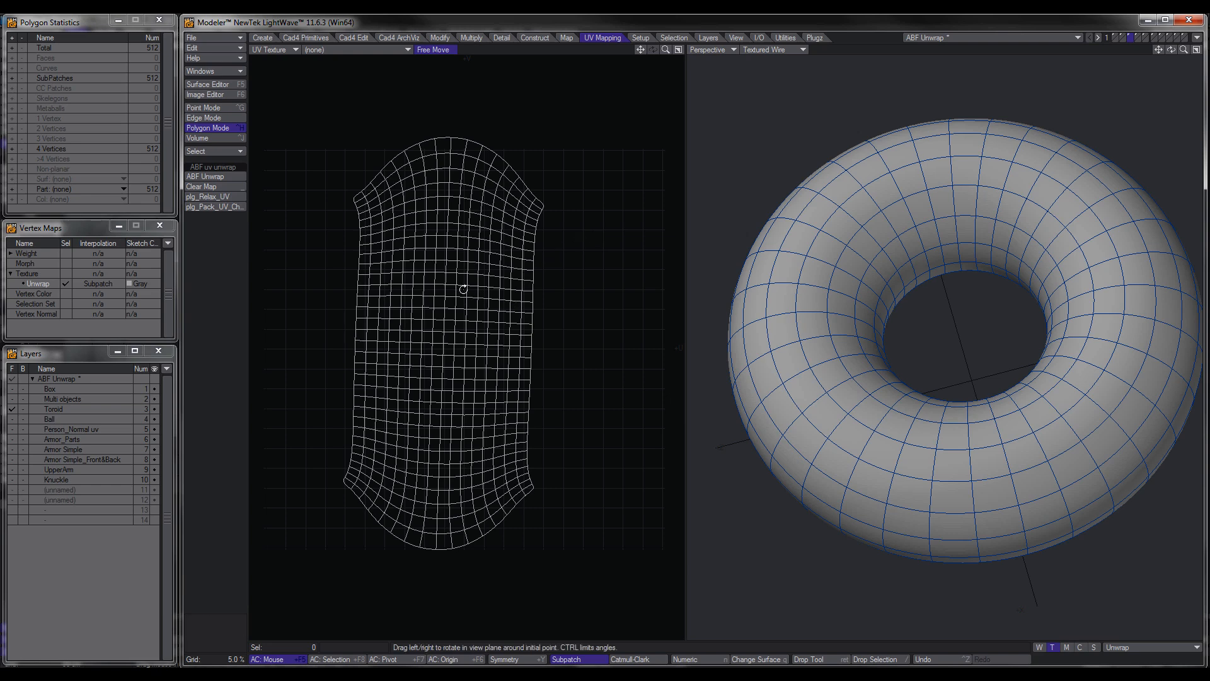
Step: Orbit the toroid and select a 64-edge loop around its rings as a new seam
left_click_drag(462, 290, 480, 290)
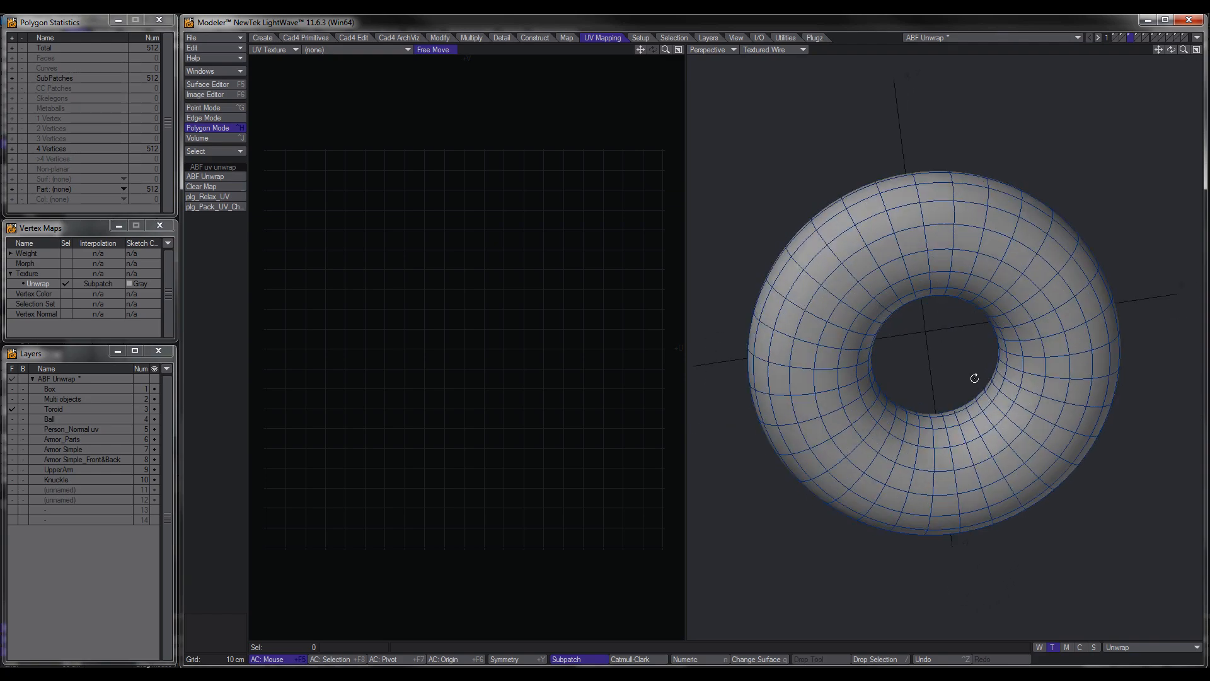
left_click_drag(975, 378, 823, 366)
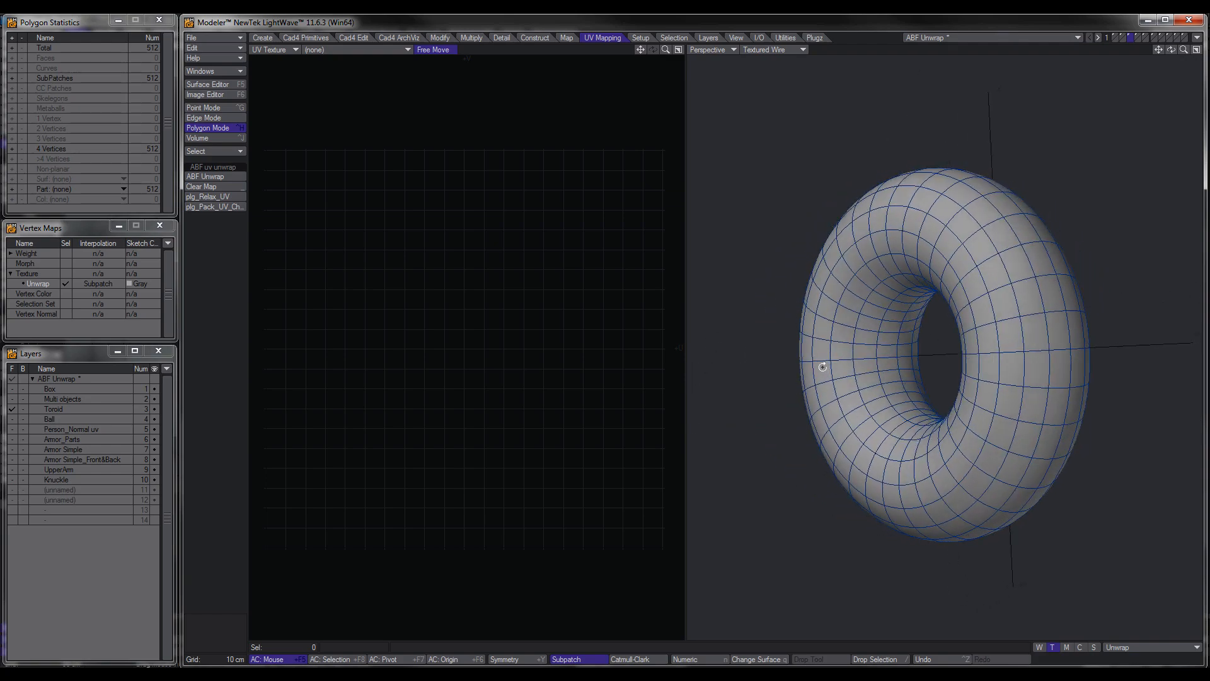
left_click_drag(823, 365, 1003, 406)
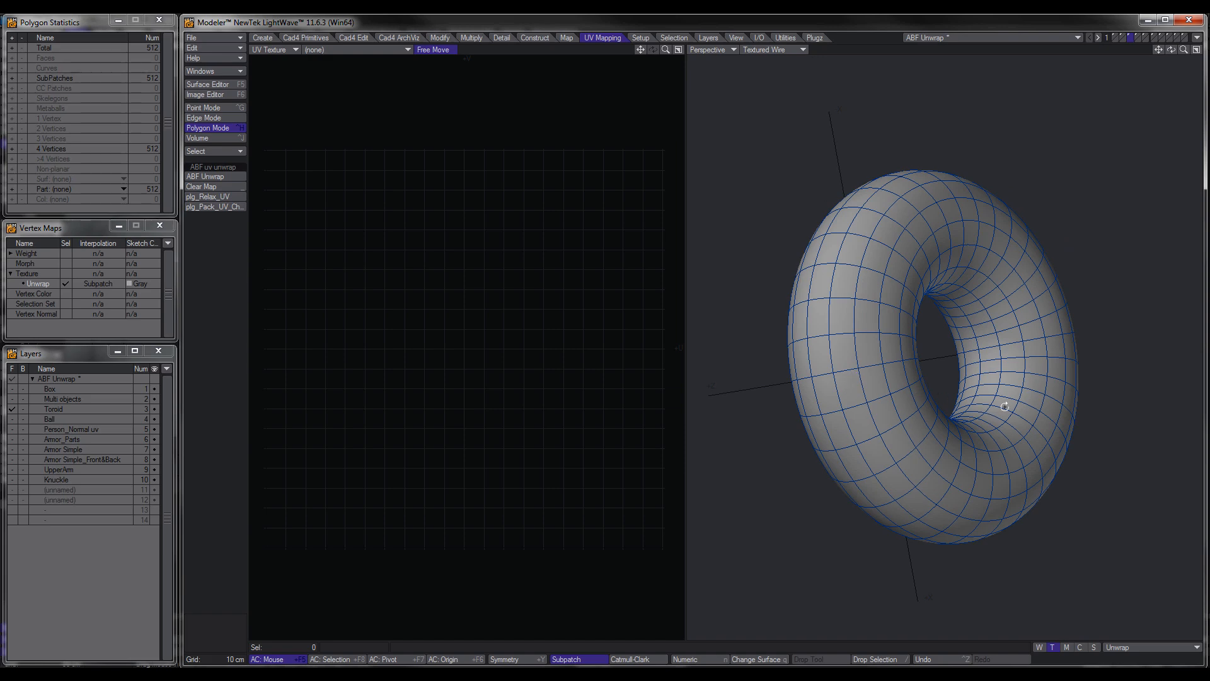
left_click_drag(1003, 405, 920, 435)
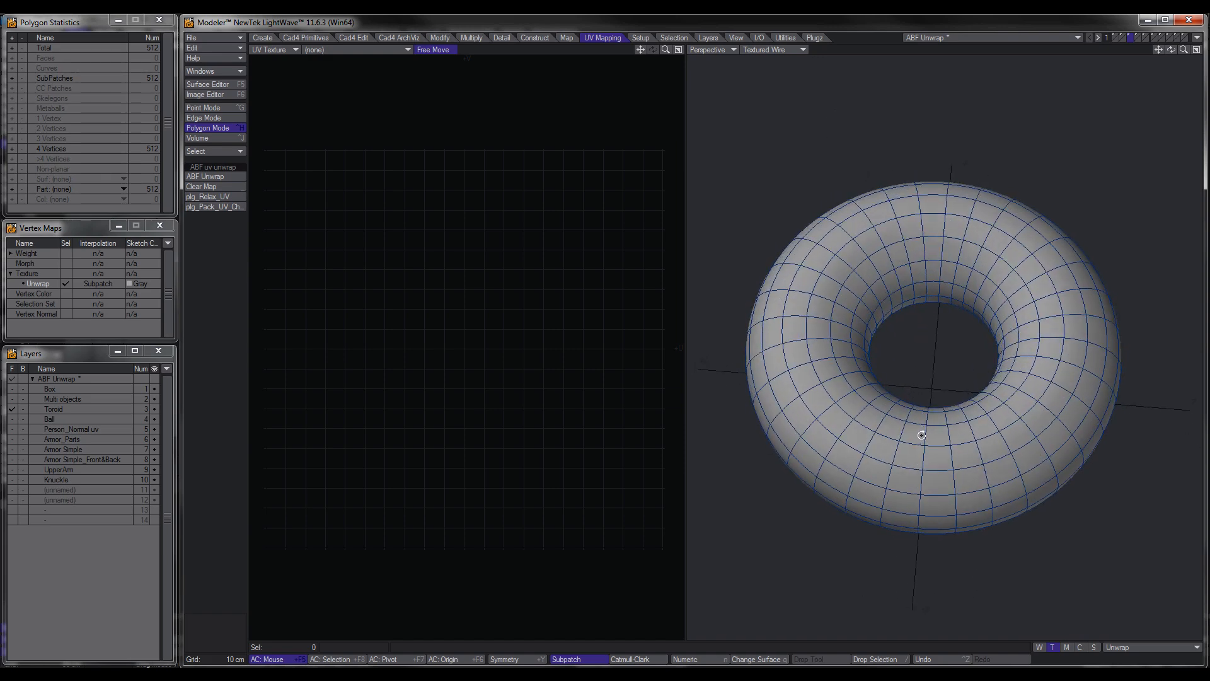
left_click_drag(920, 435, 954, 338)
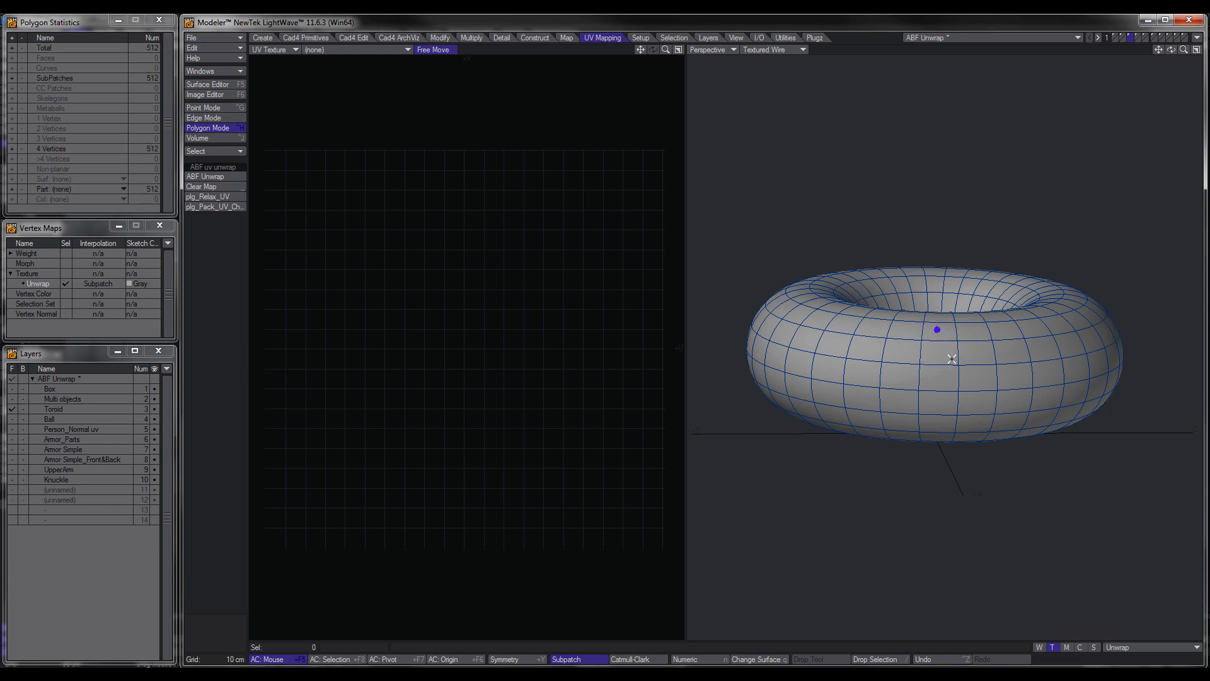
left_click(208, 116)
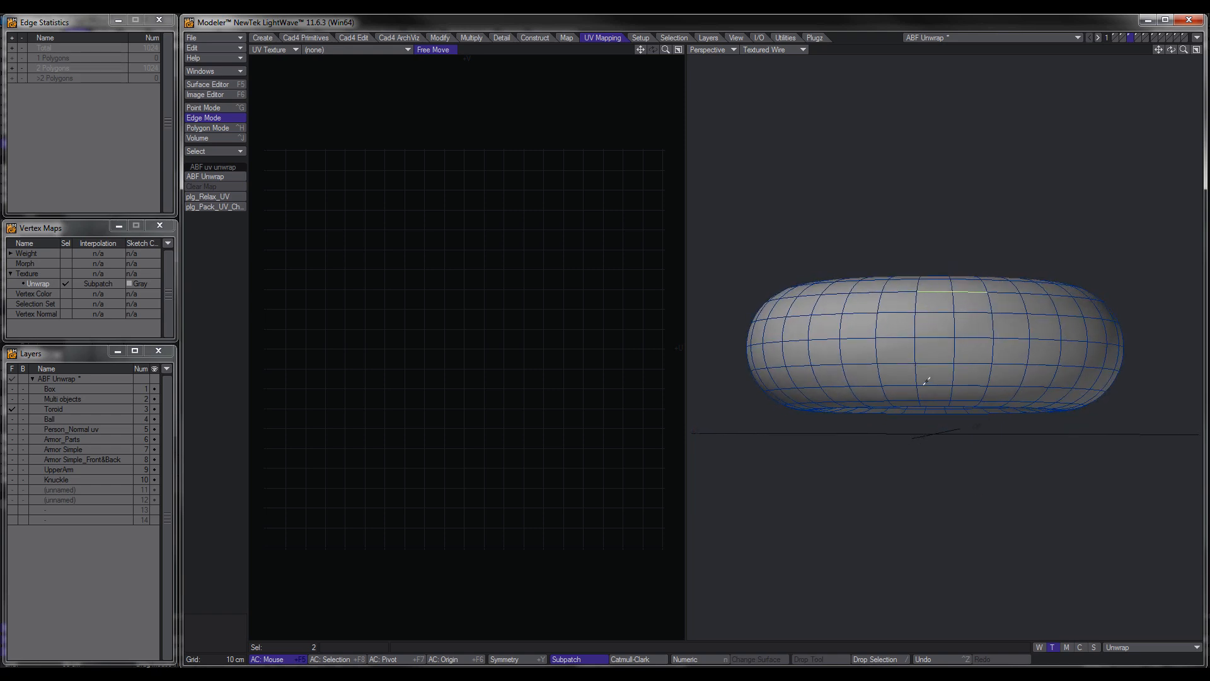
left_click(949, 404)
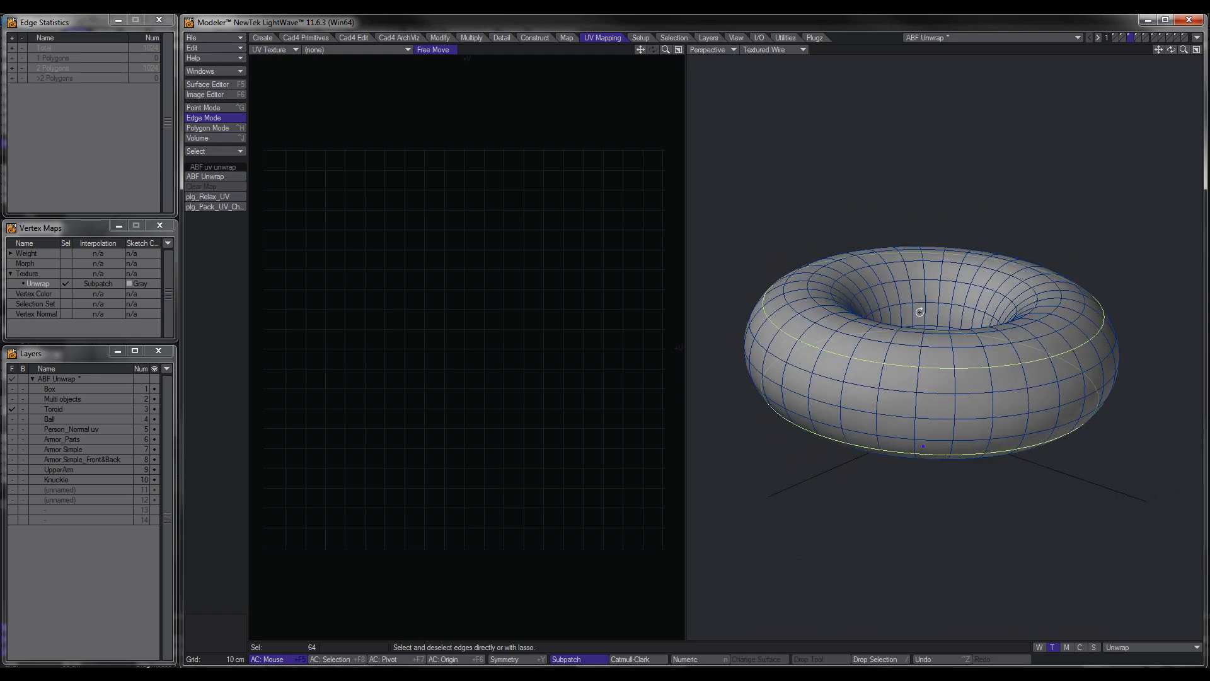
left_click_drag(919, 311, 982, 433)
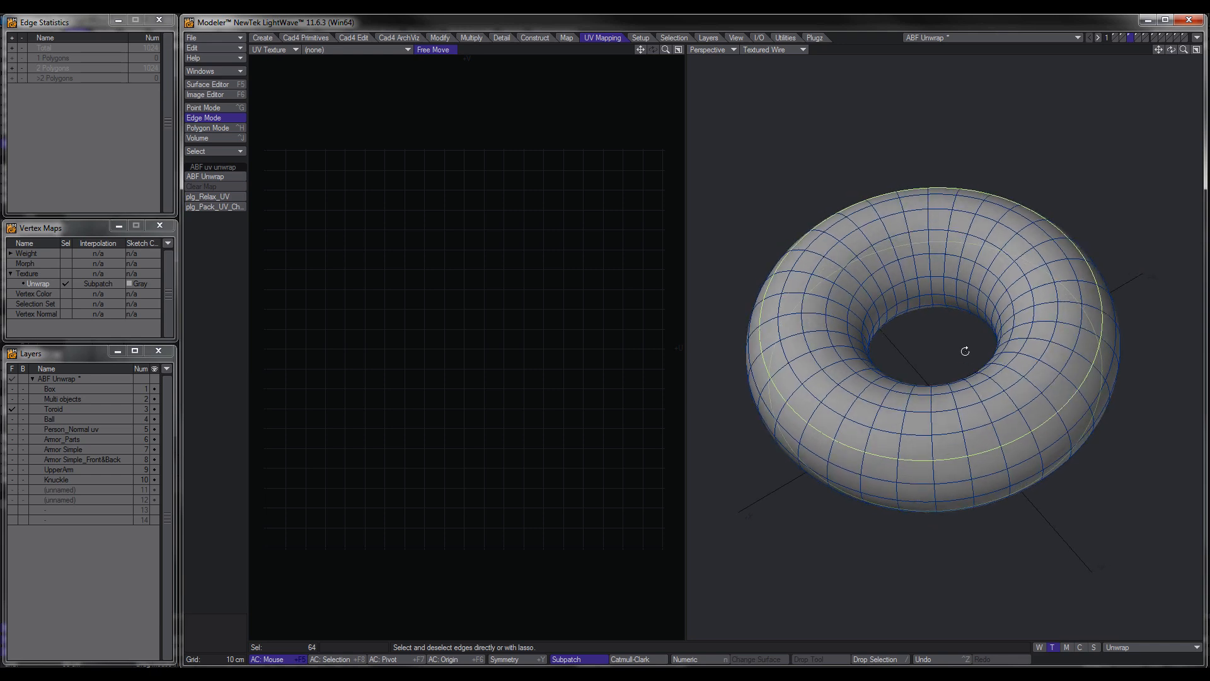
mouse_move(1073, 280)
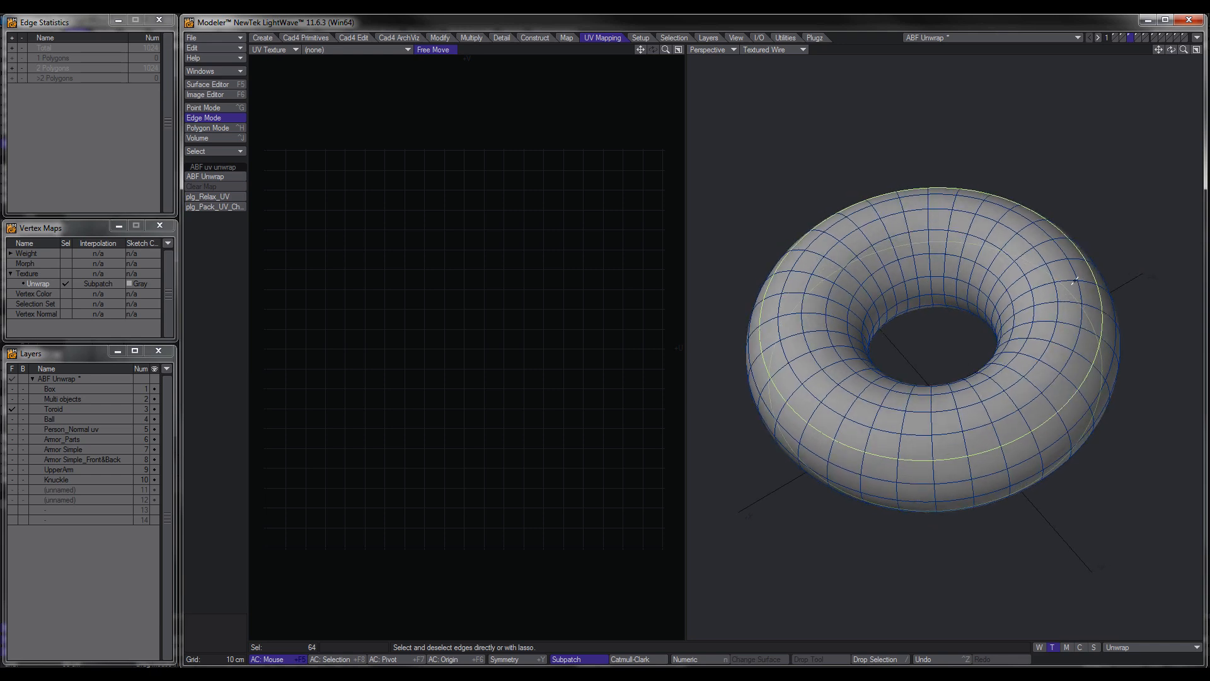
Step: Add the remaining seam edge loops on the toroid and ABF-unwrap it along the 134 seam edges
left_click_drag(1073, 280, 866, 216)
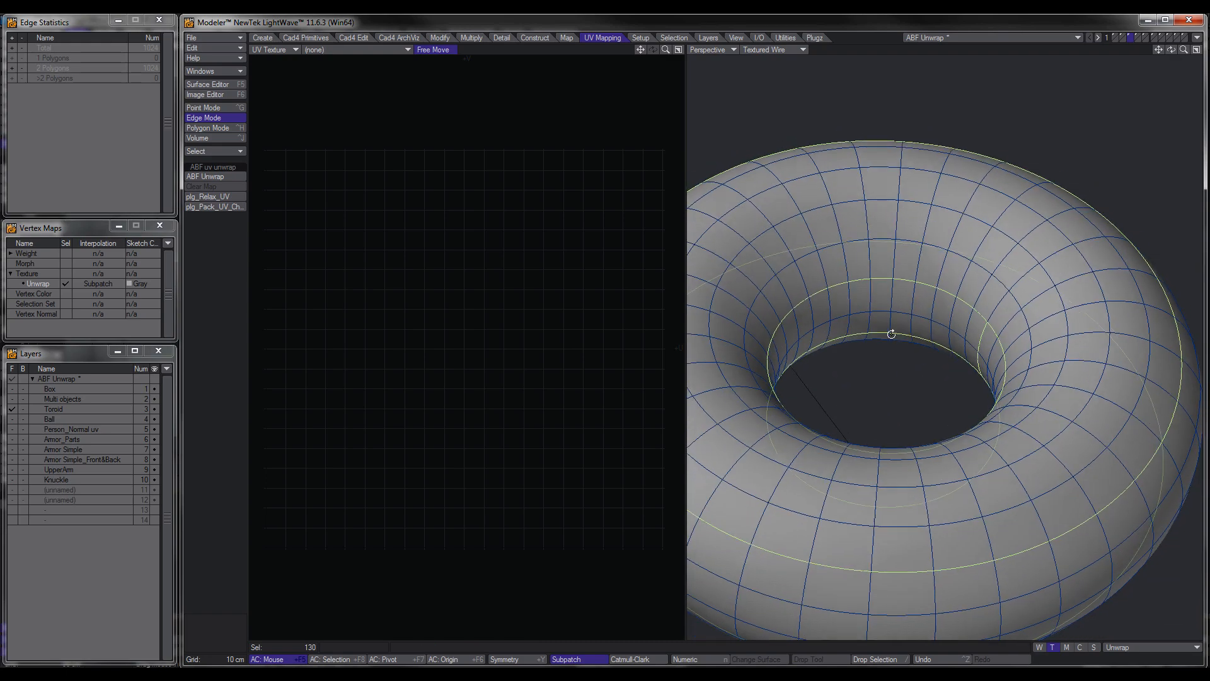
left_click_drag(891, 333, 962, 401)
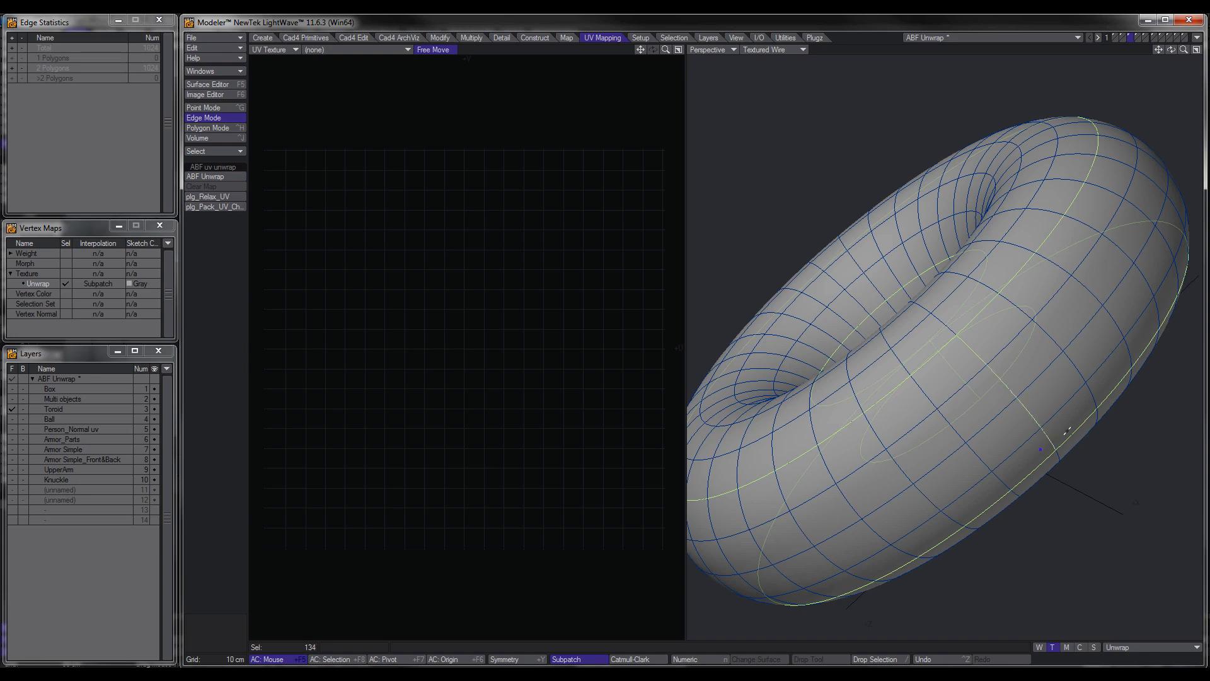
scroll("down", 3)
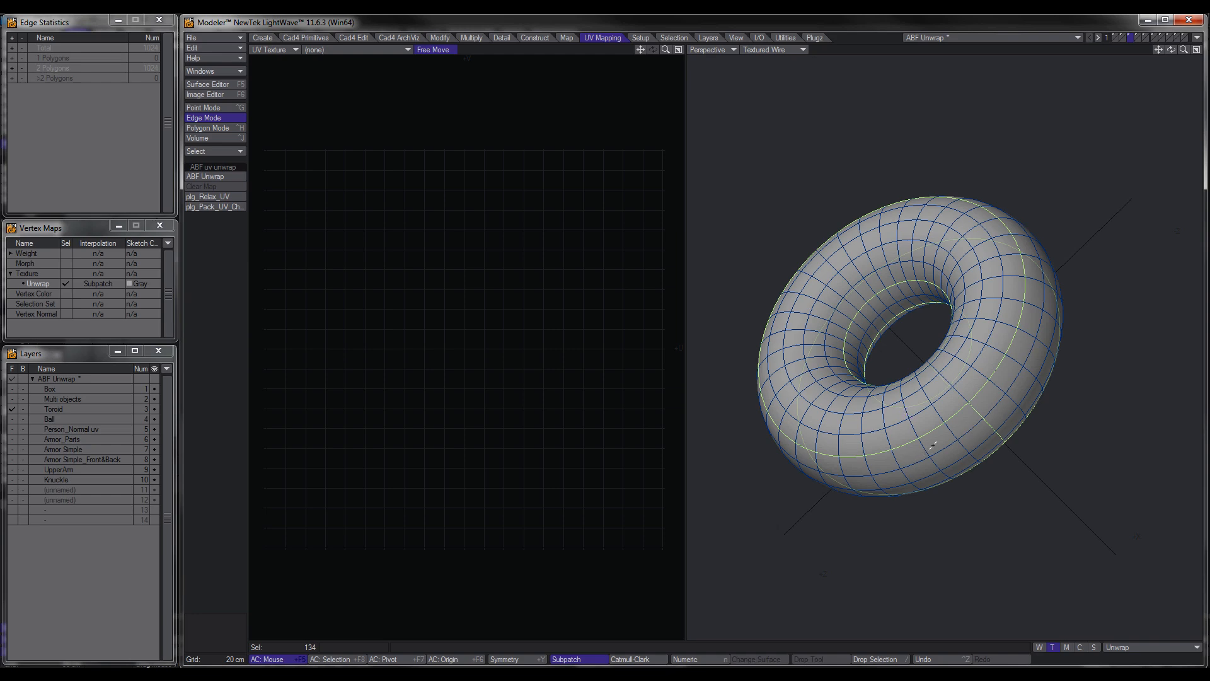
left_click_drag(932, 445, 872, 309)
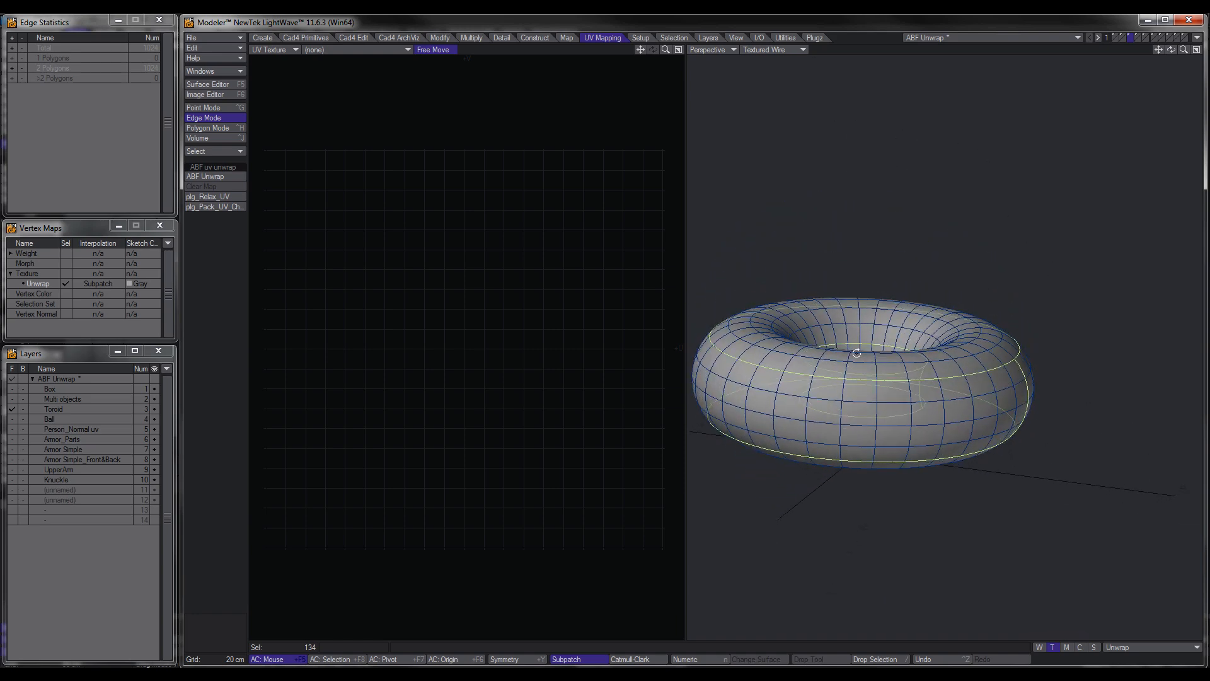
left_click_drag(857, 353, 1000, 311)
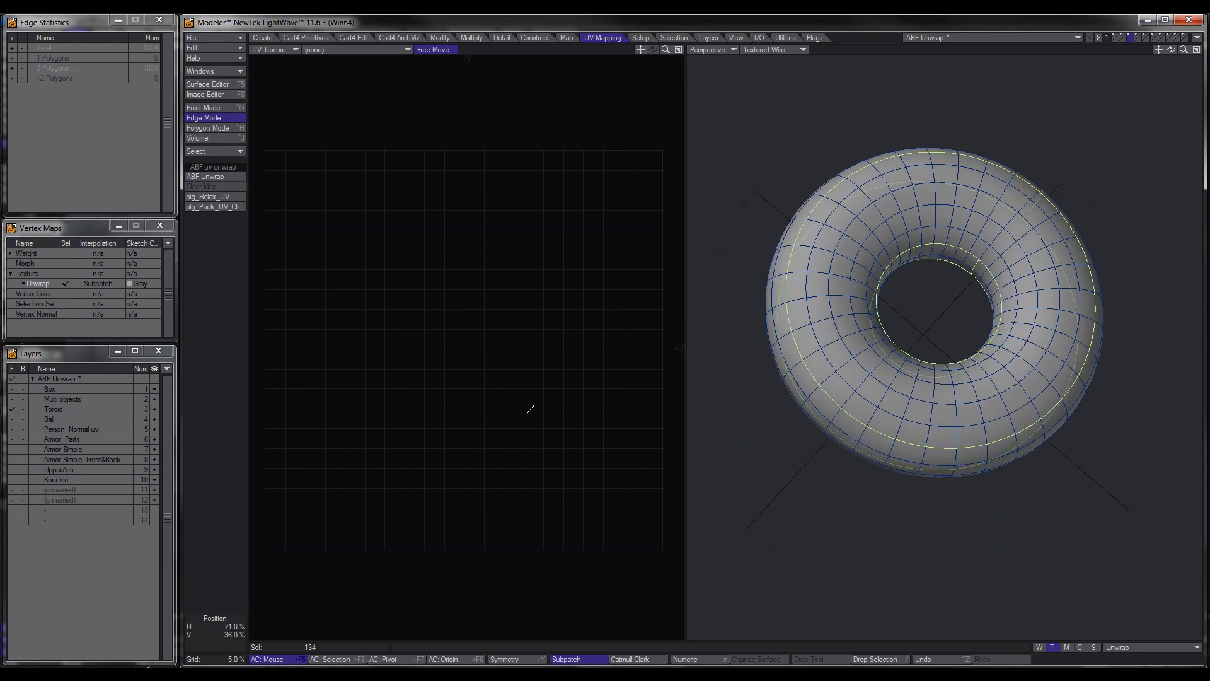
left_click(214, 207)
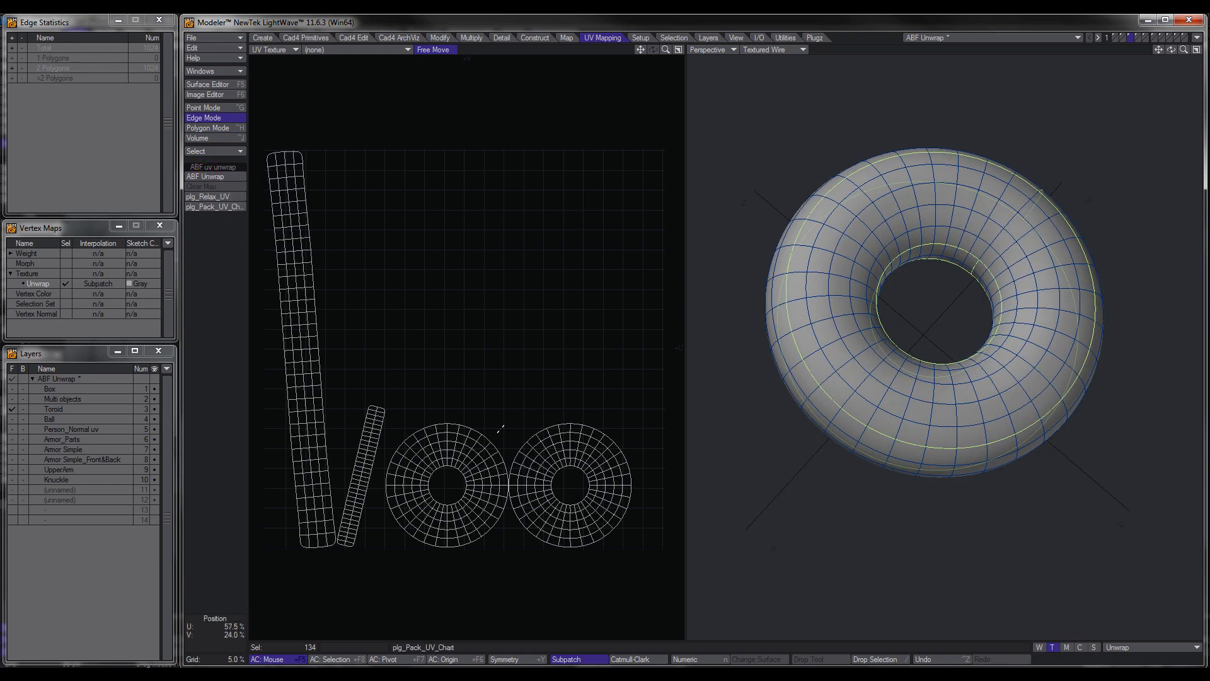
Step: Relax the toroid's UVs with plg_Relax_UV and show Basic_Uving_Toroid_wheel.psd behind the islands
left_click(208, 196)
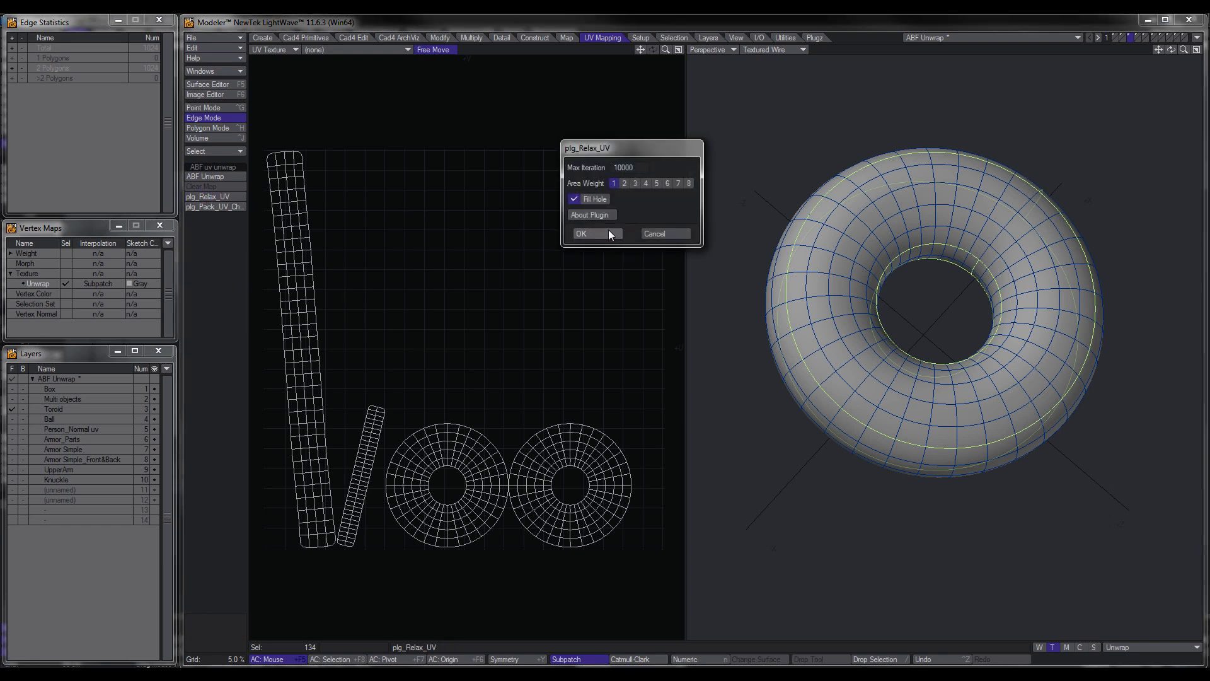
left_click(581, 233)
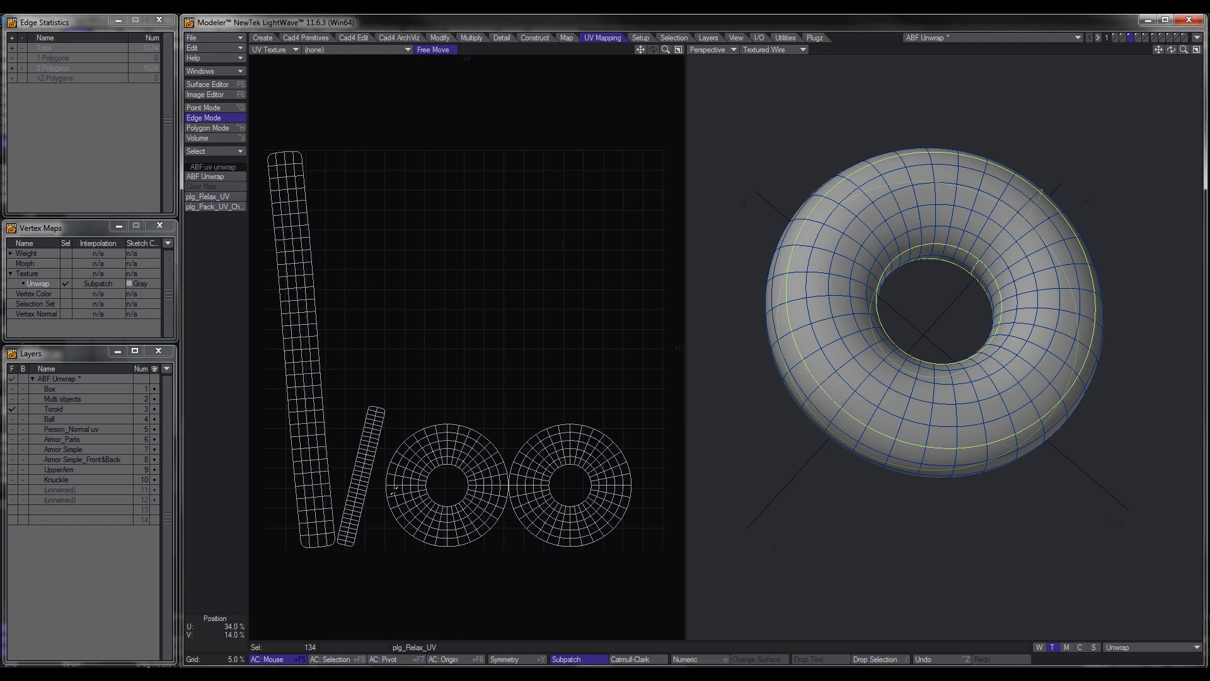
left_click(208, 127)
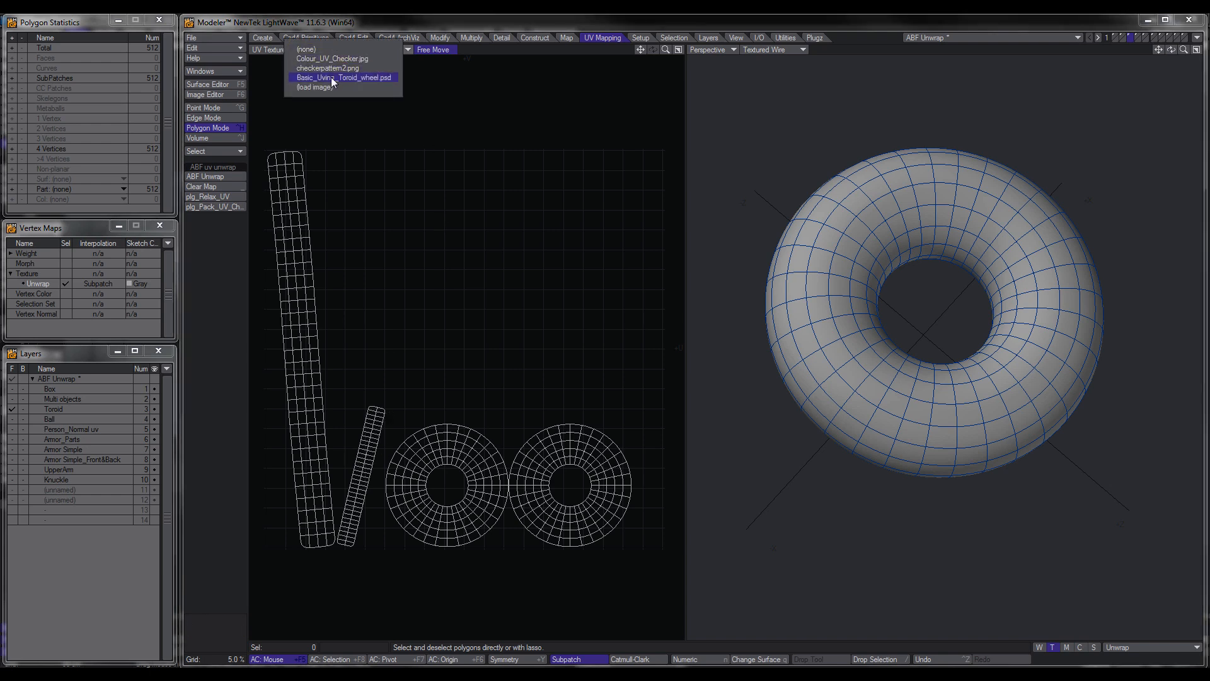
left_click(343, 77)
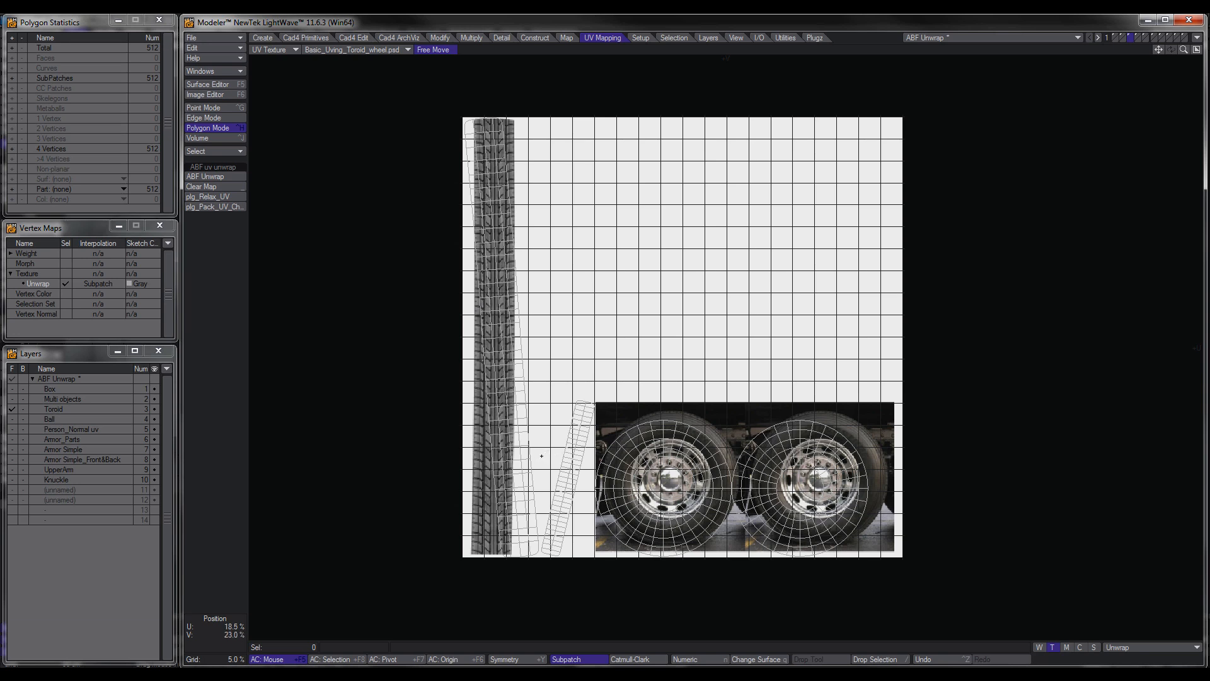
mouse_move(535, 464)
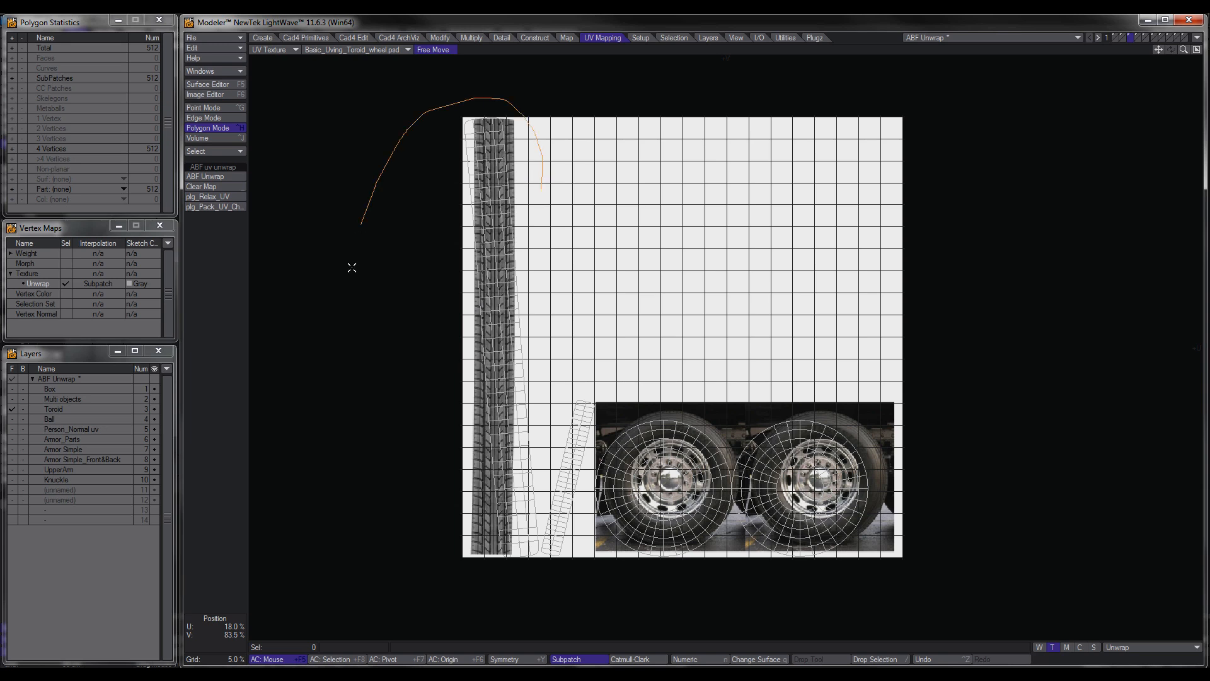
left_click_drag(352, 267, 546, 310)
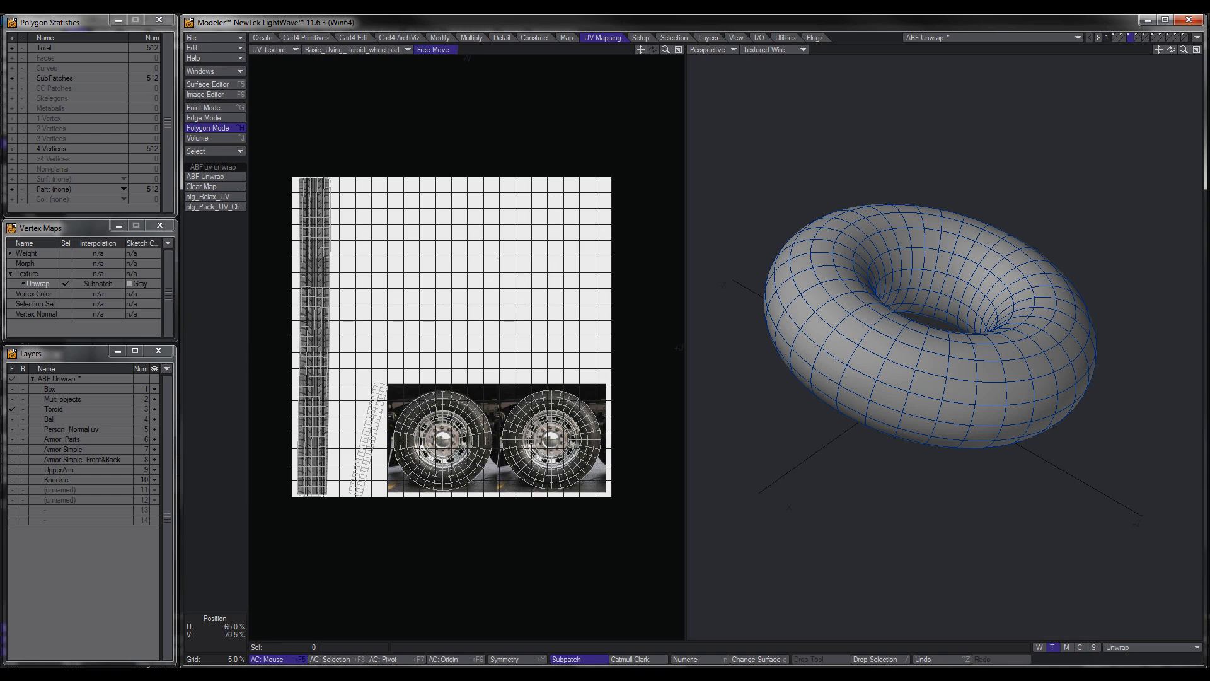
Step: Give the Toroid surface a Color image texture projected through its UV map
left_click(899, 370)
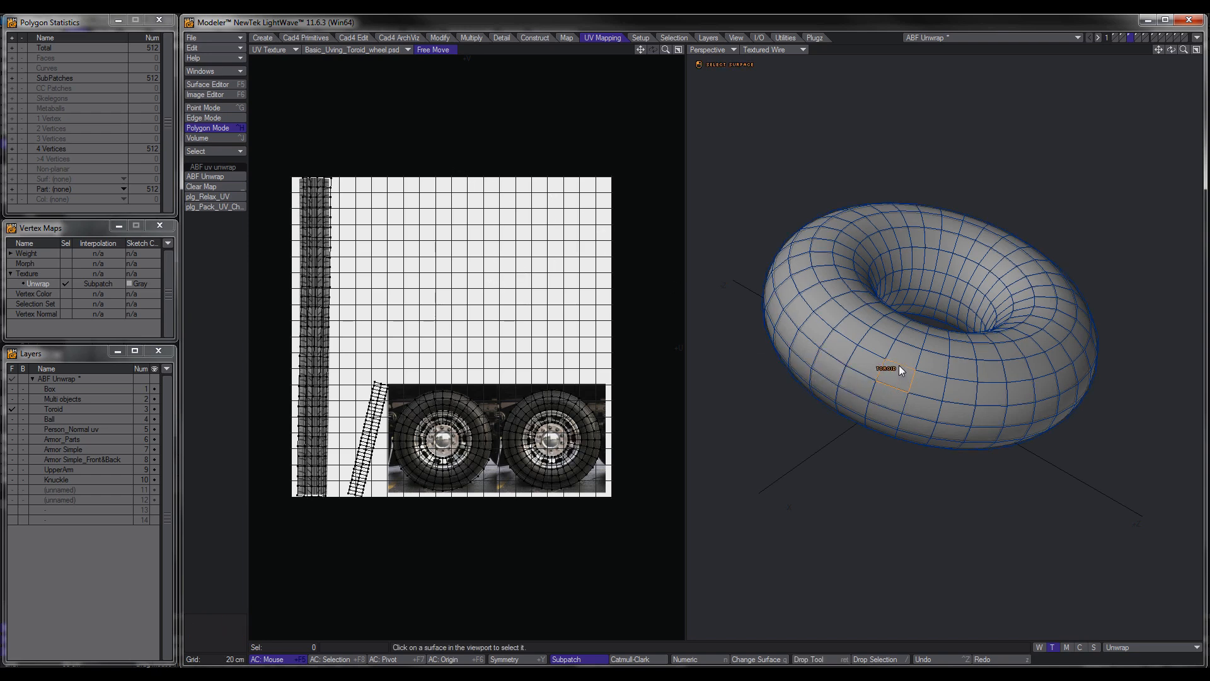
left_click(205, 84)
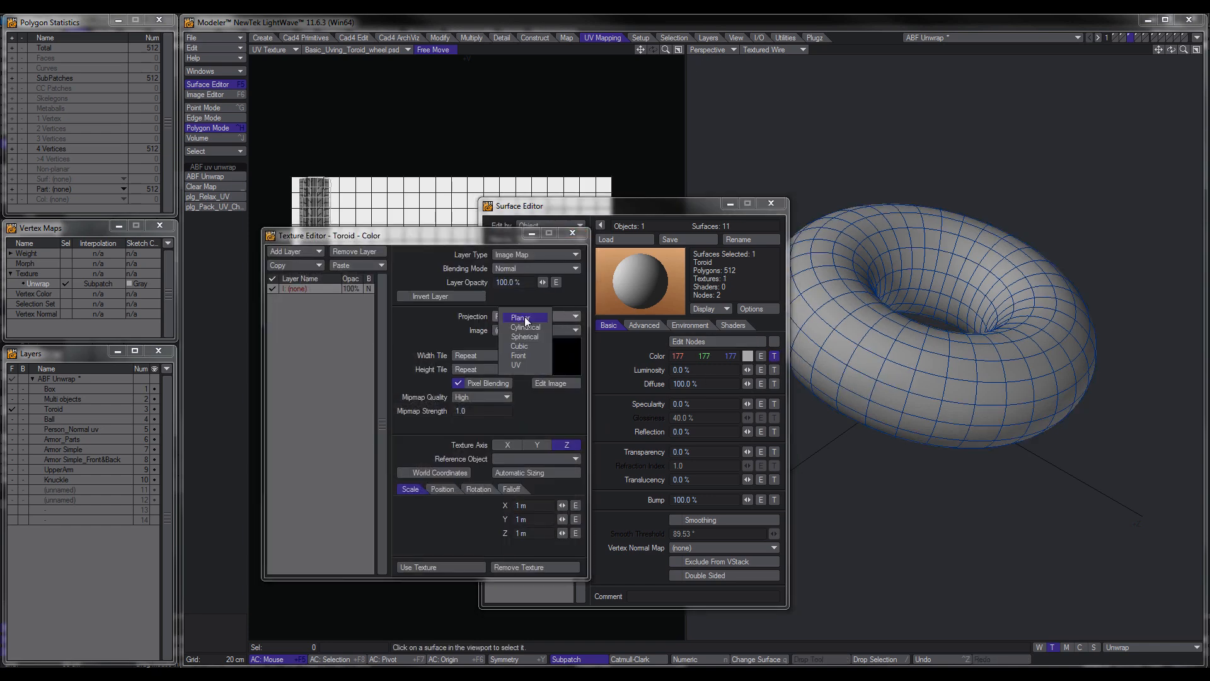
left_click(516, 365)
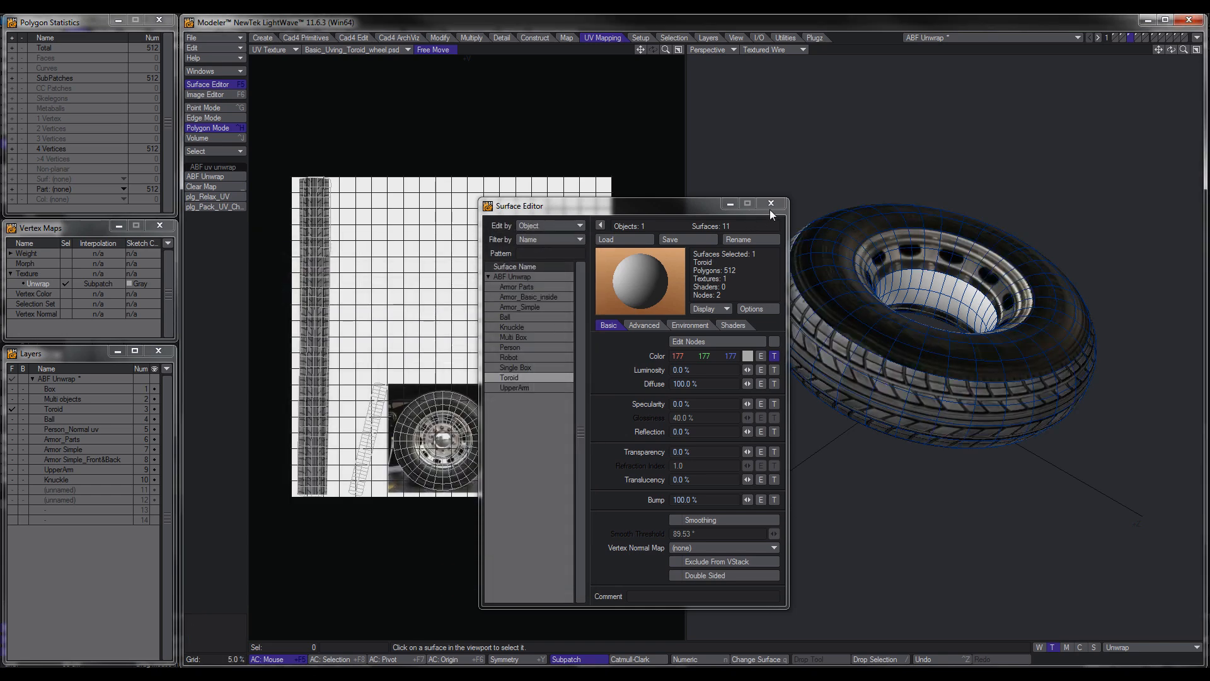
left_click(769, 203)
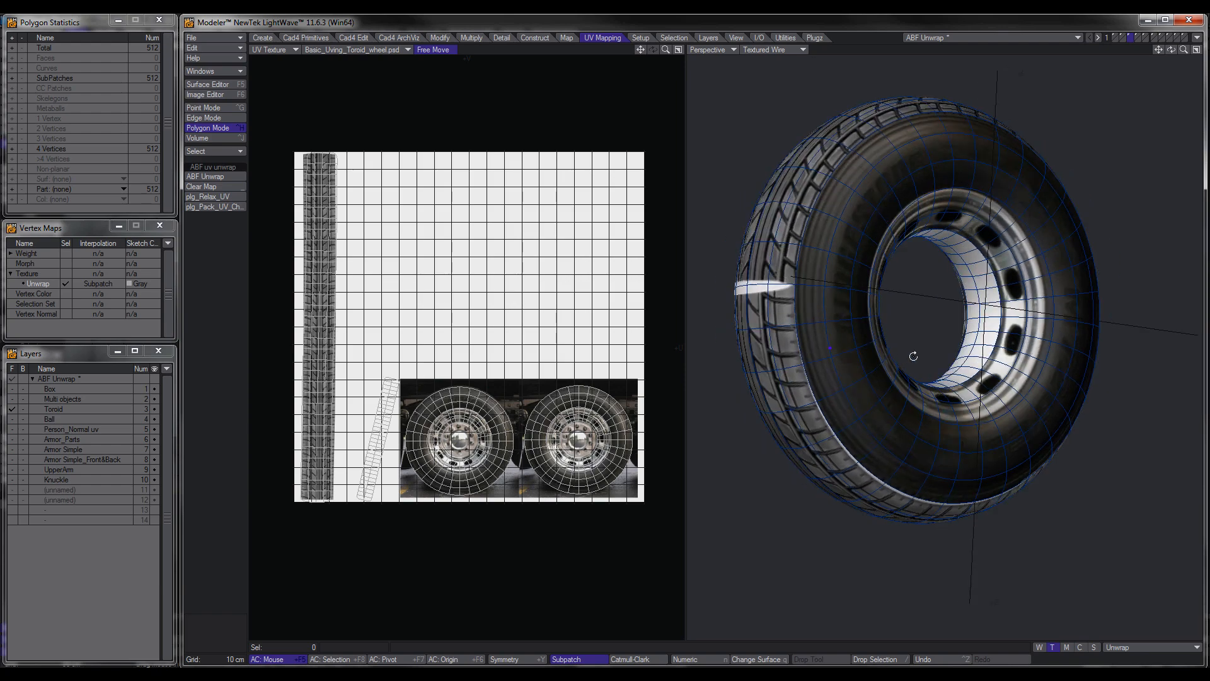
Step: On the Ball layer select a seam line of edges and ABF-unwrap the ball along it
left_click(12, 419)
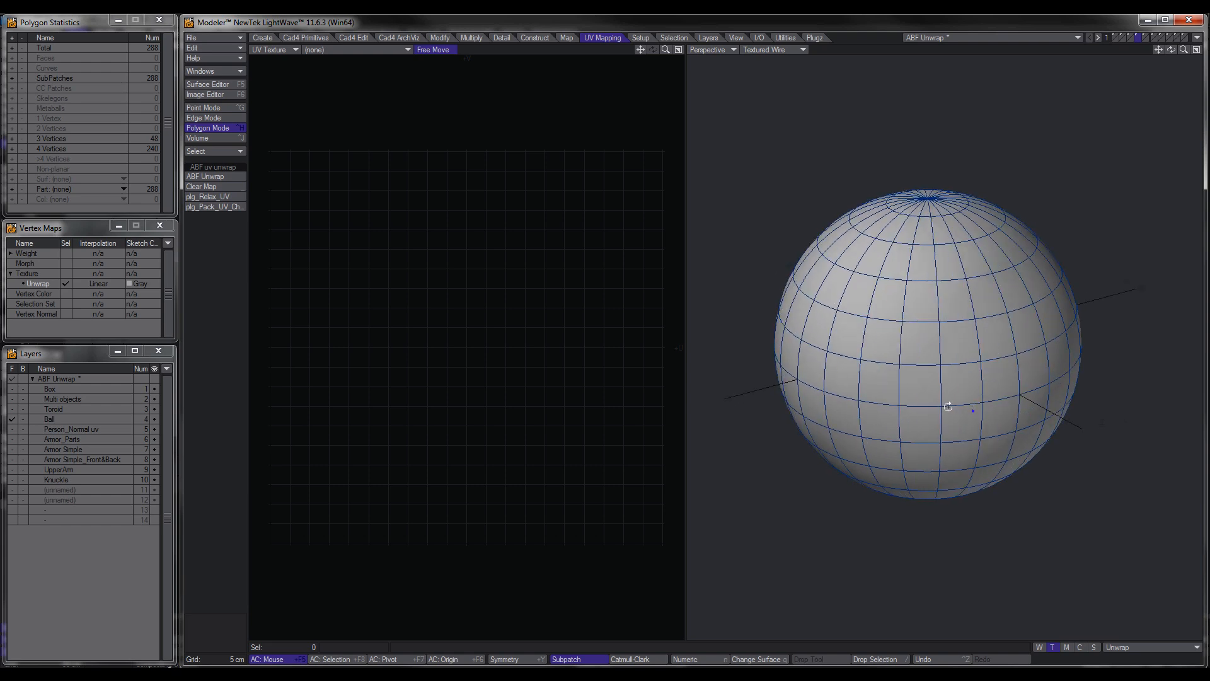
left_click(204, 117)
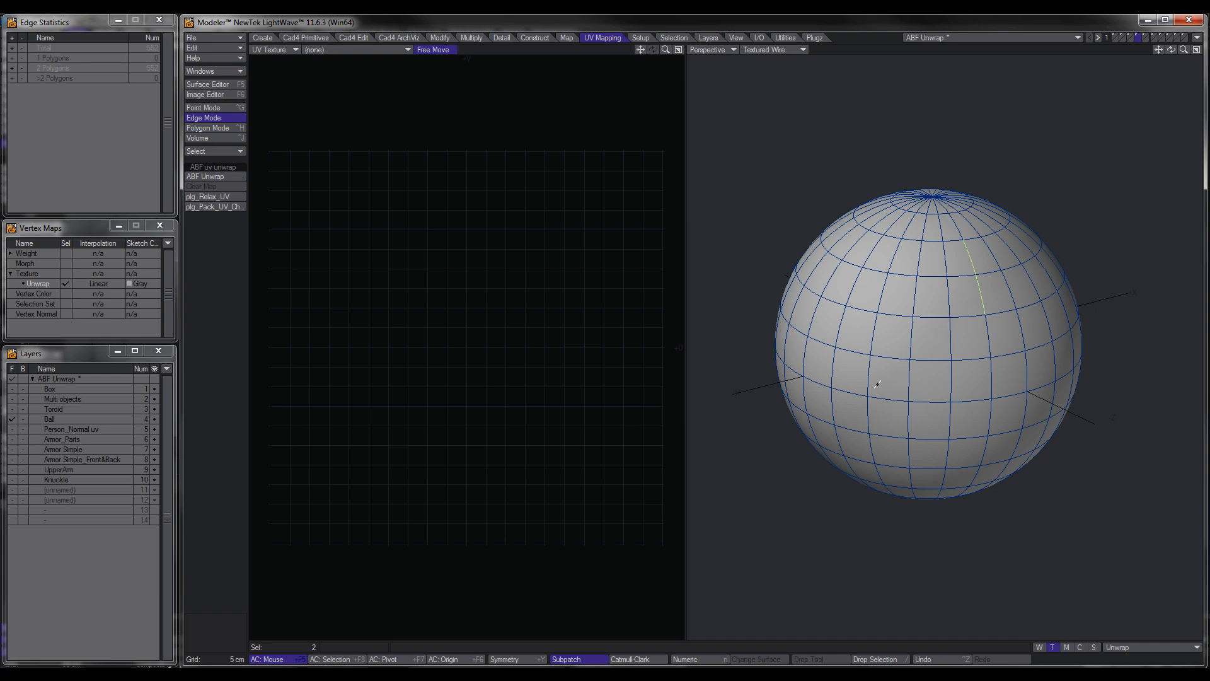
left_click(980, 378)
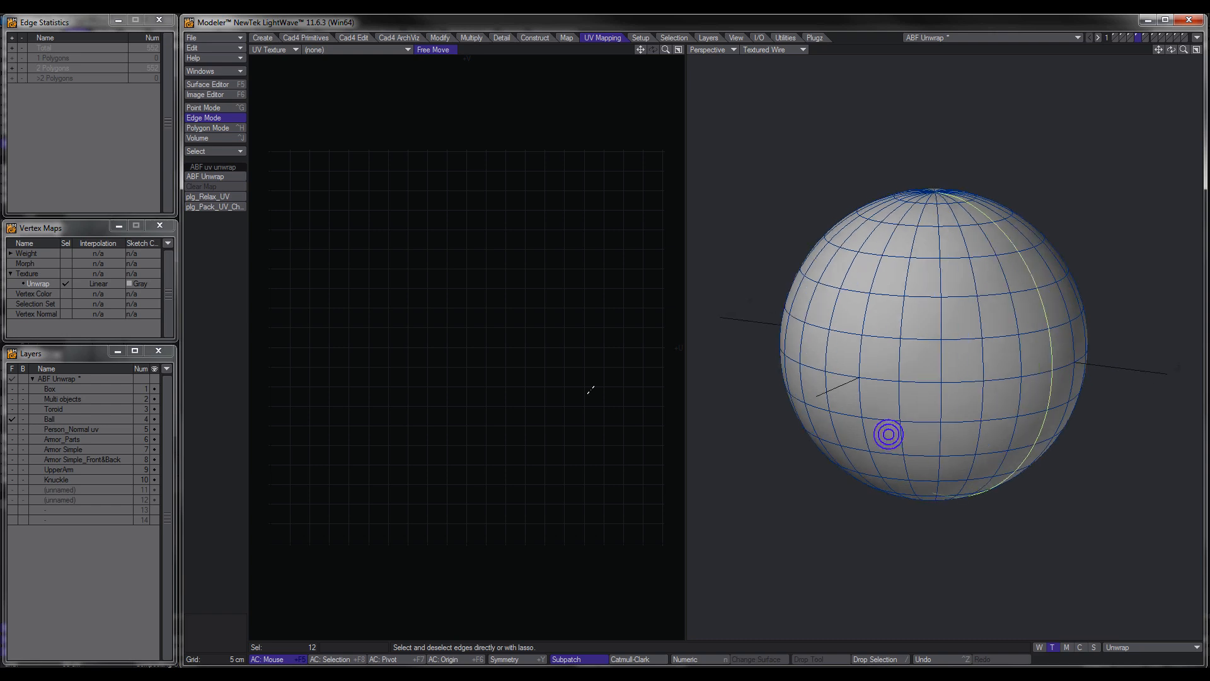
left_click(214, 176)
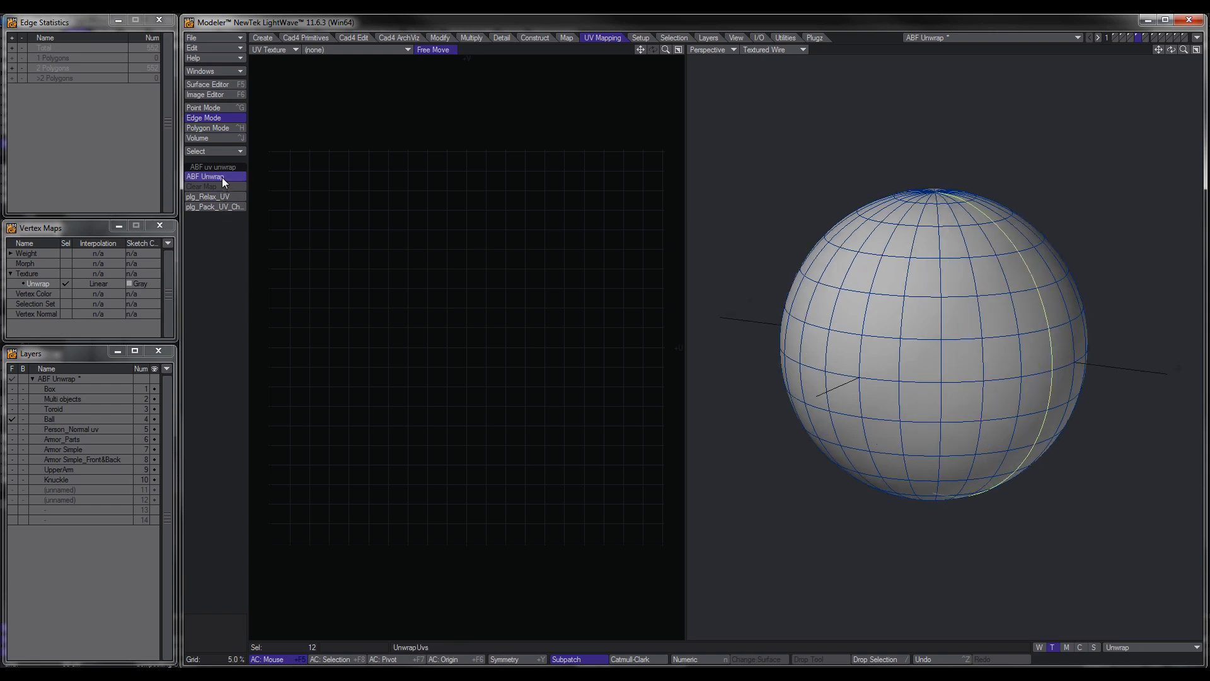
left_click(204, 177)
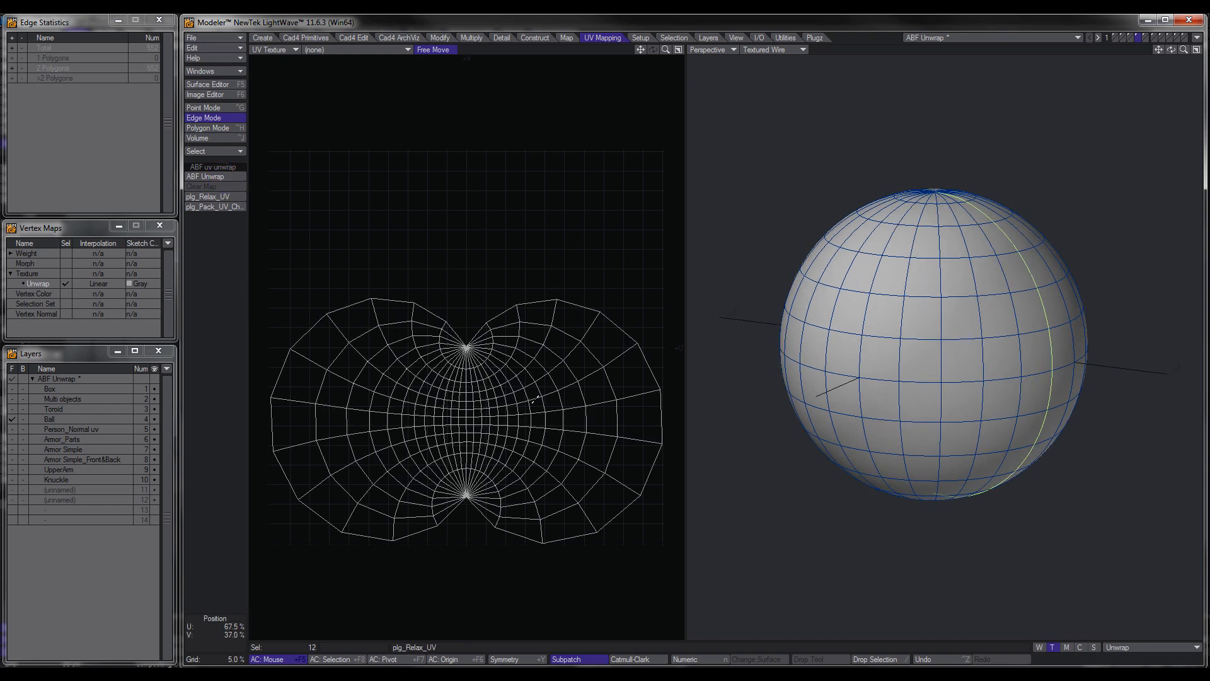
Step: Relax the ball's UVs into an even rounded grid with plg_Relax_UV
left_click(208, 197)
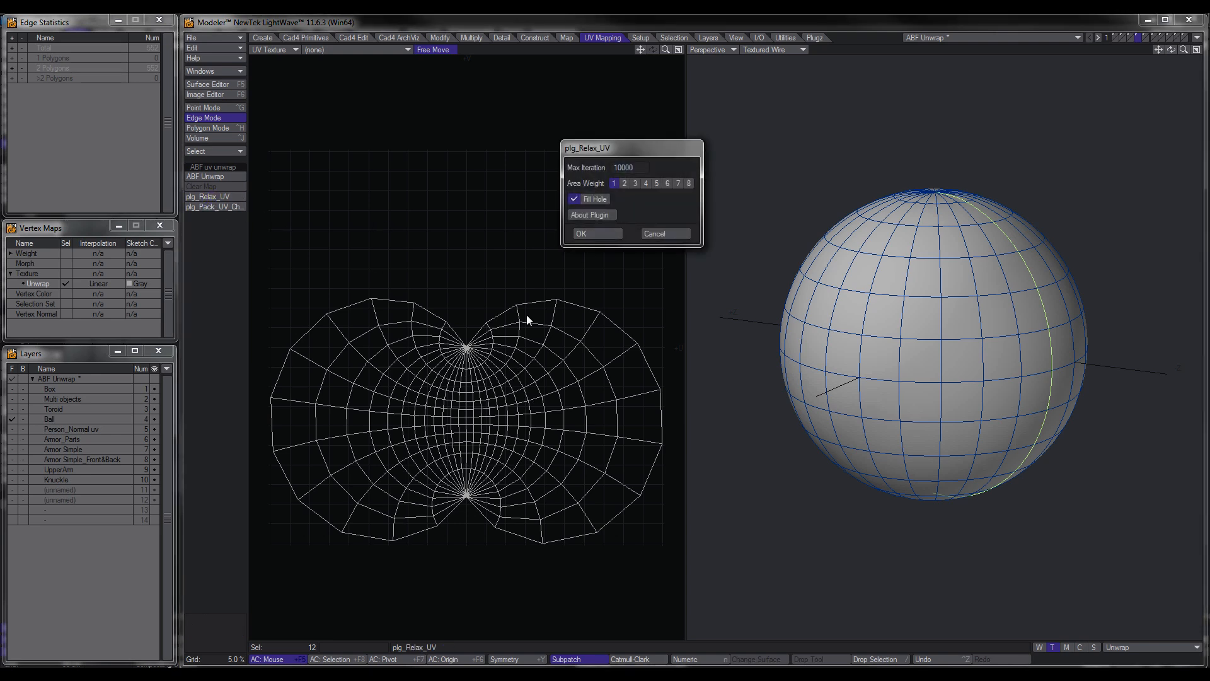
mouse_move(327, 338)
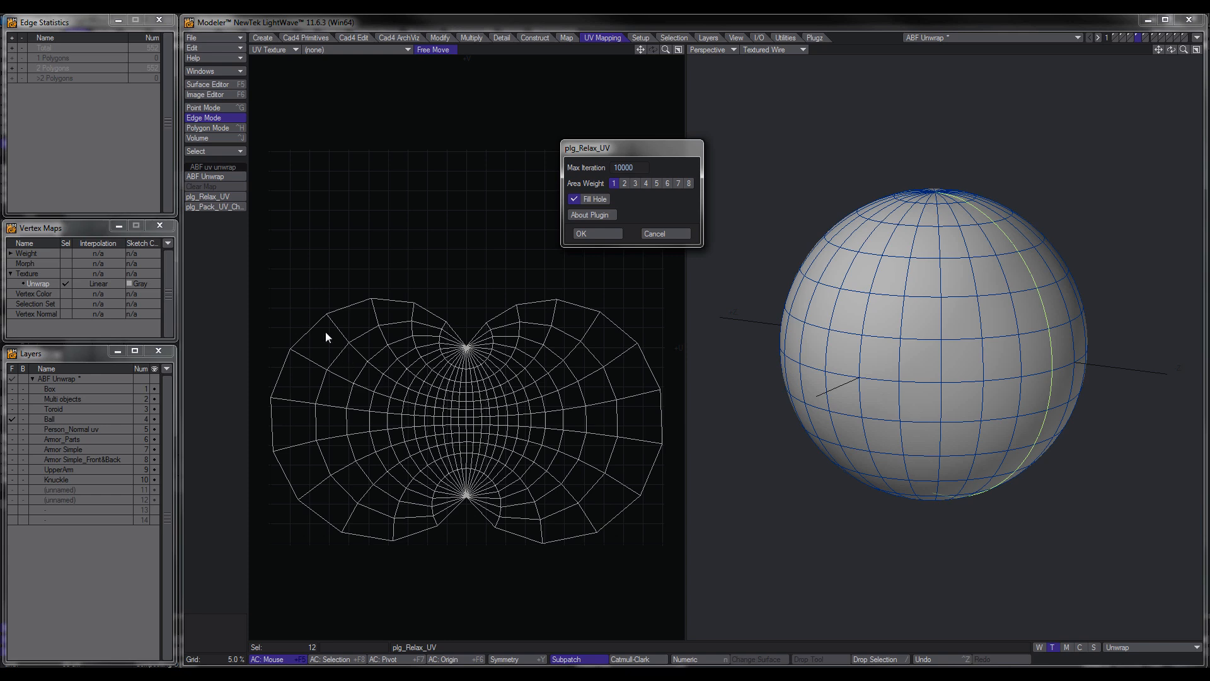
mouse_move(333, 362)
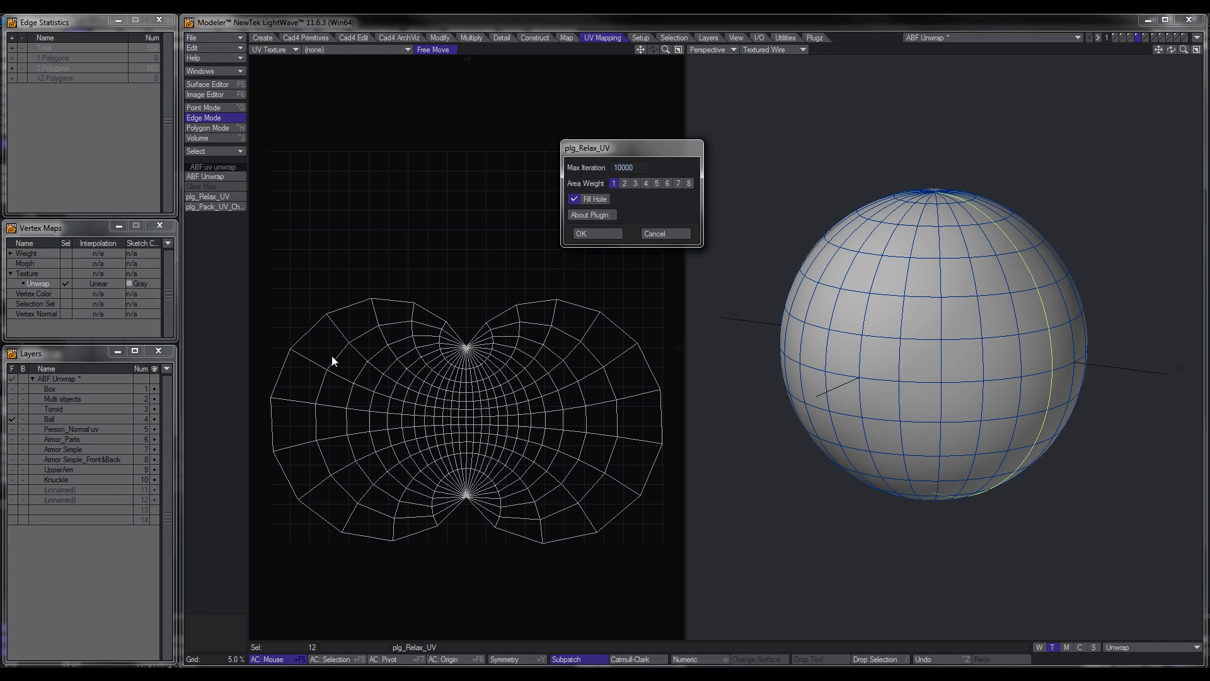
mouse_move(471, 419)
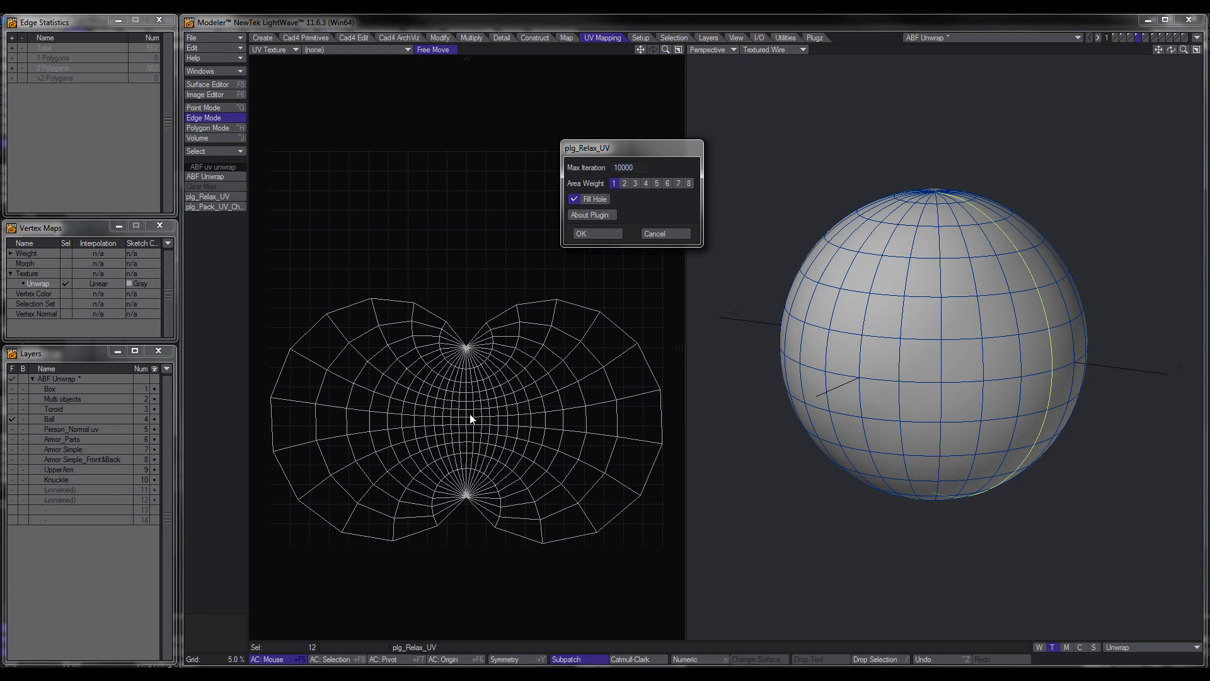
left_click(580, 233)
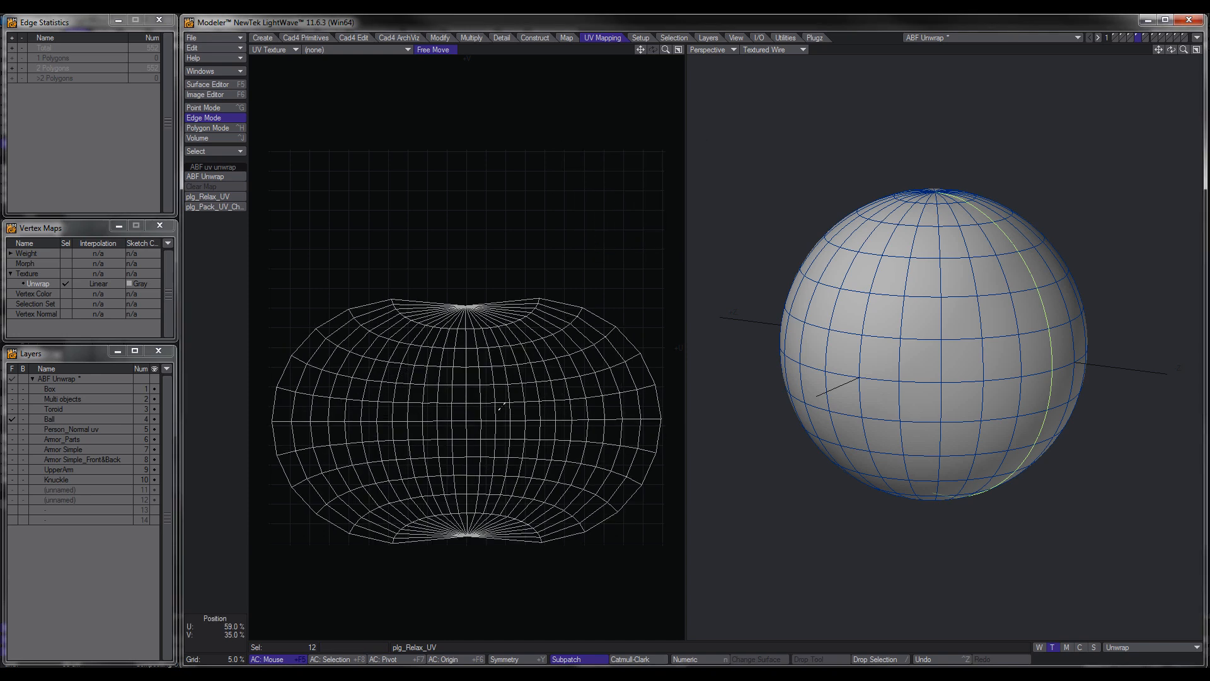
left_click(208, 127)
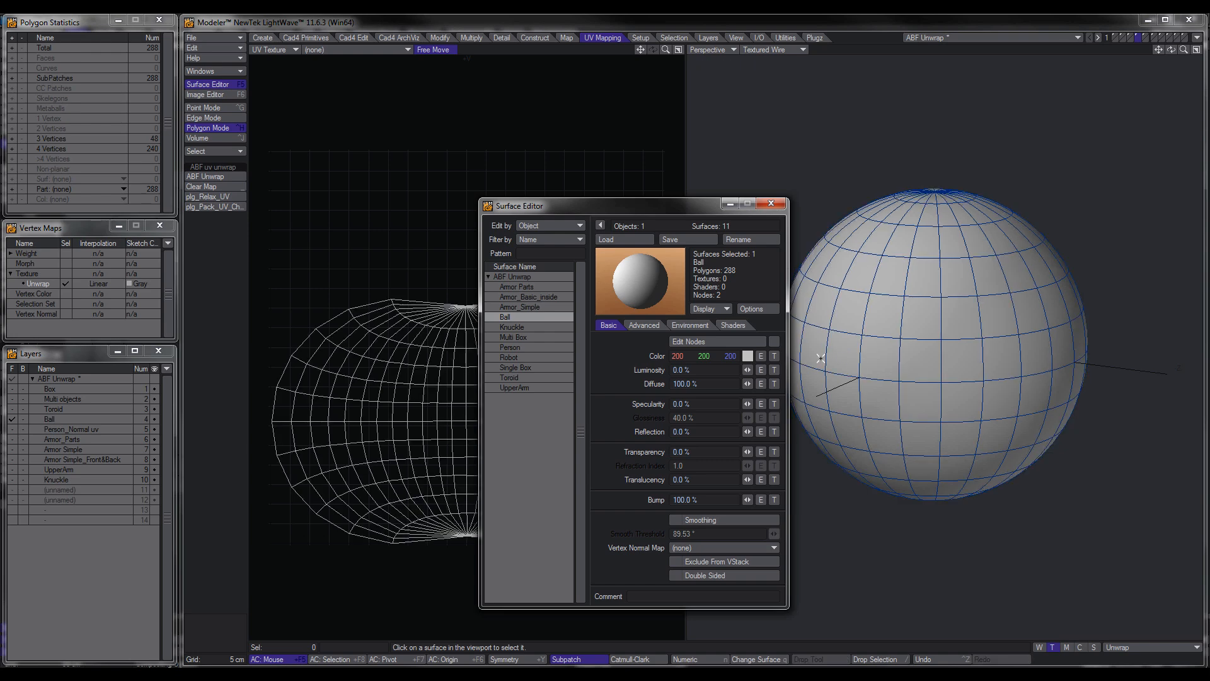
left_click(773, 355)
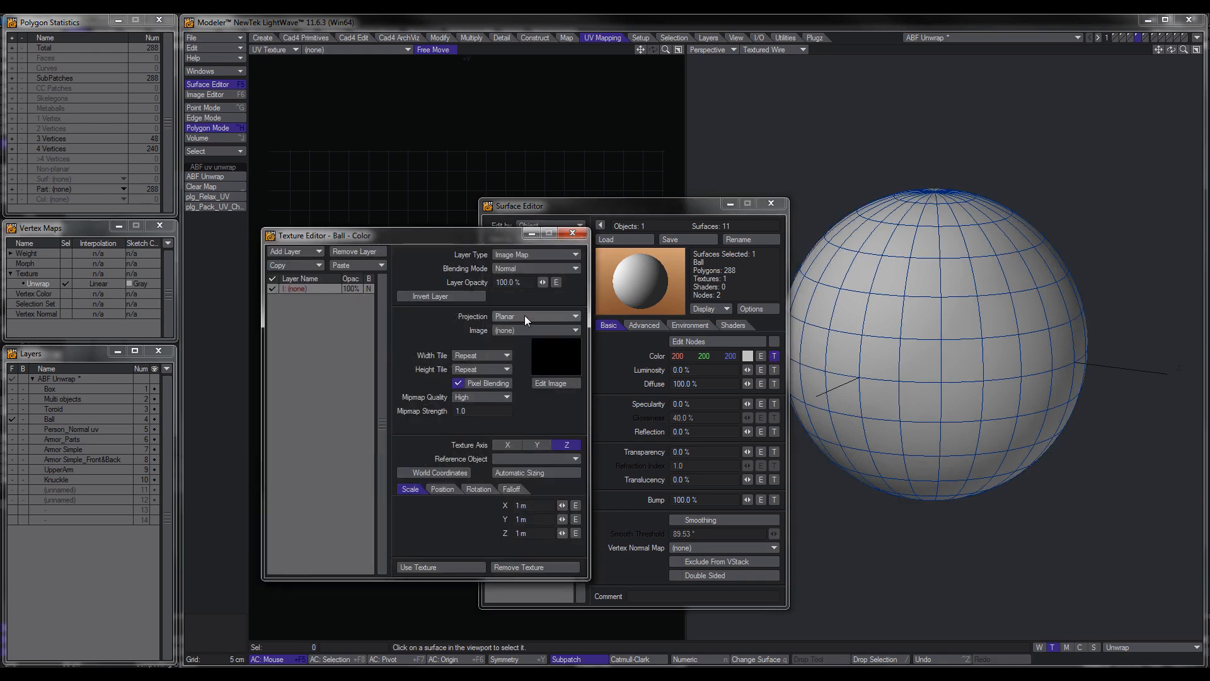
left_click(534, 317)
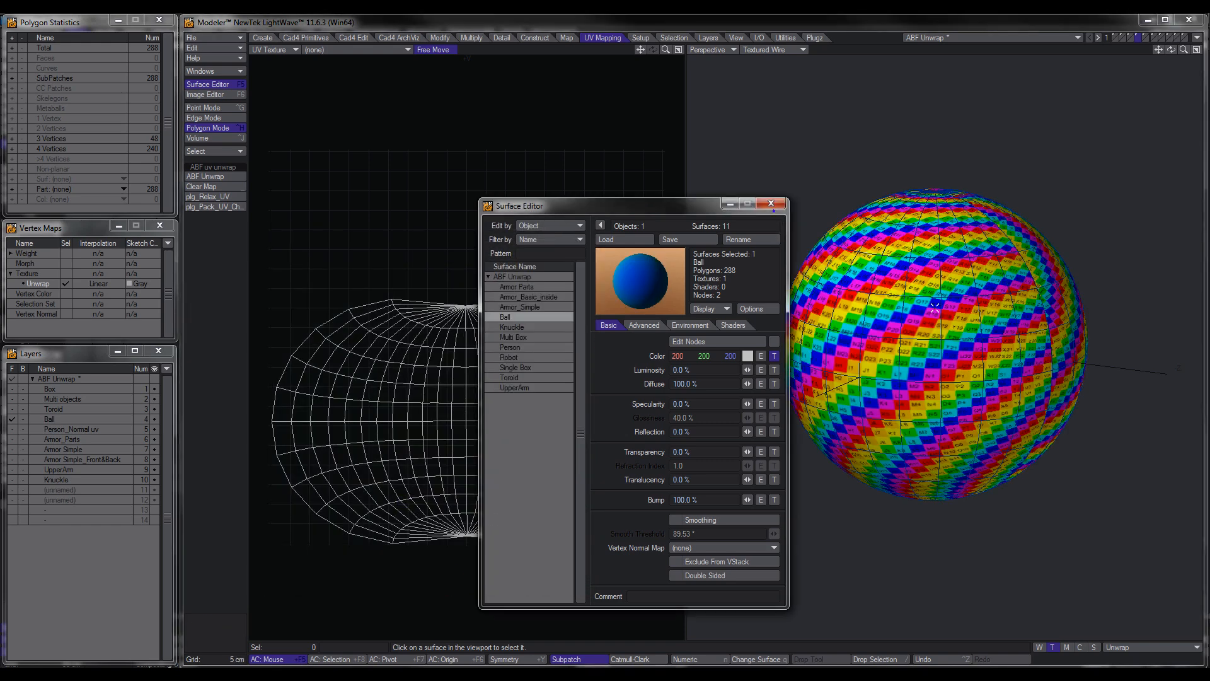
left_click(769, 203)
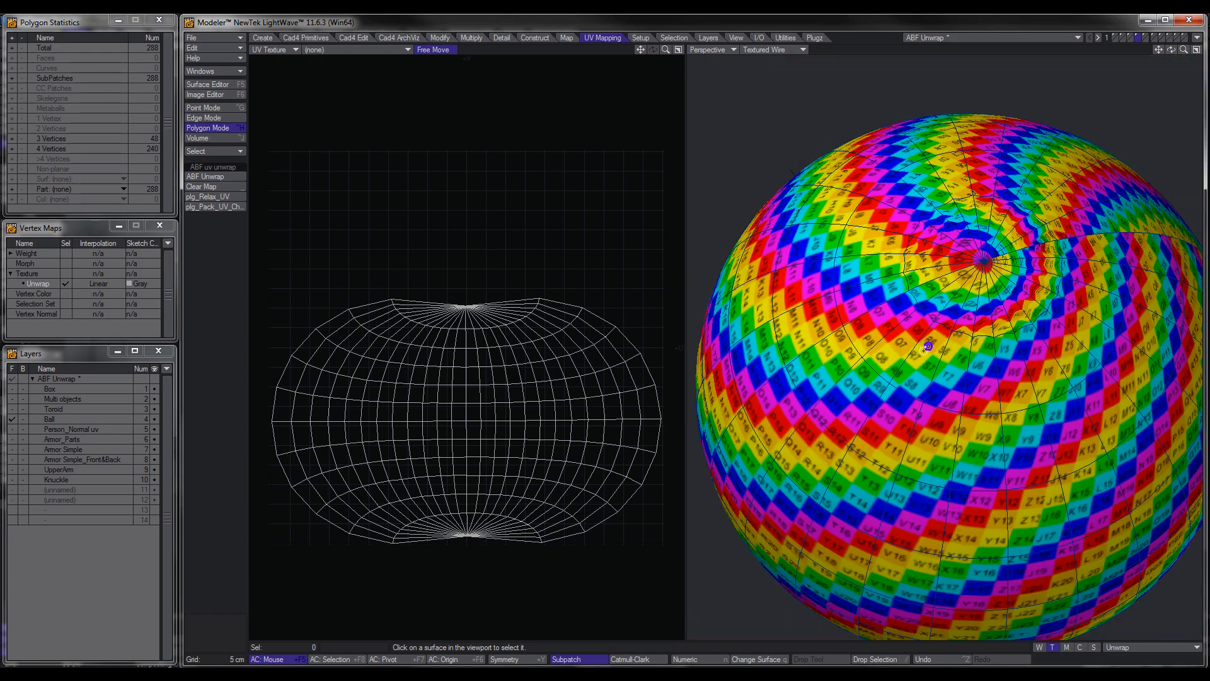
left_click_drag(927, 345, 961, 397)
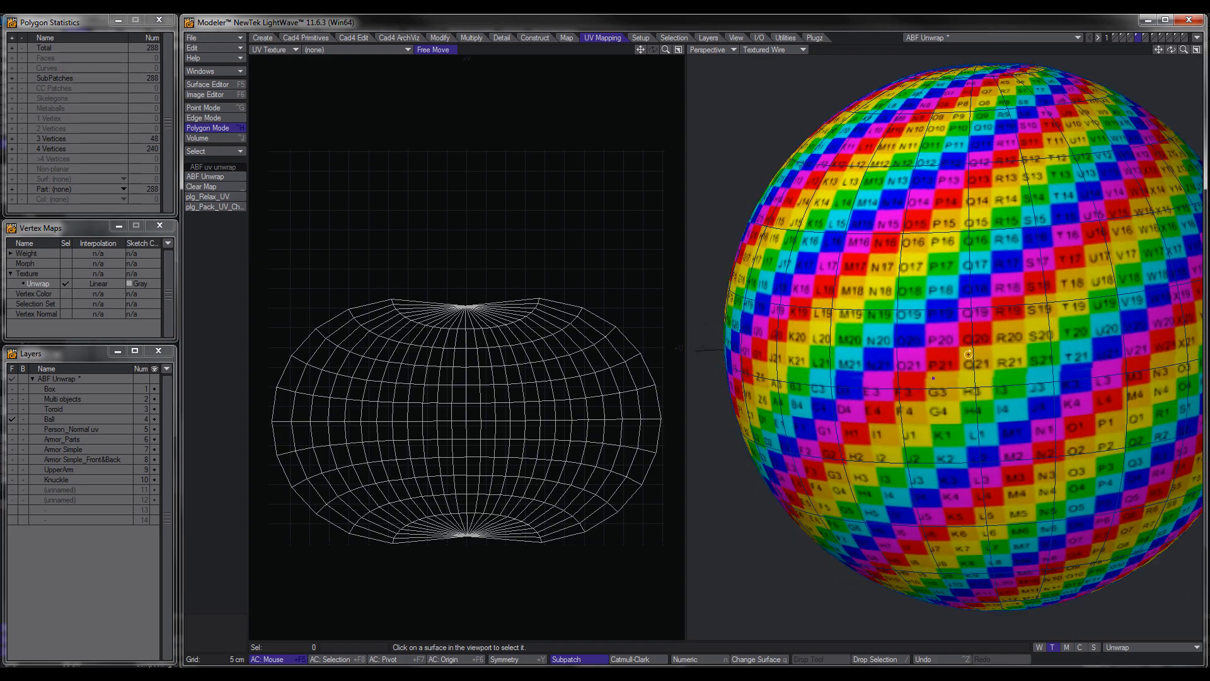
left_click_drag(967, 353, 985, 380)
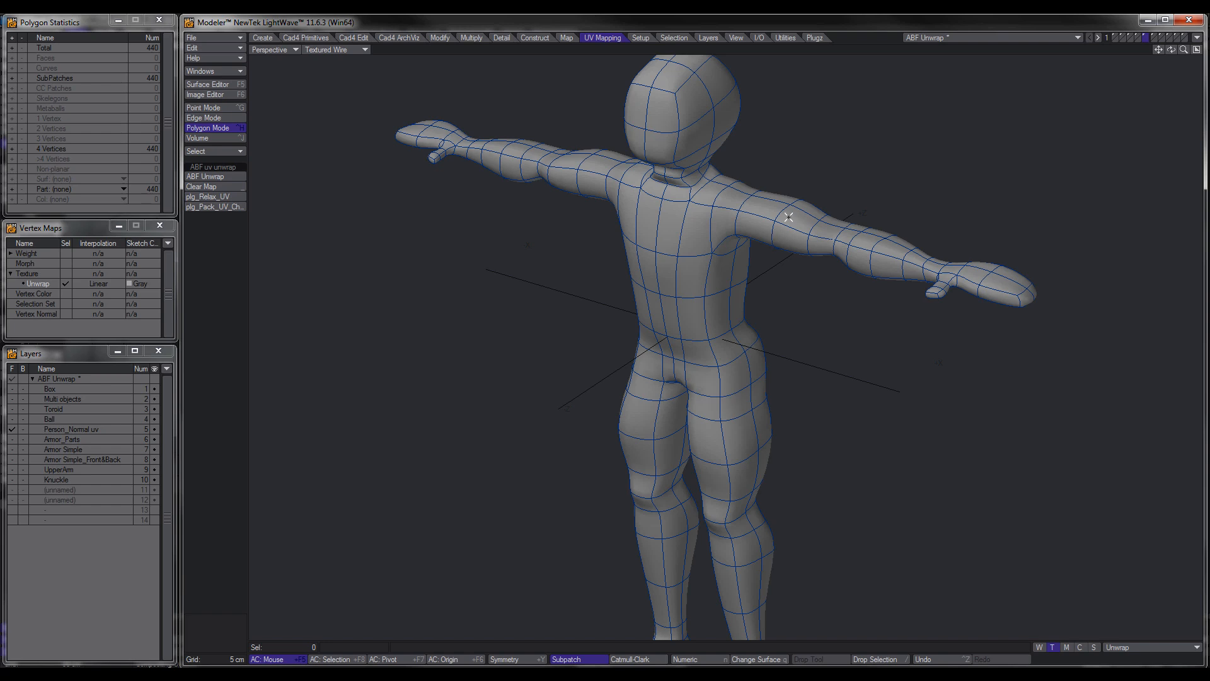
mouse_move(755, 208)
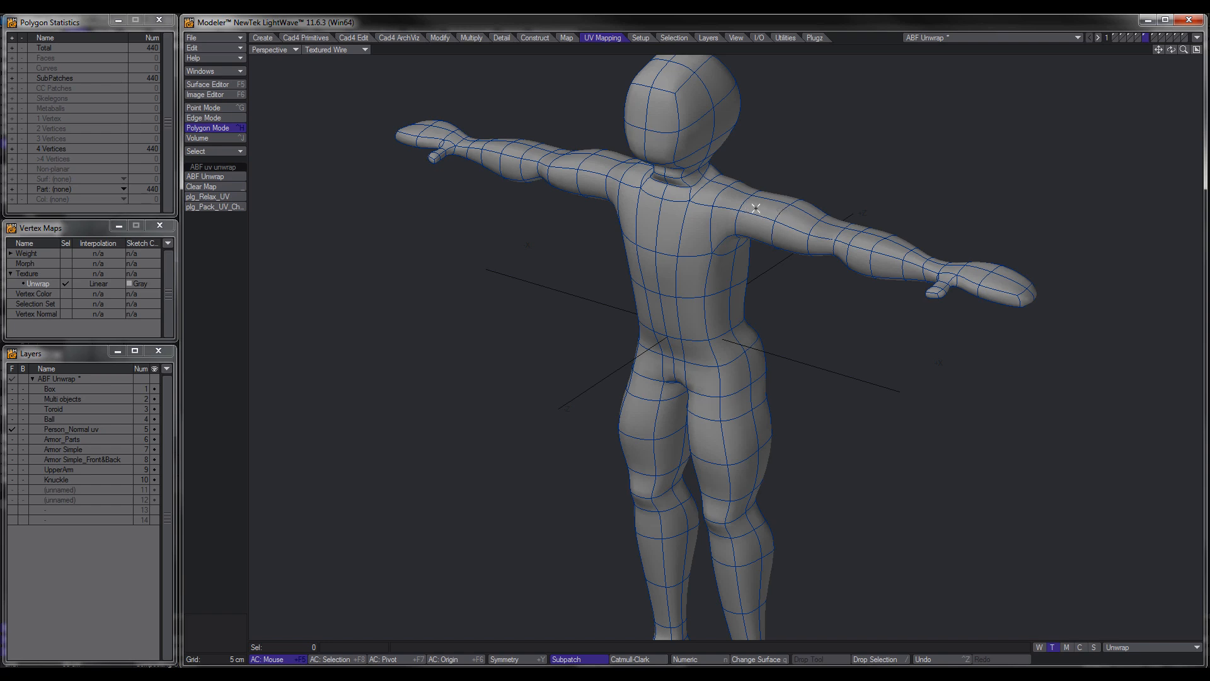
Step: Zoom out to frame the whole Person_Normal character and switch to selecting edges
left_click_drag(755, 208, 771, 364)
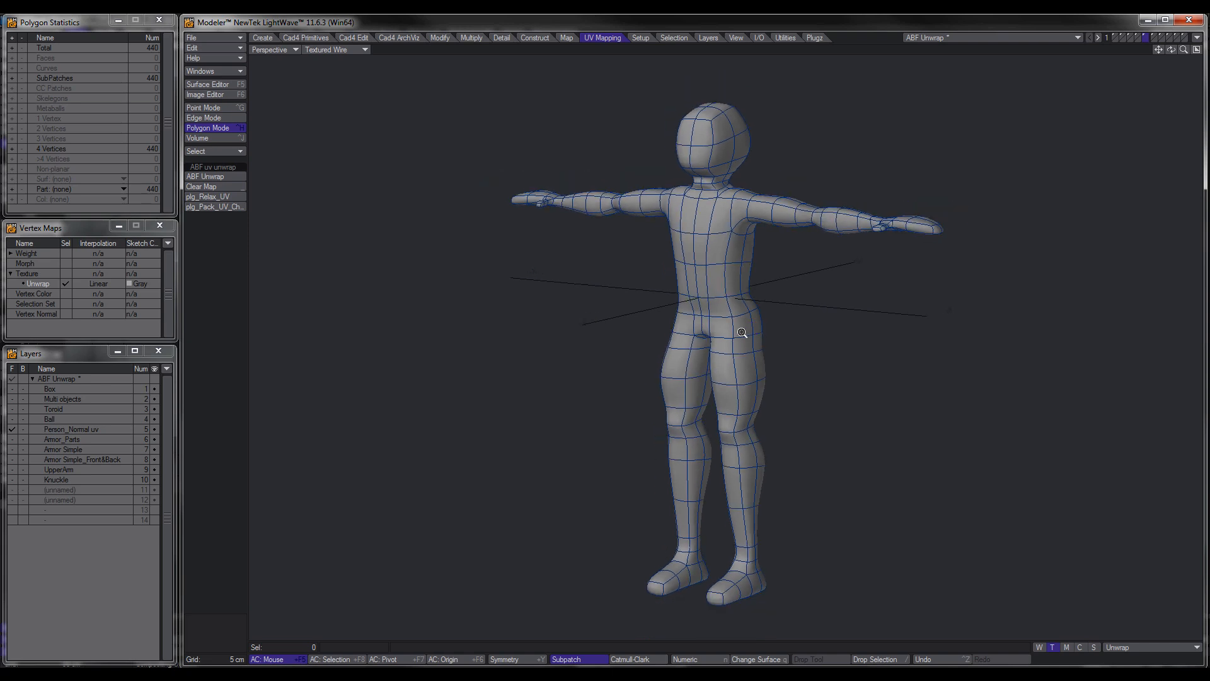
mouse_move(768, 271)
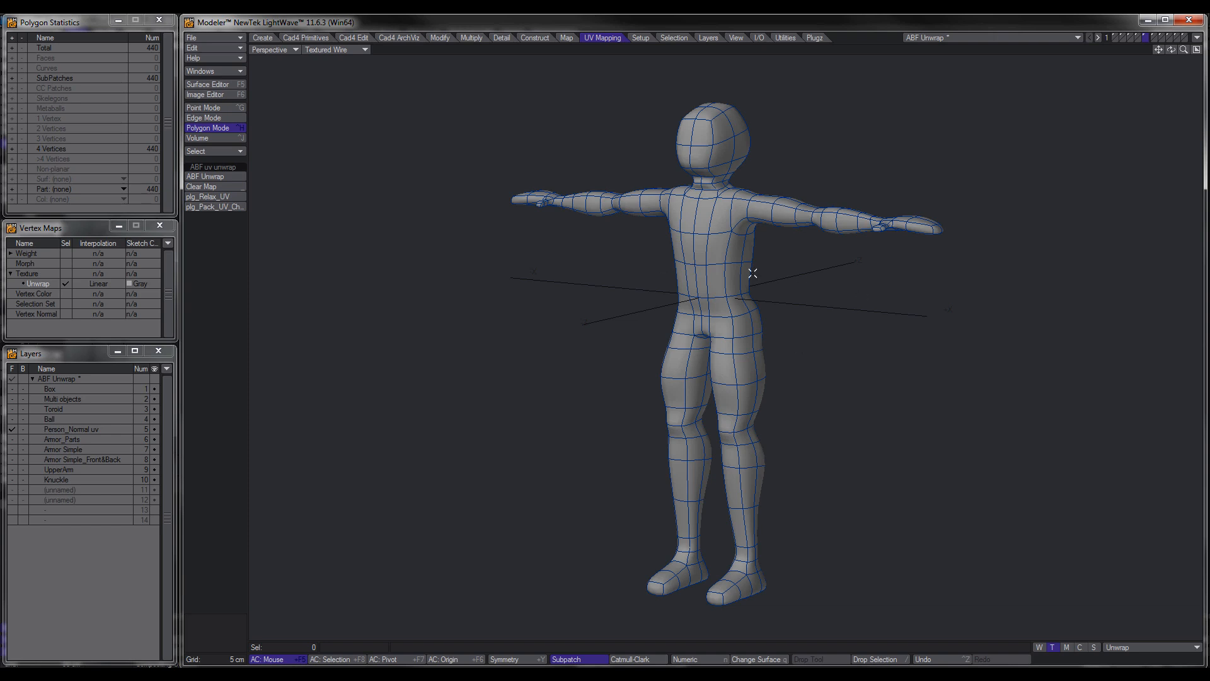
mouse_move(728, 443)
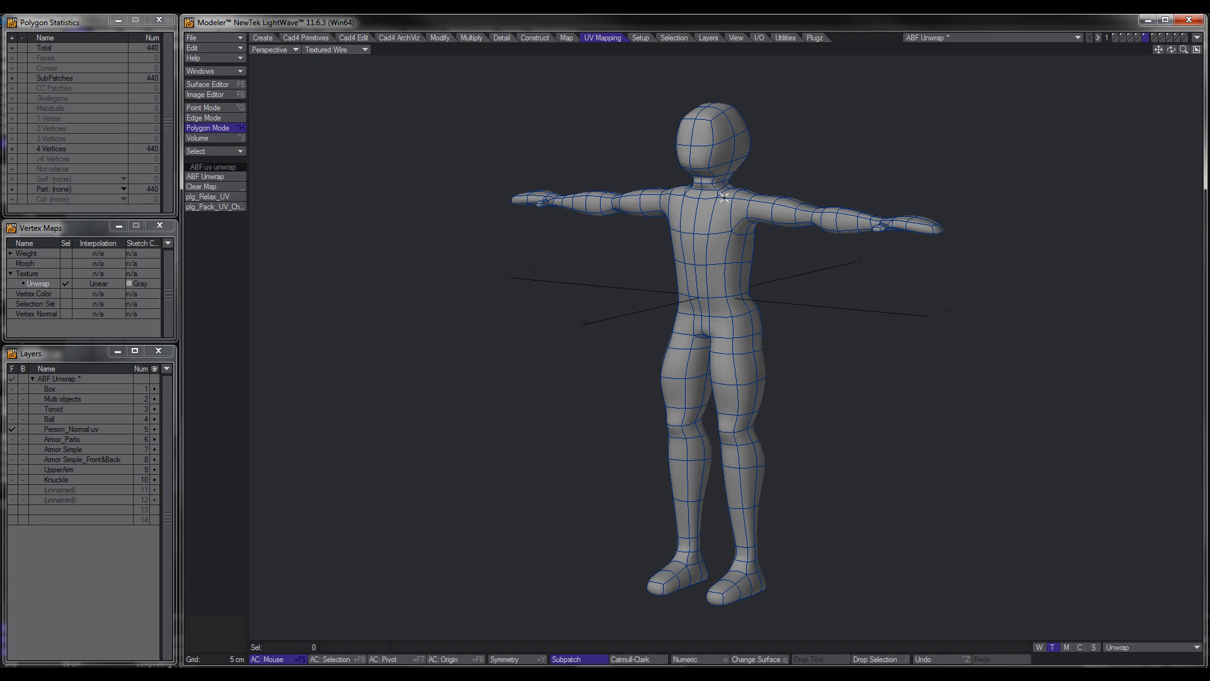
mouse_move(763, 261)
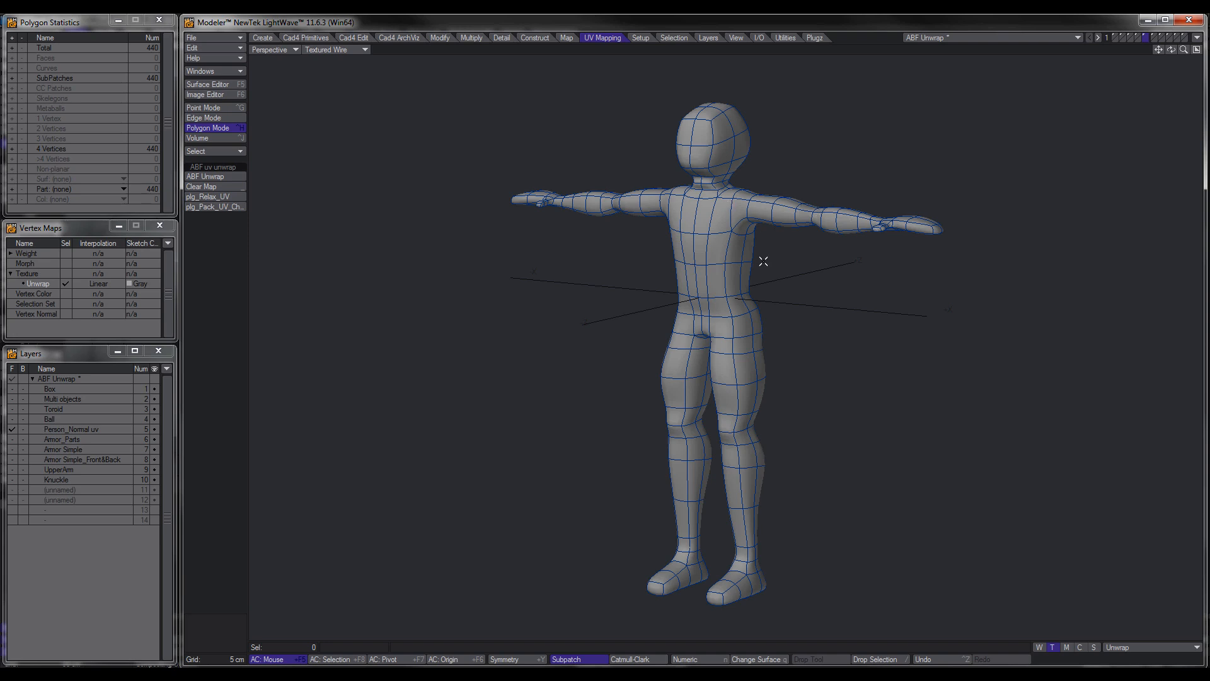
mouse_move(740, 260)
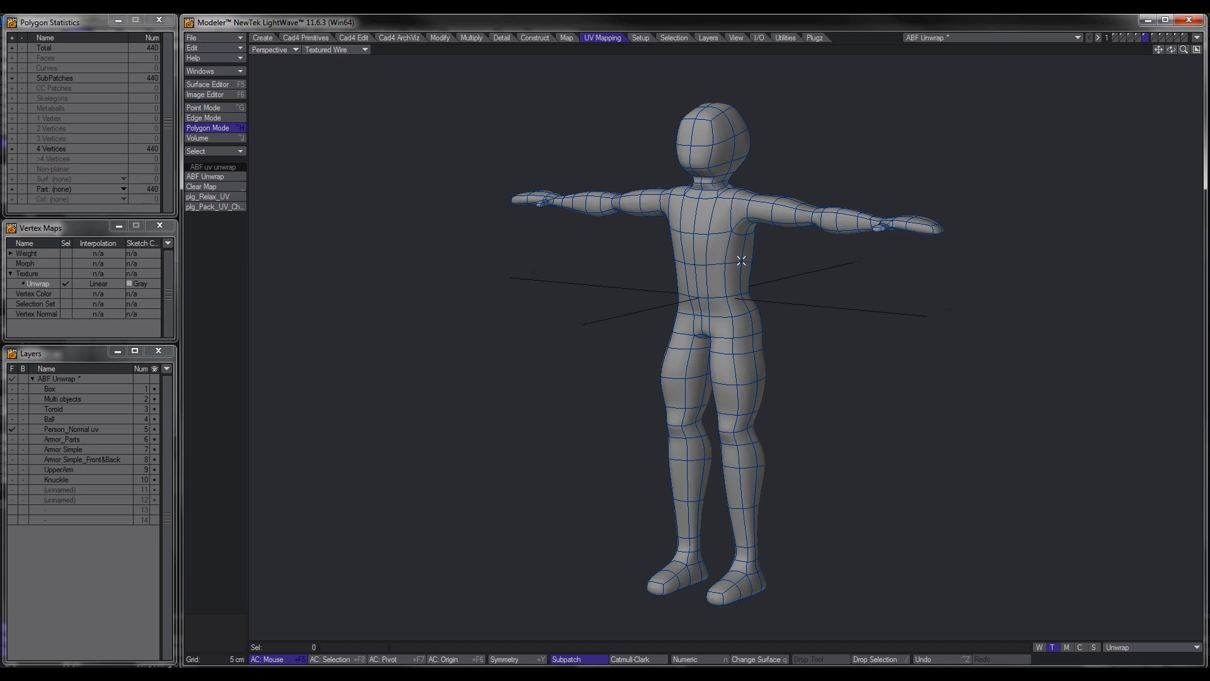
mouse_move(764, 280)
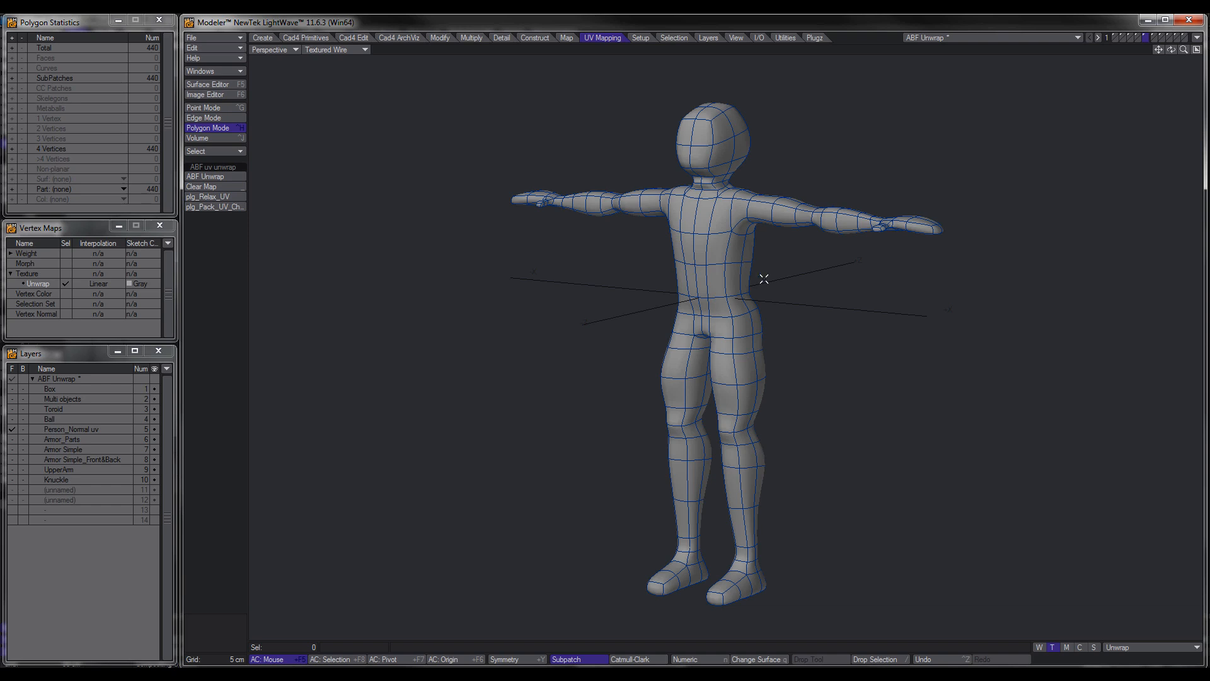
left_click(205, 117)
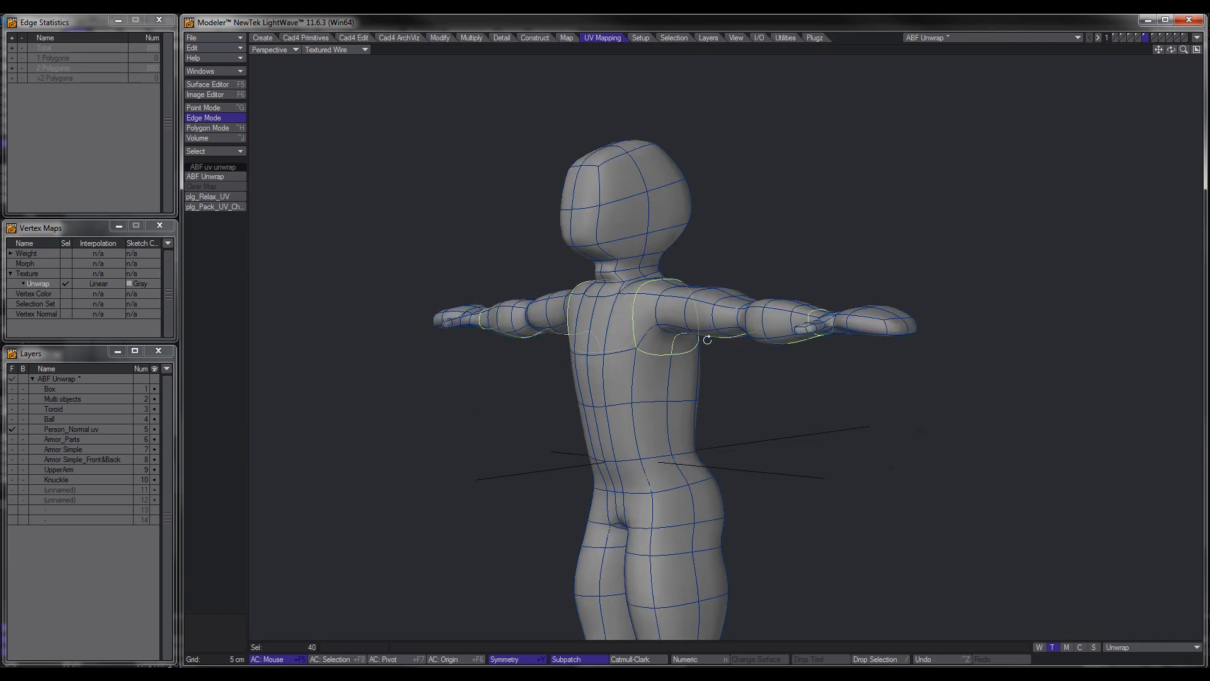
Step: Orbit around the character to view its back and legs while marking the seam loops
left_click_drag(707, 339, 716, 353)
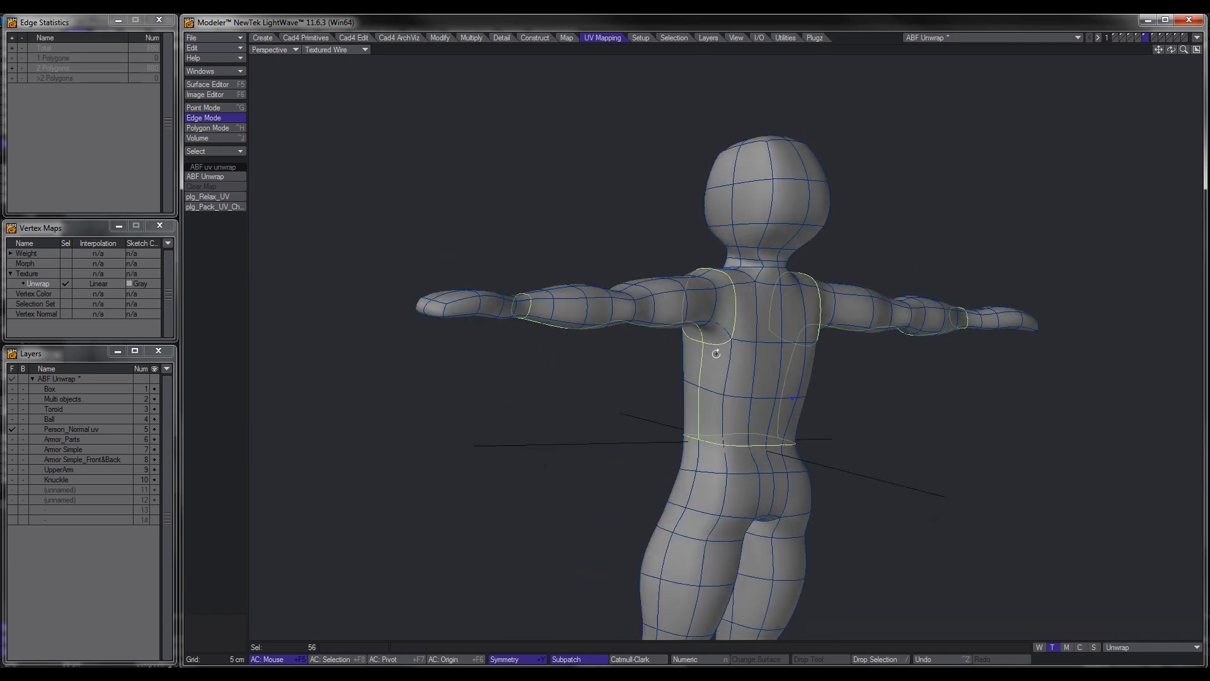
scroll("down", 3)
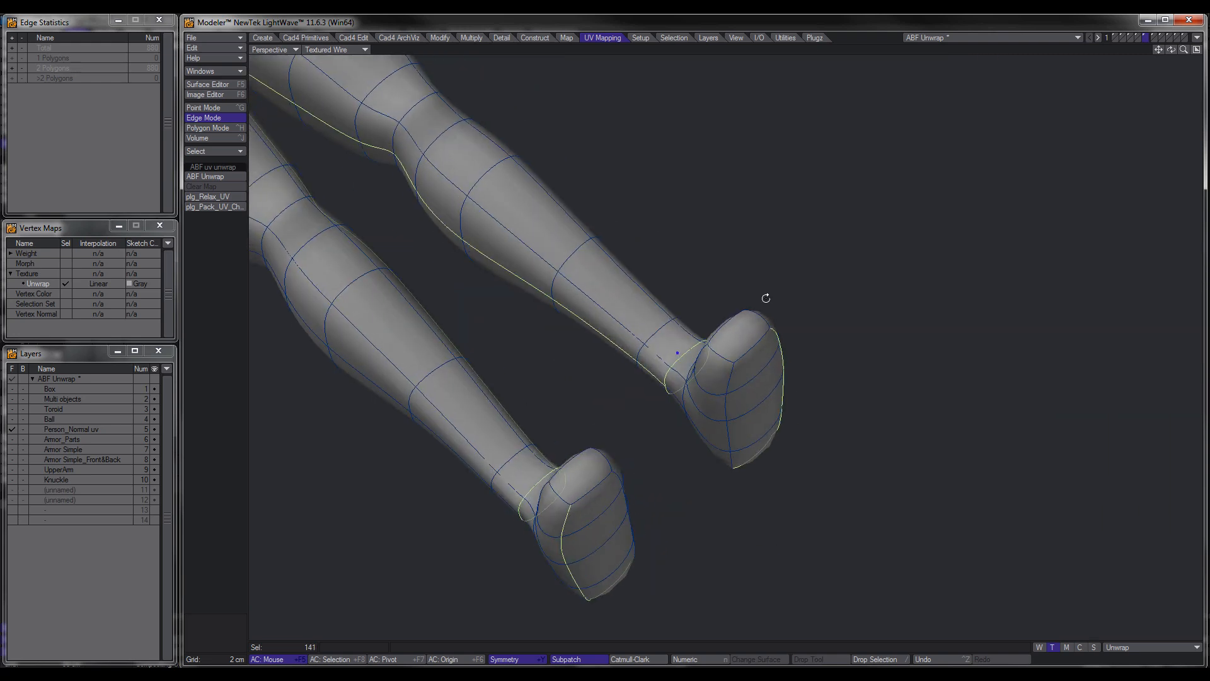
left_click_drag(764, 297, 687, 399)
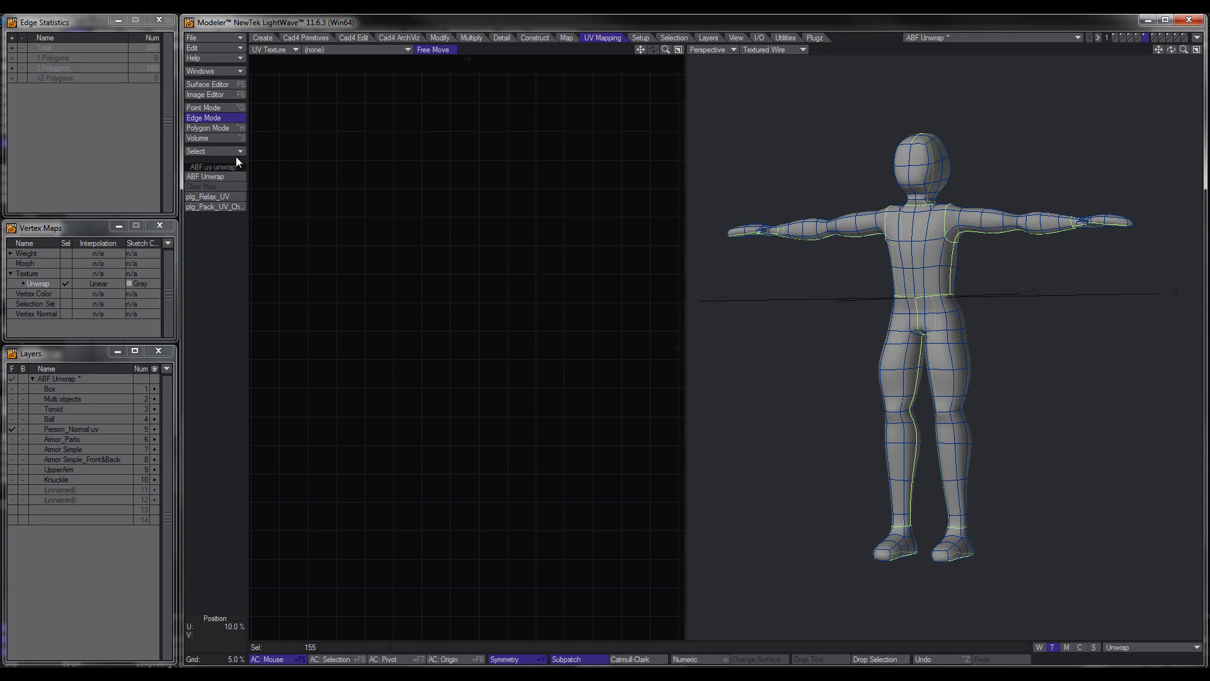
Step: ABF-unwrap the person along its seams and relax the UV islands in Polygon Mode
left_click(205, 176)
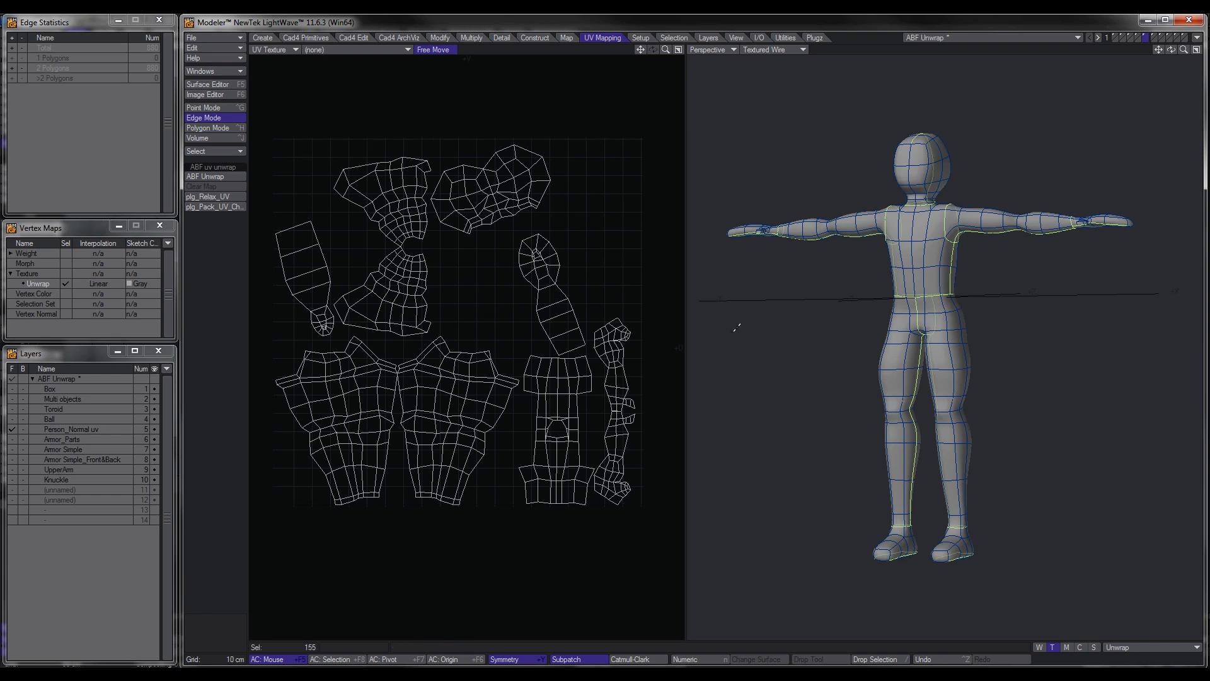
left_click(208, 127)
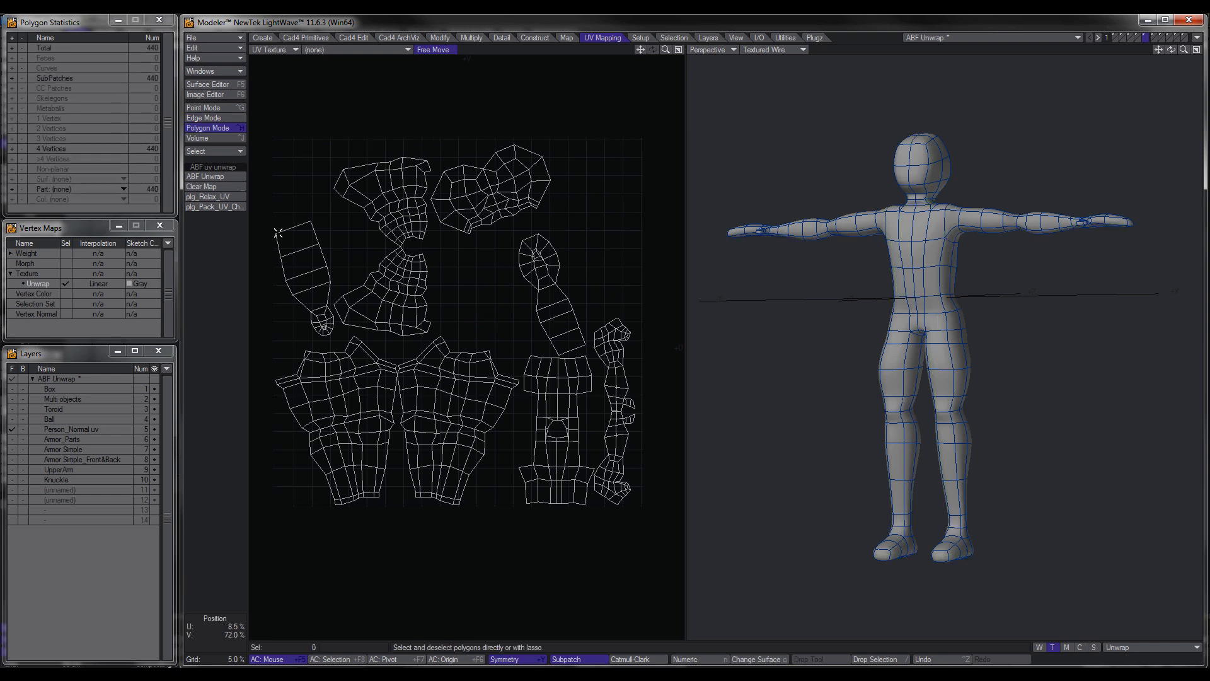
left_click(206, 197)
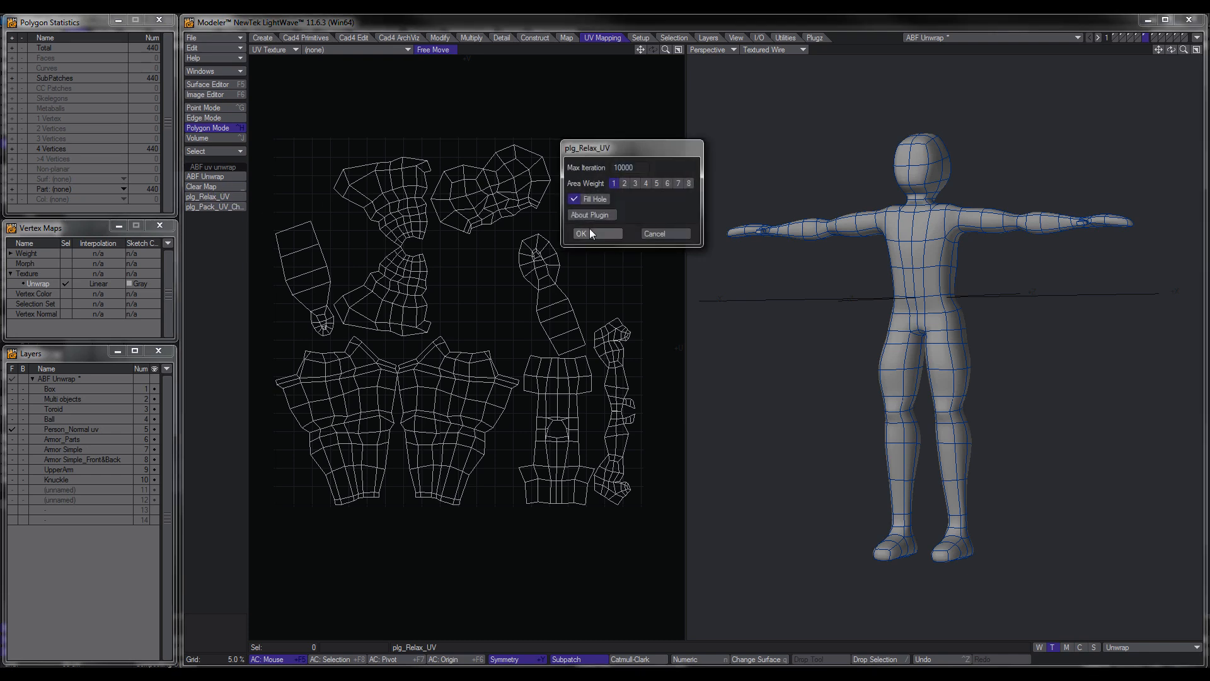
left_click(581, 234)
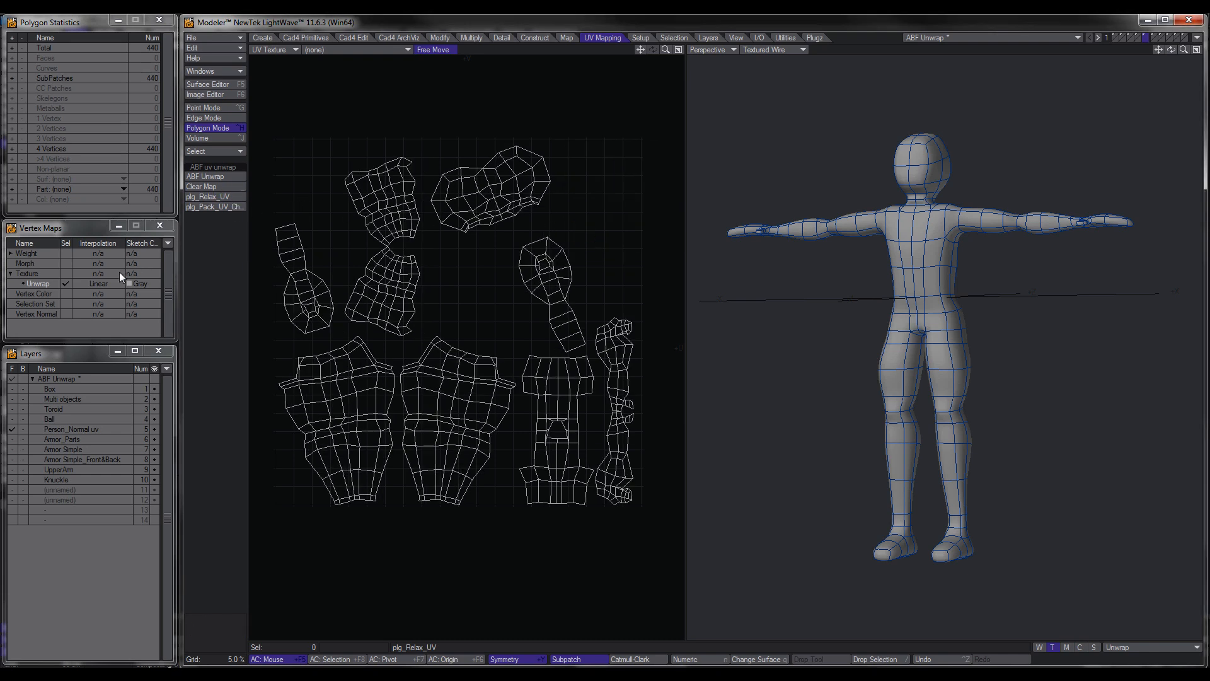
mouse_move(102, 291)
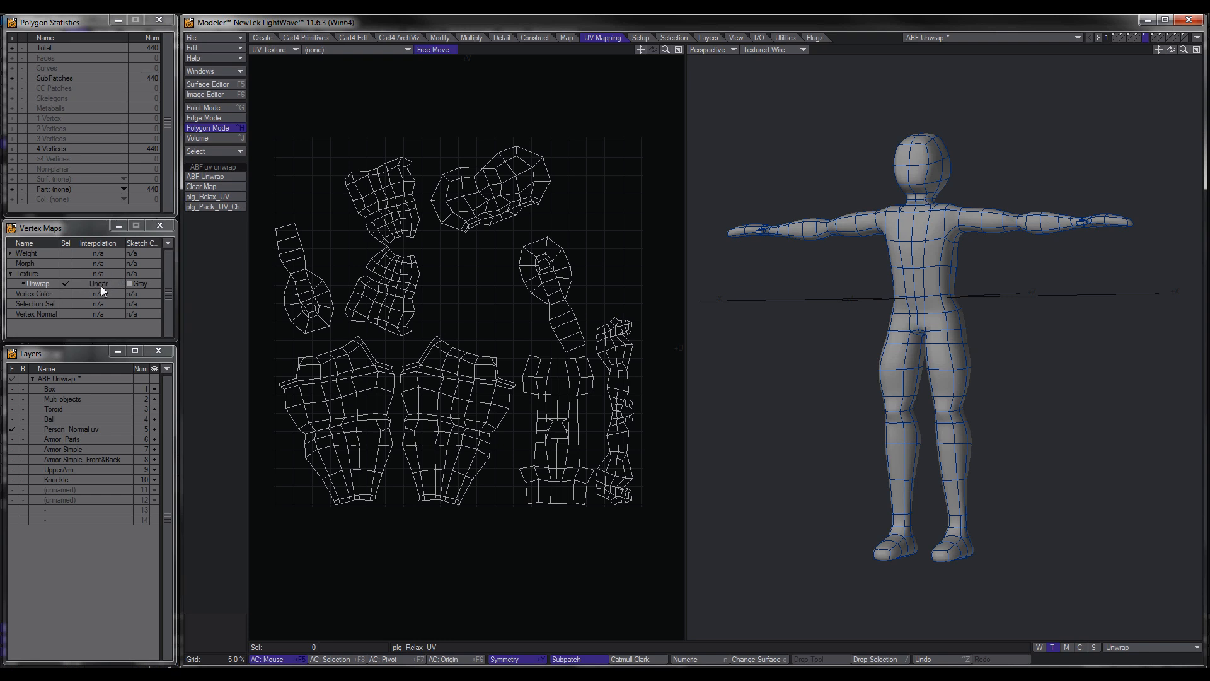
Step: Set the Unwrap map to Subpatch interpolation and pack the UV islands with plg_Pack_UV_Chart
left_click(98, 284)
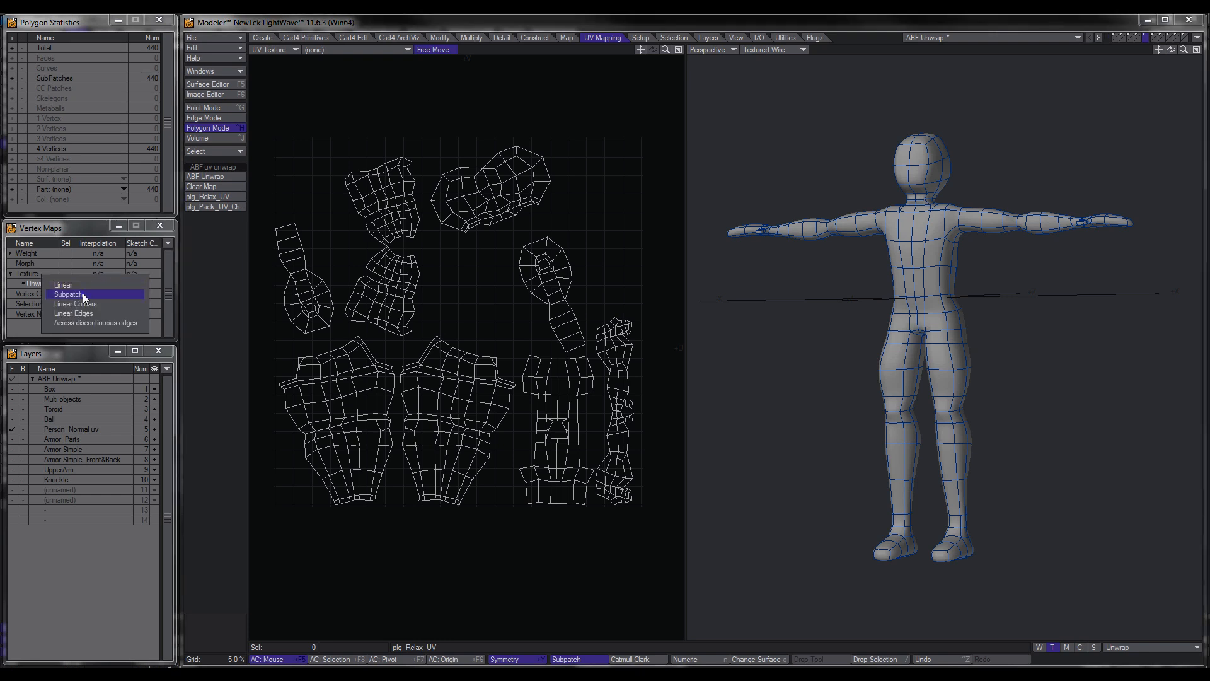
left_click(68, 294)
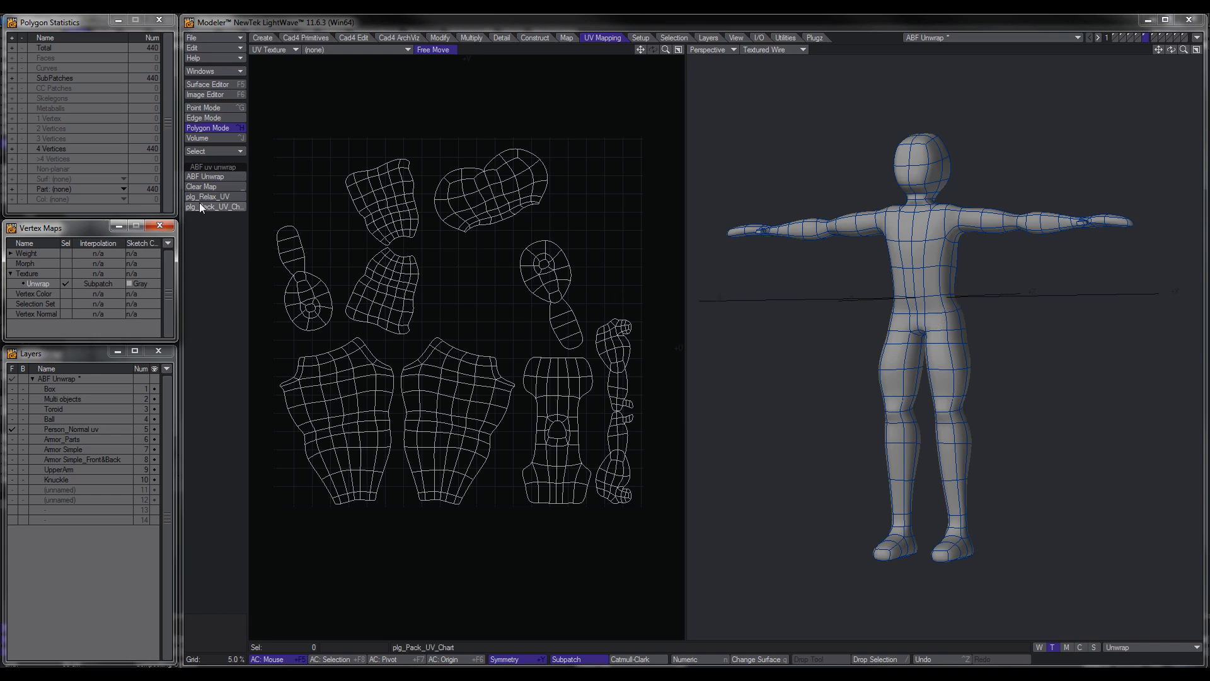
left_click(214, 205)
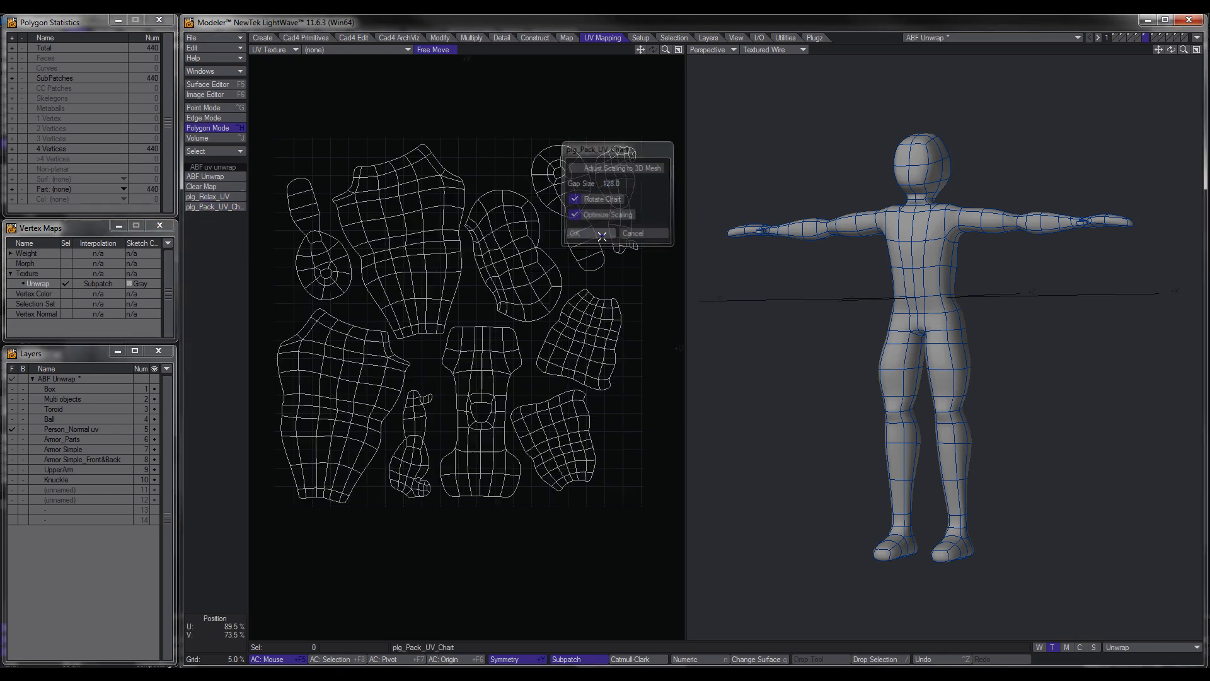
left_click(574, 233)
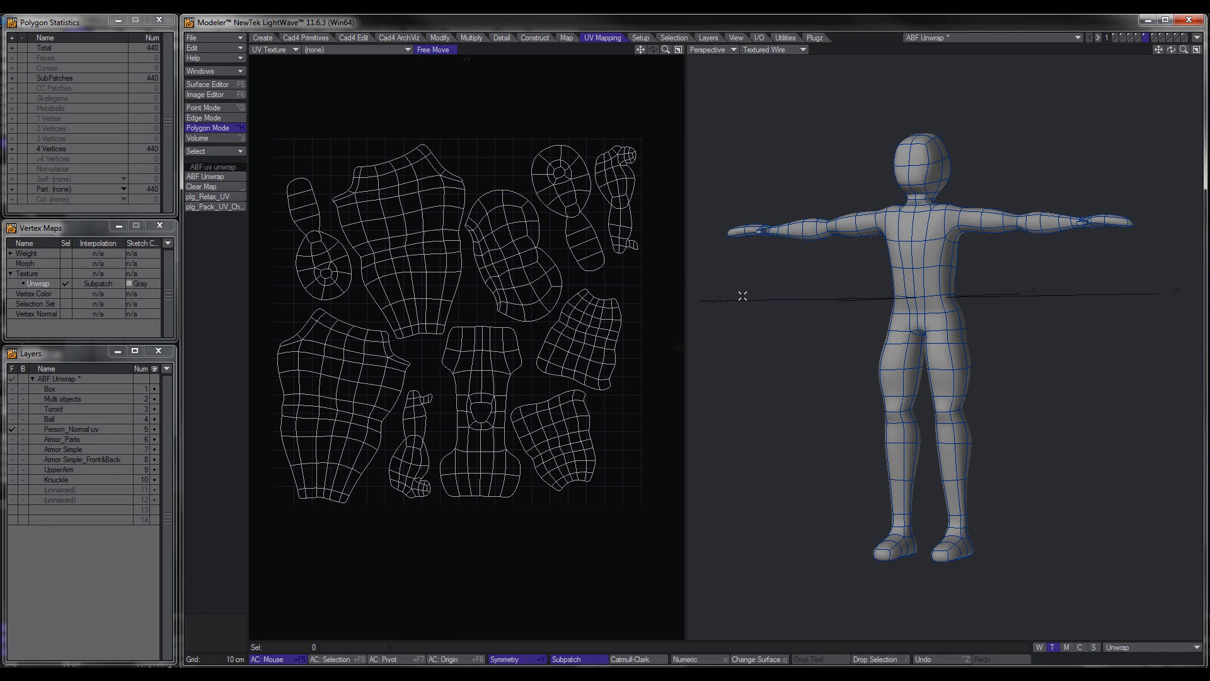
Step: Texture the Person surface colour with checkerpattern2.png using UV projection on the Unwrap map
left_click(205, 84)
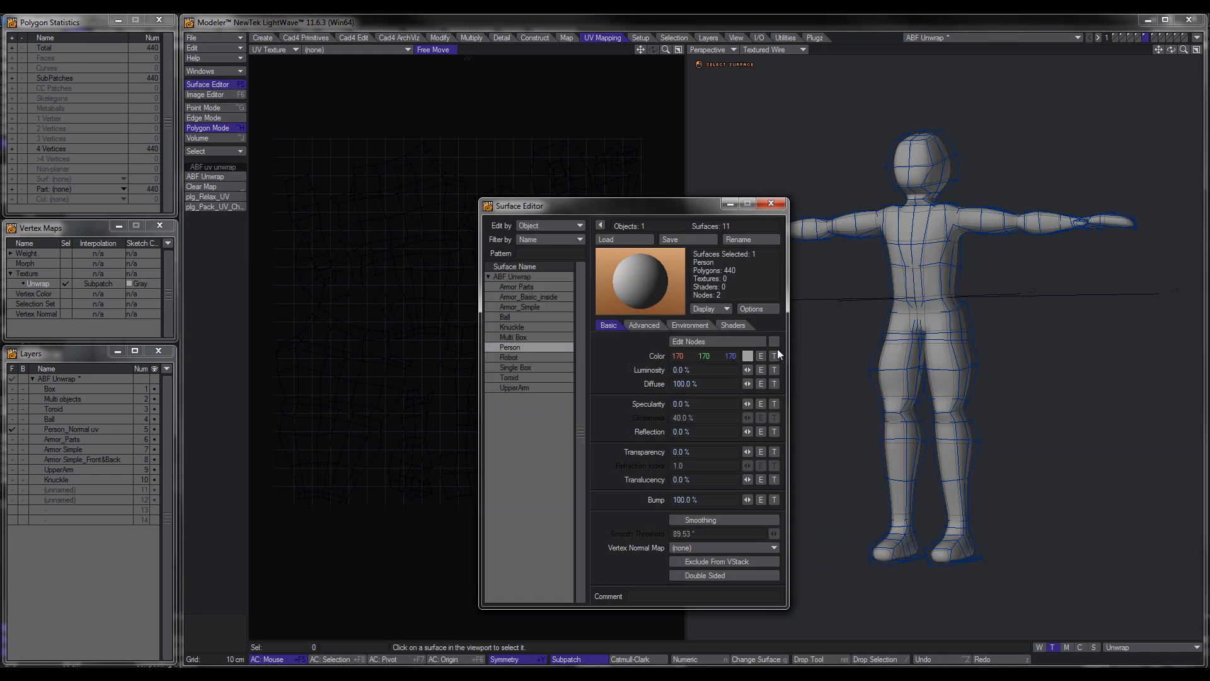
left_click(774, 356)
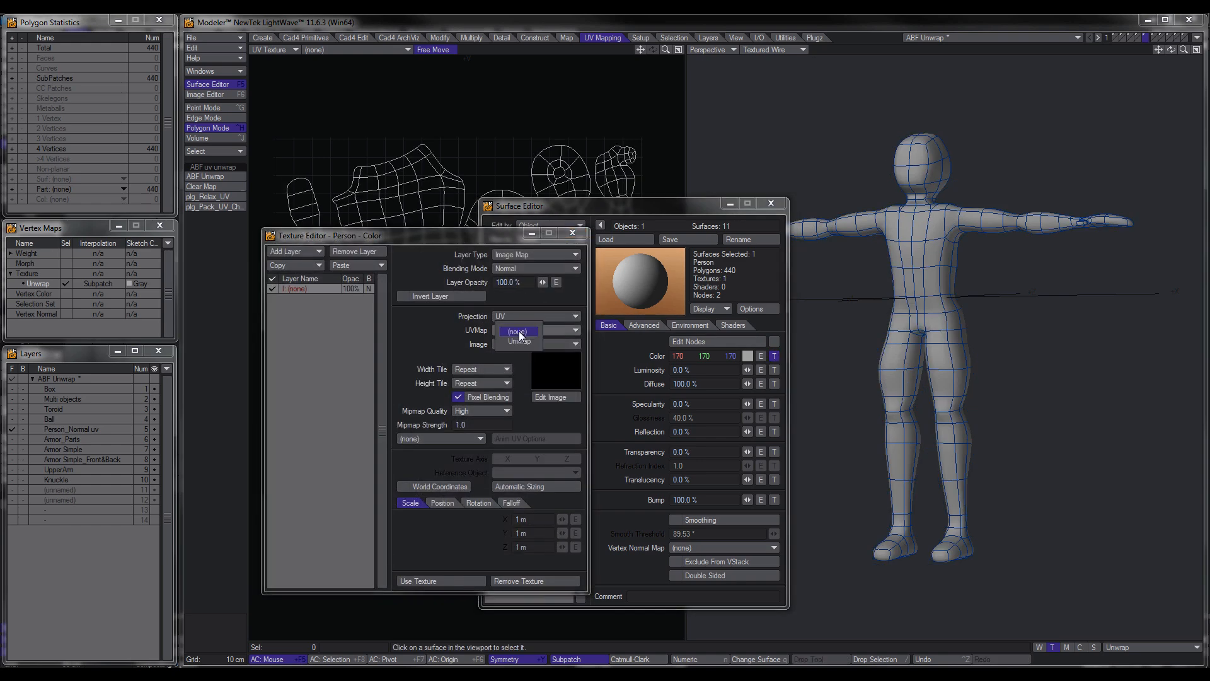
left_click(534, 343)
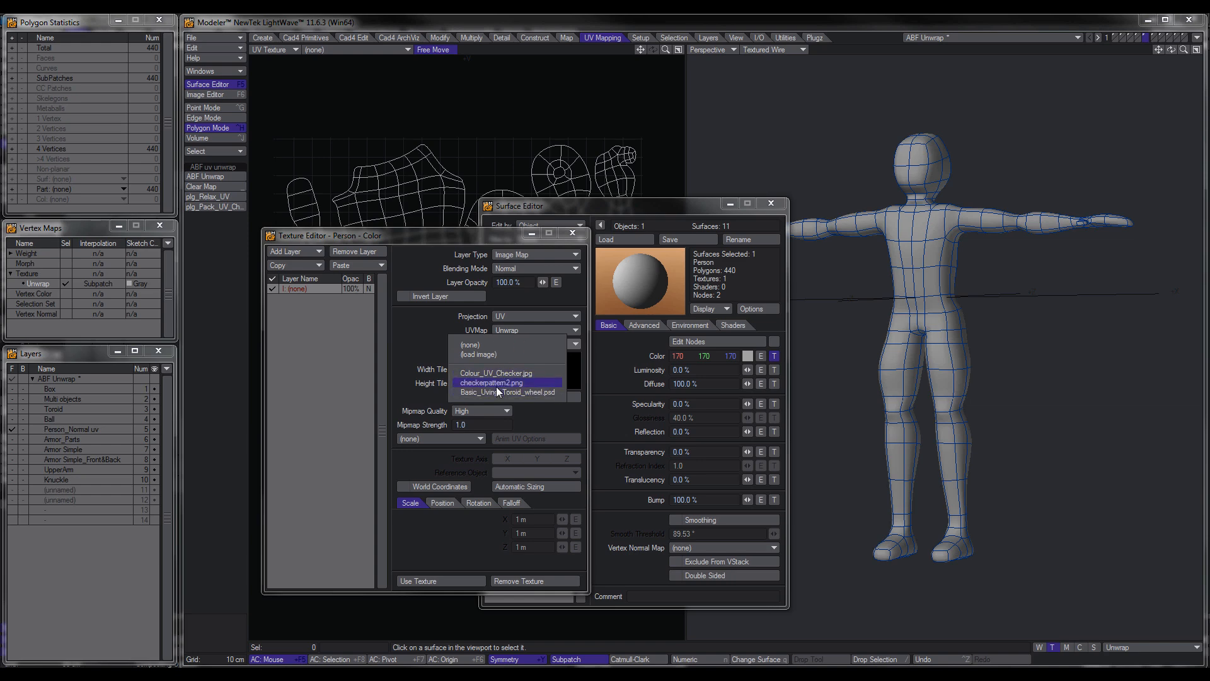
left_click(490, 382)
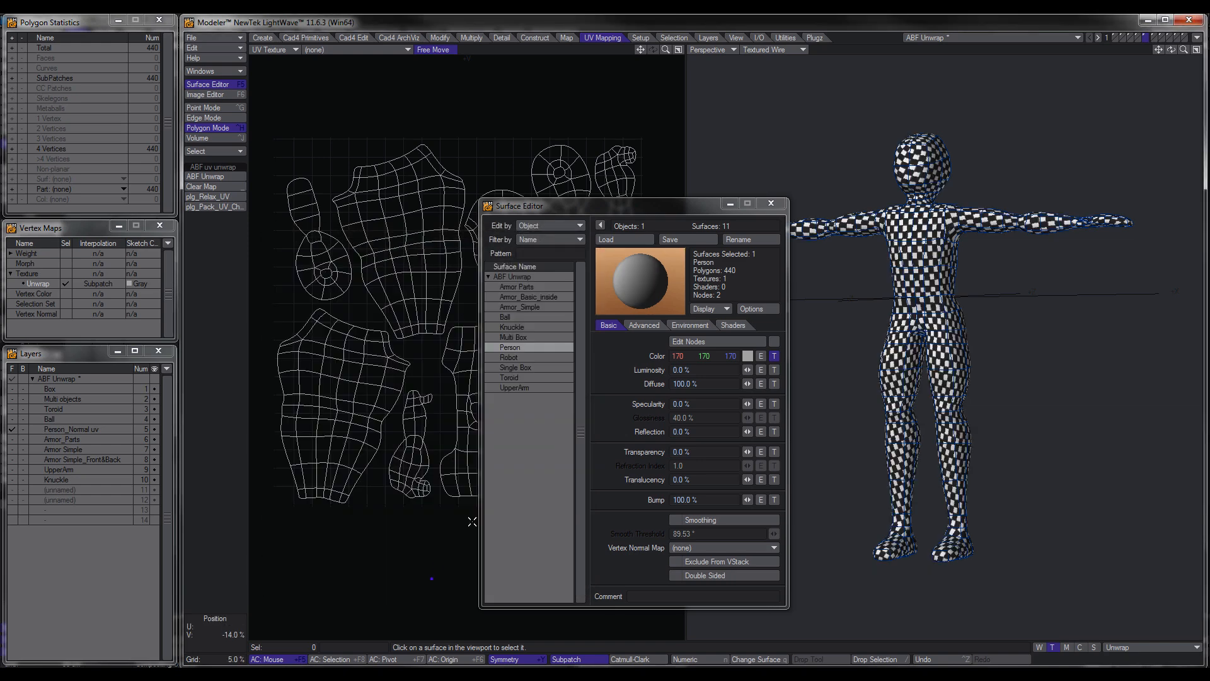
left_click(769, 203)
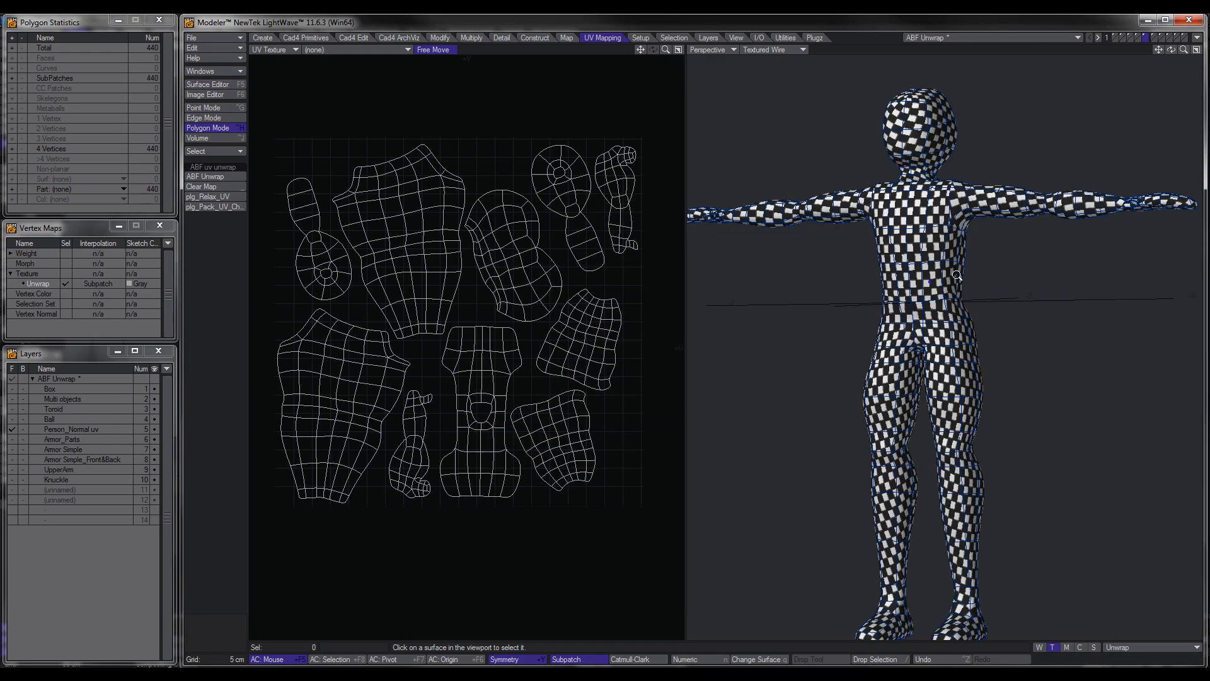
left_click_drag(957, 276, 897, 270)
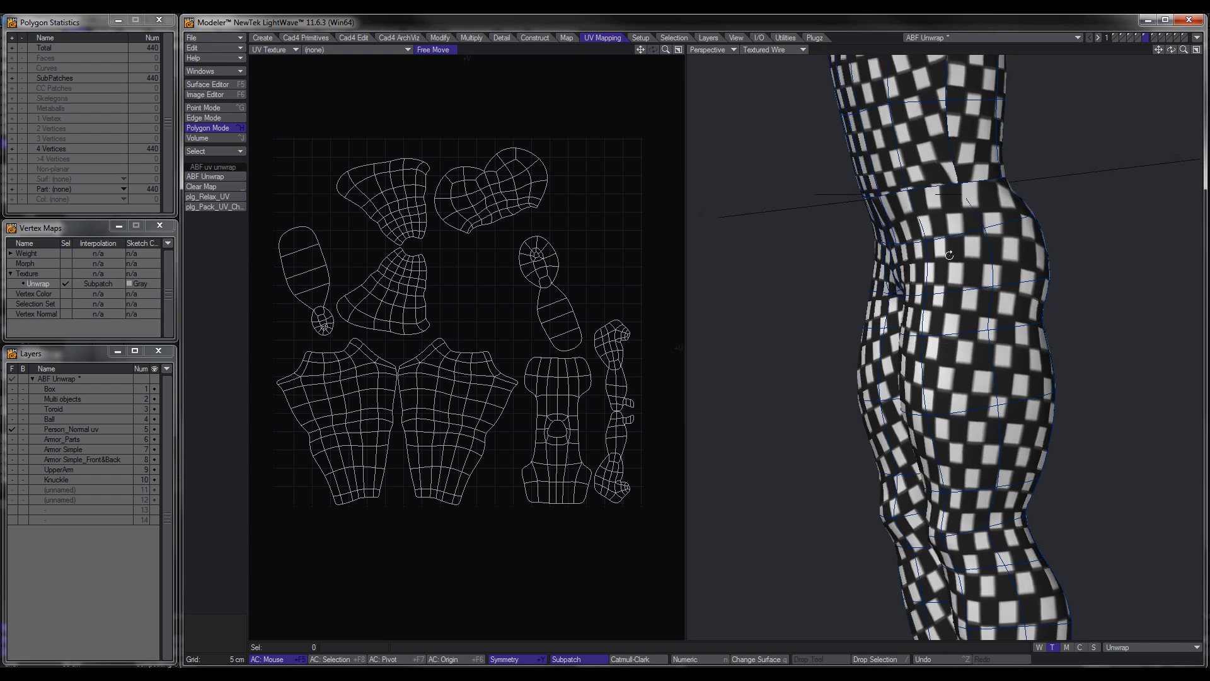
Step: Repack the person's UV islands with plg_Pack_UV_Chart into a new arrangement
left_click(215, 205)
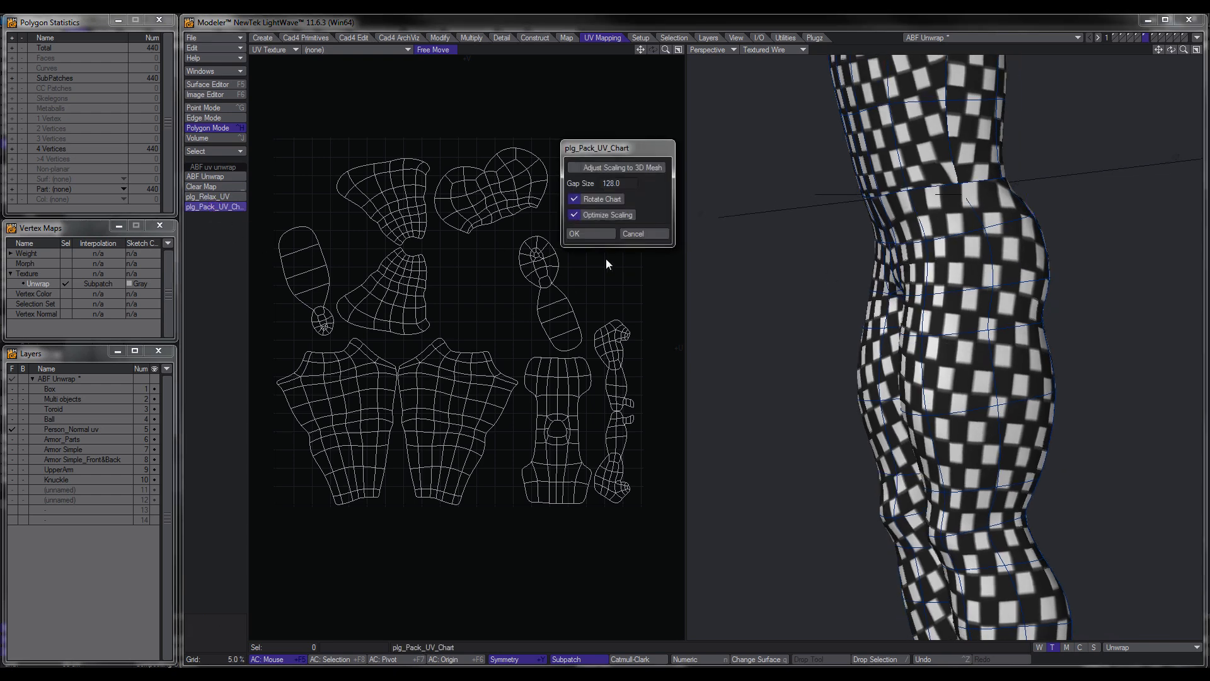
left_click(575, 235)
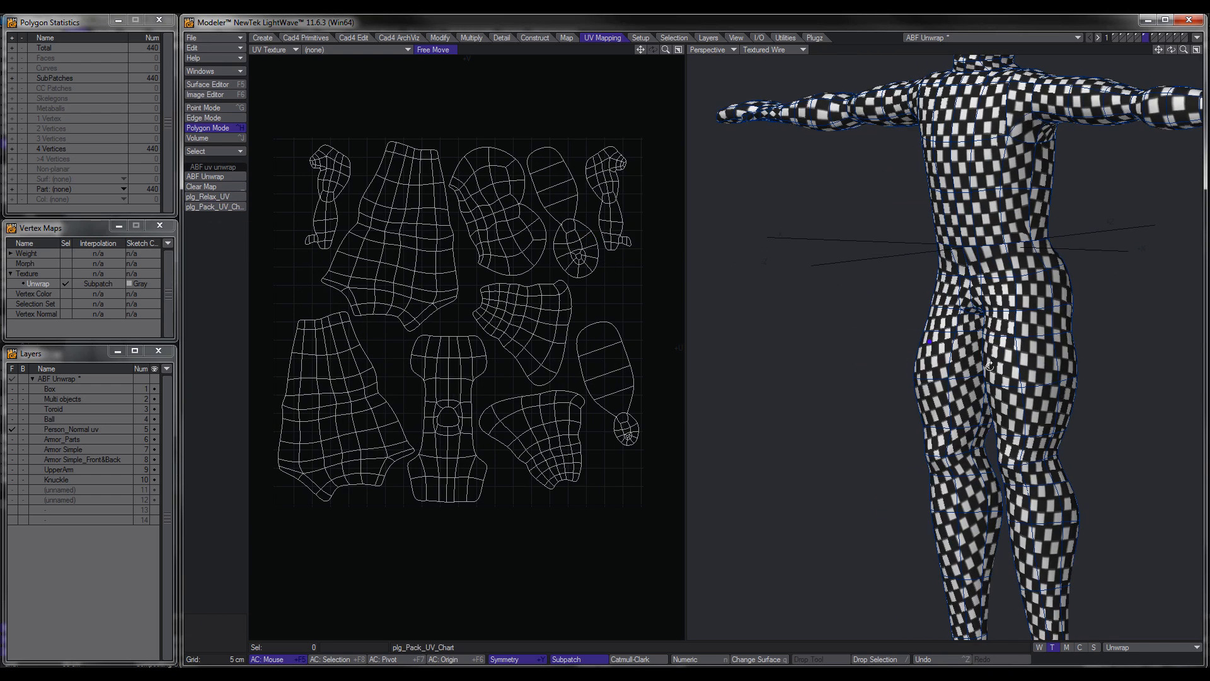